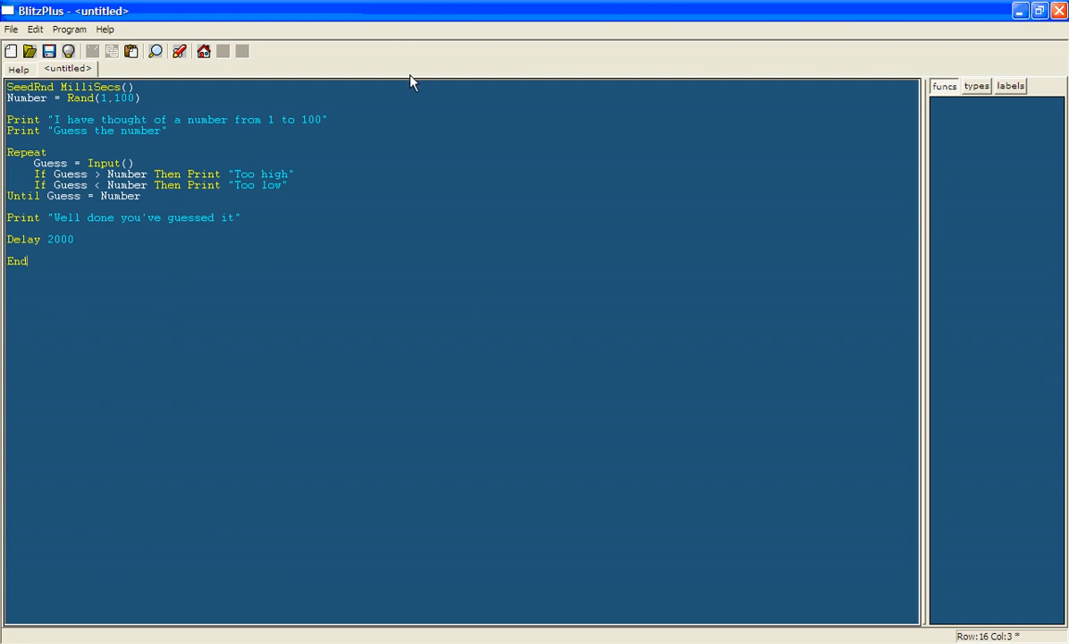
{"action": "mouse_move", "coordinate": [383, 107]}
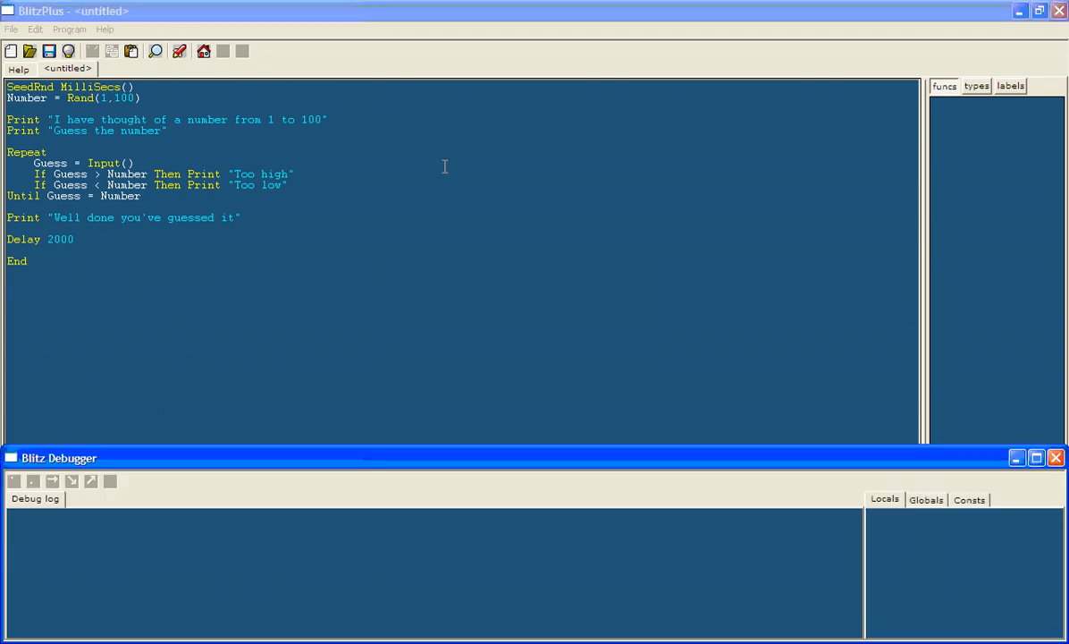
Step: Test-run the game with a guess of 5 and dismiss the crash error
{"action": "left_click", "coordinate": [179, 50]}
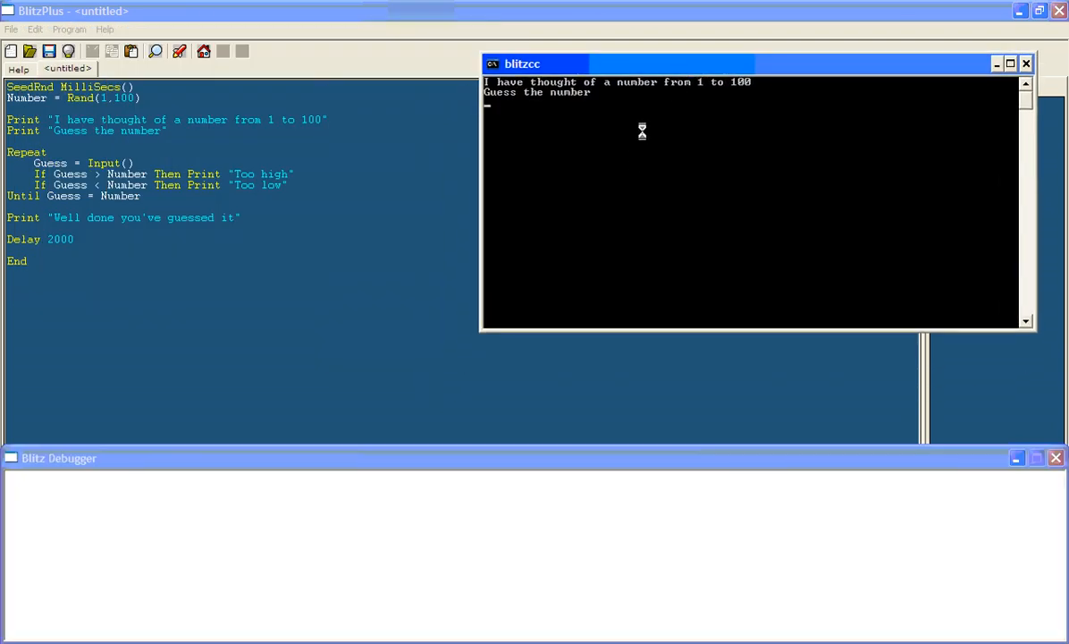
{"action": "type", "text": "54"}
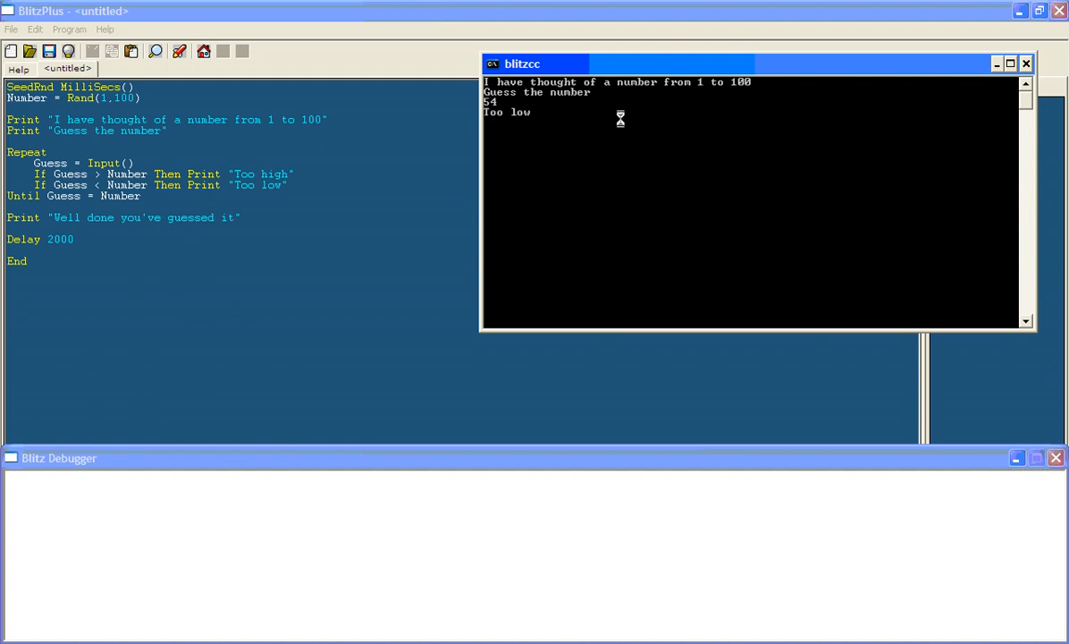
{"action": "mouse_move", "coordinate": [547, 128]}
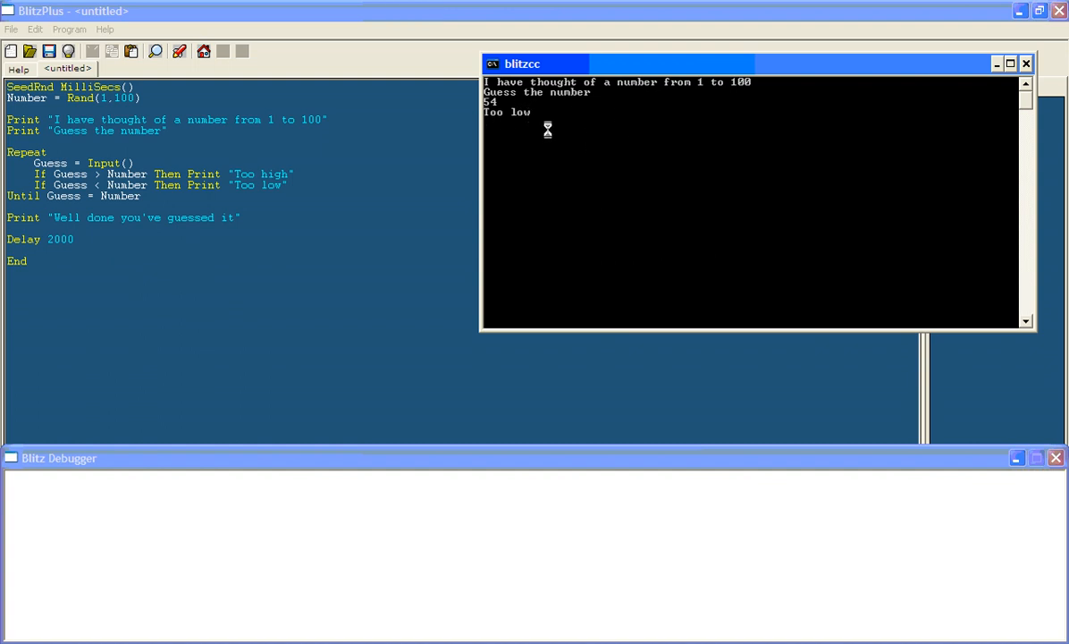
{"action": "mouse_move", "coordinate": [547, 165]}
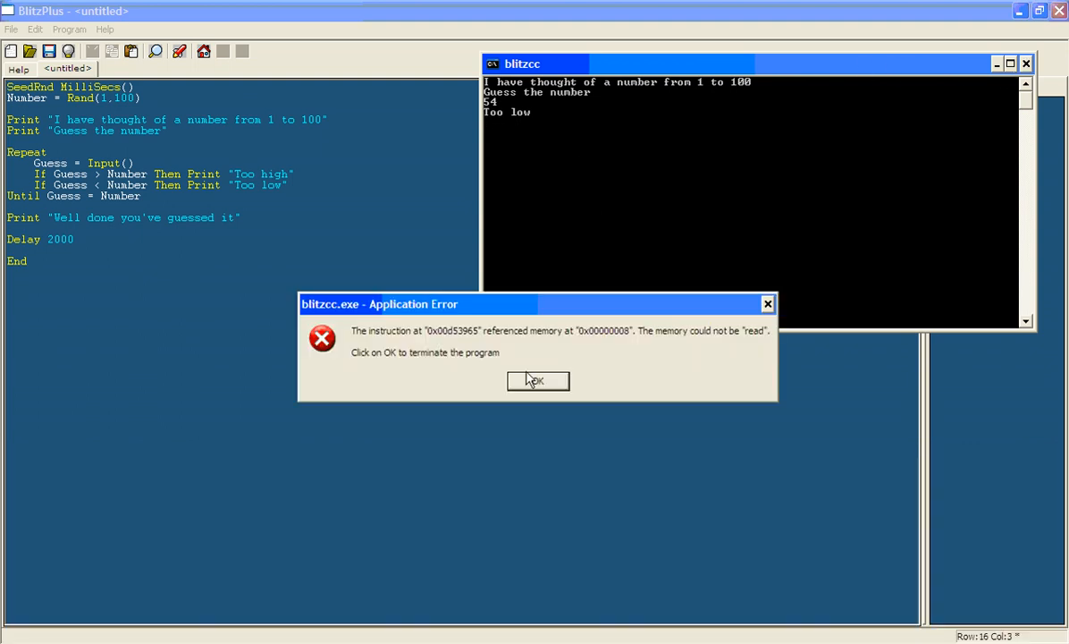
{"action": "left_click", "coordinate": [538, 380]}
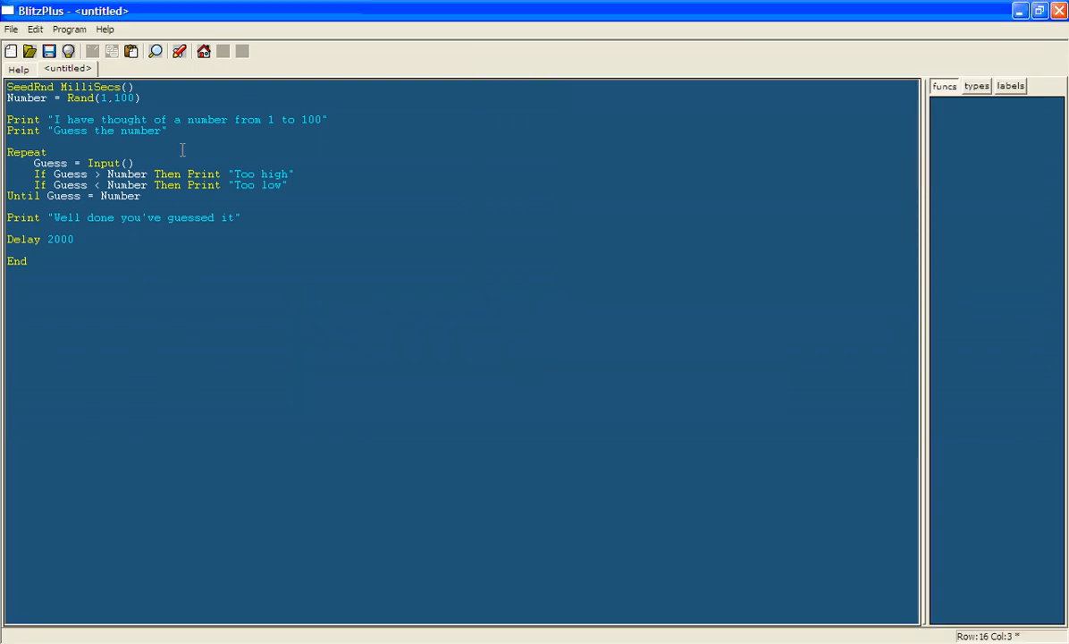
Step: Add Print "" after the 'Guess the number' prompt and after the Too low check in the loop
{"action": "left_click", "coordinate": [191, 131]}
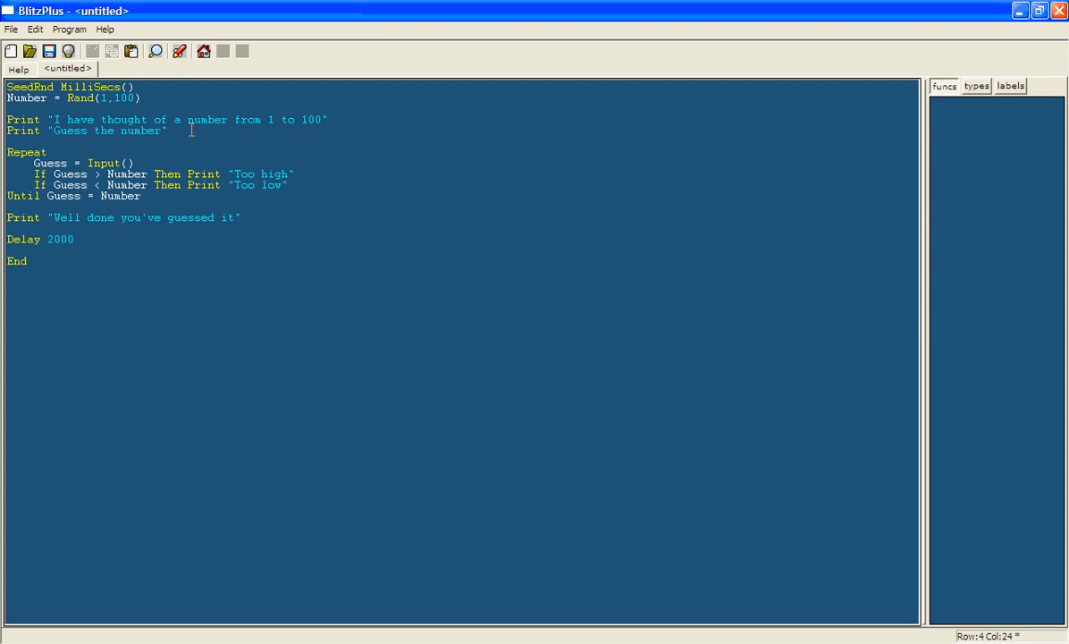
{"action": "key", "text": "Return"}
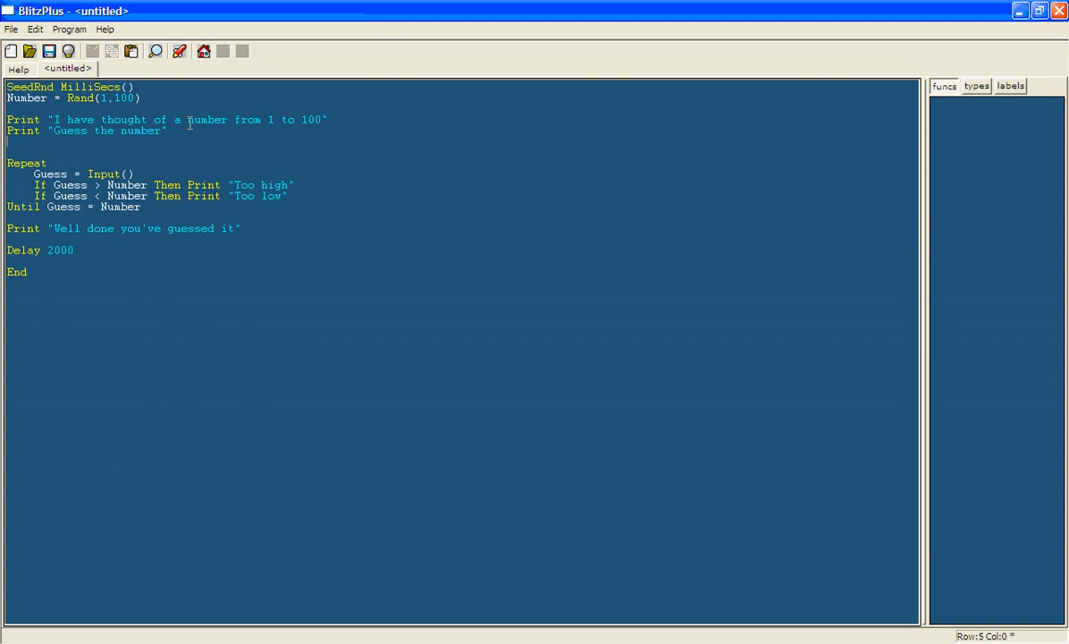
{"action": "type", "text": "Print"}
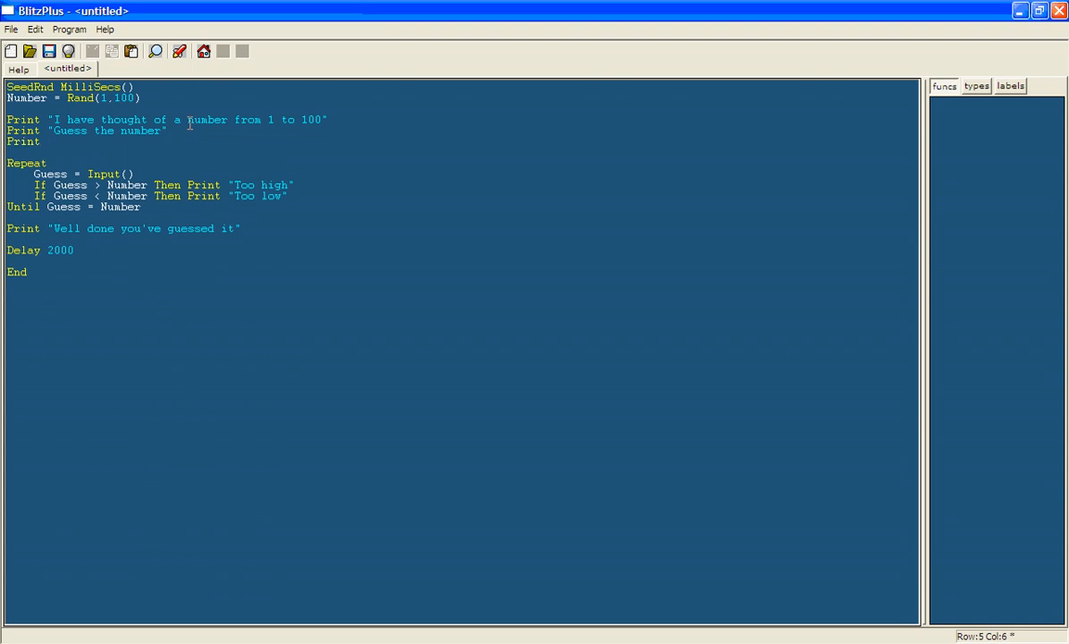
{"action": "type", "text": "\""}
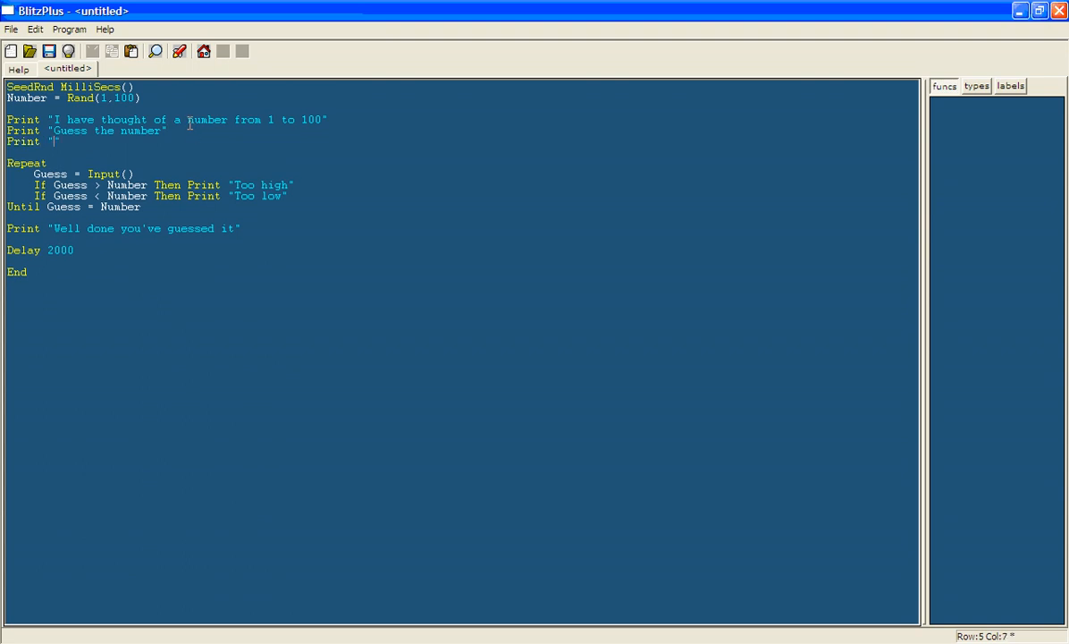
{"action": "type", "text": "\""}
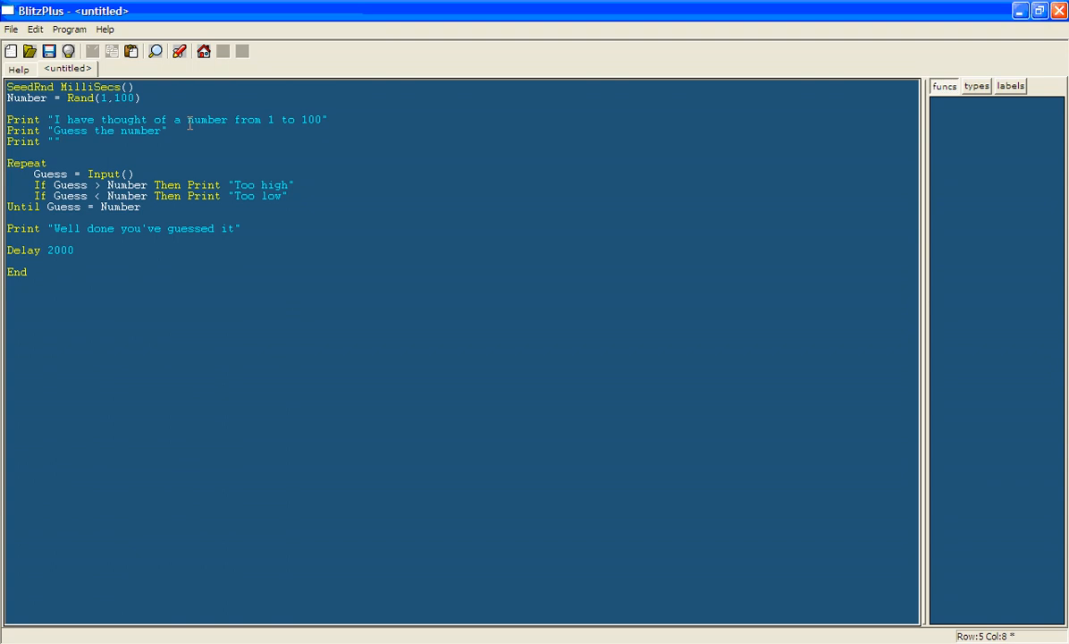
{"action": "left_click", "coordinate": [295, 195]}
{"action": "type", "text": "pr"}
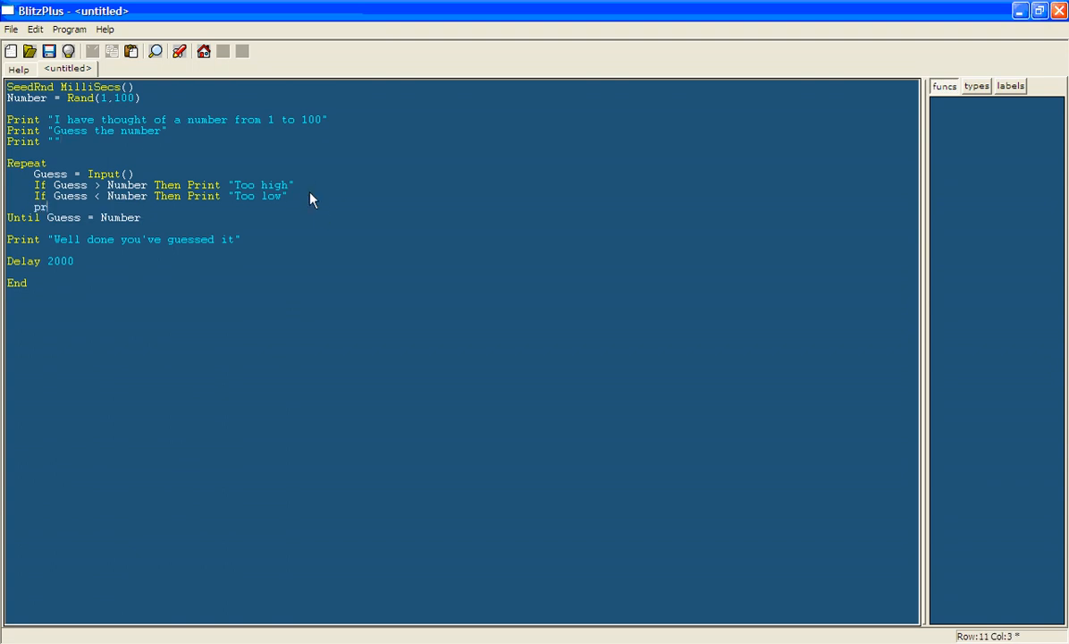
{"action": "type", "text": "int \"\""}
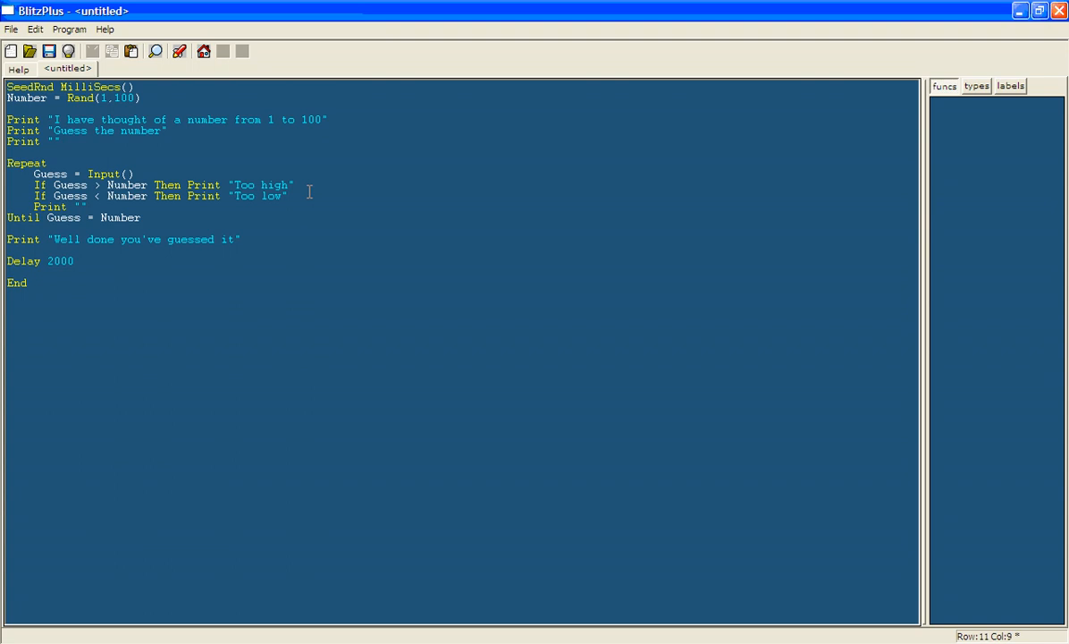
{"action": "mouse_move", "coordinate": [316, 239]}
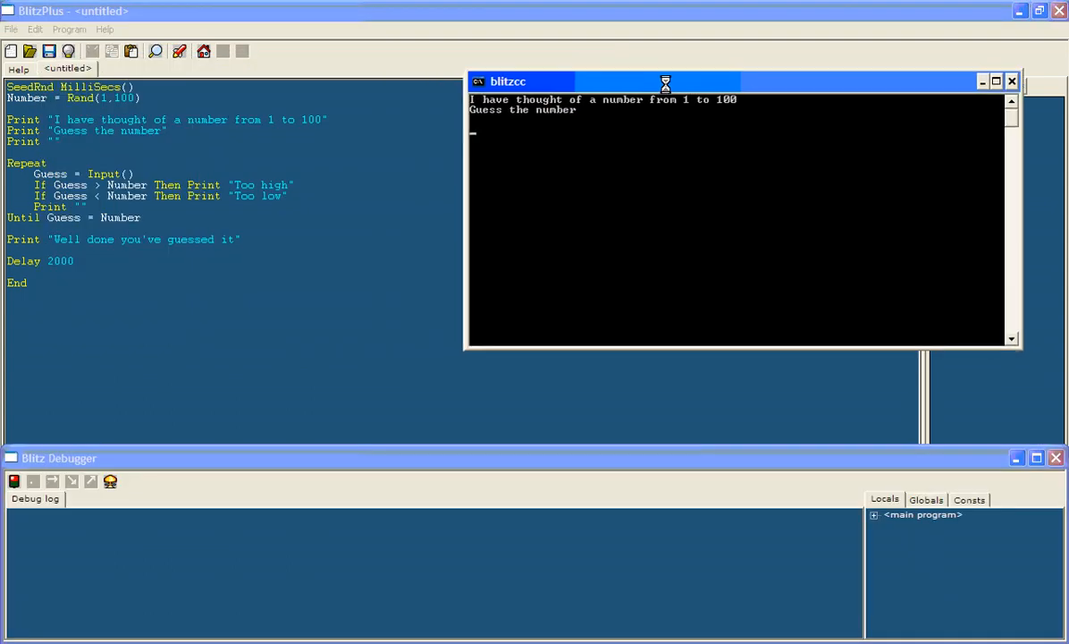
{"action": "type", "text": "5"}
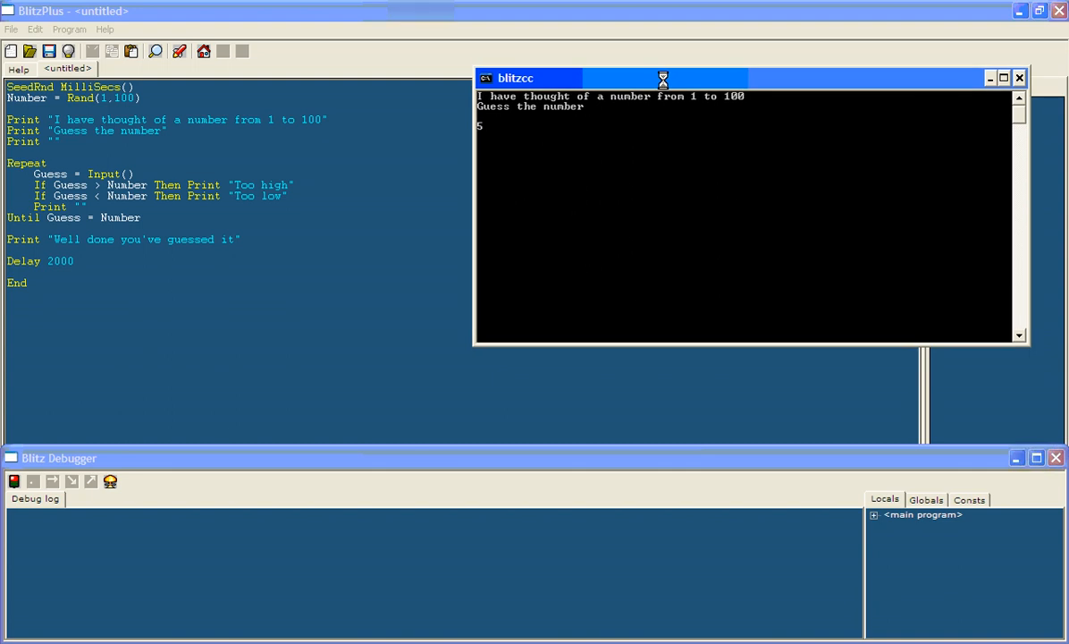
{"action": "type", "text": "50"}
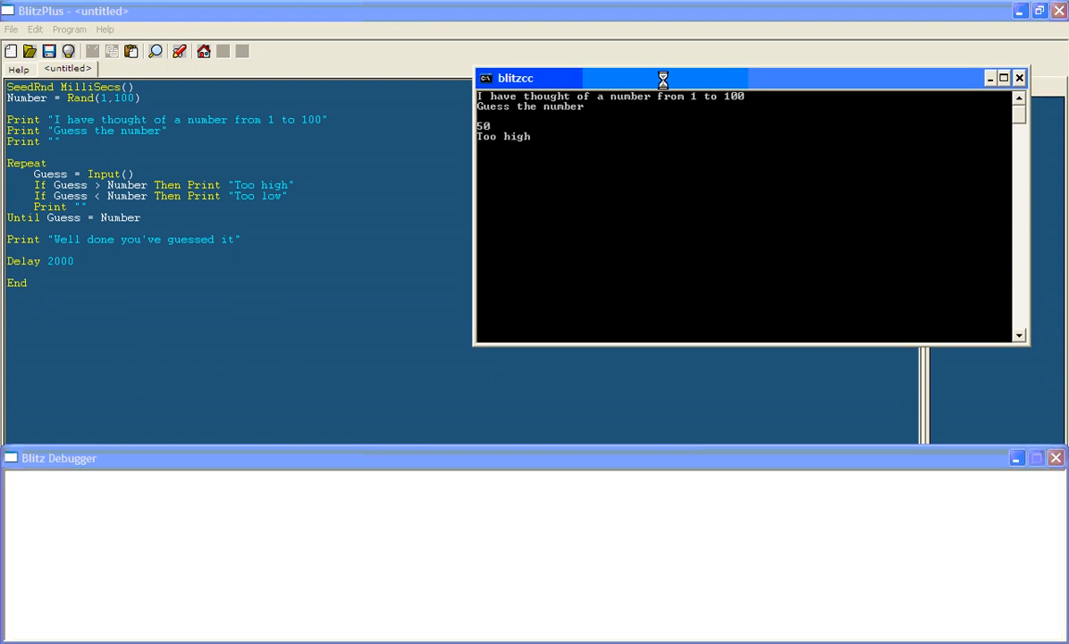
{"action": "type", "text": "25"}
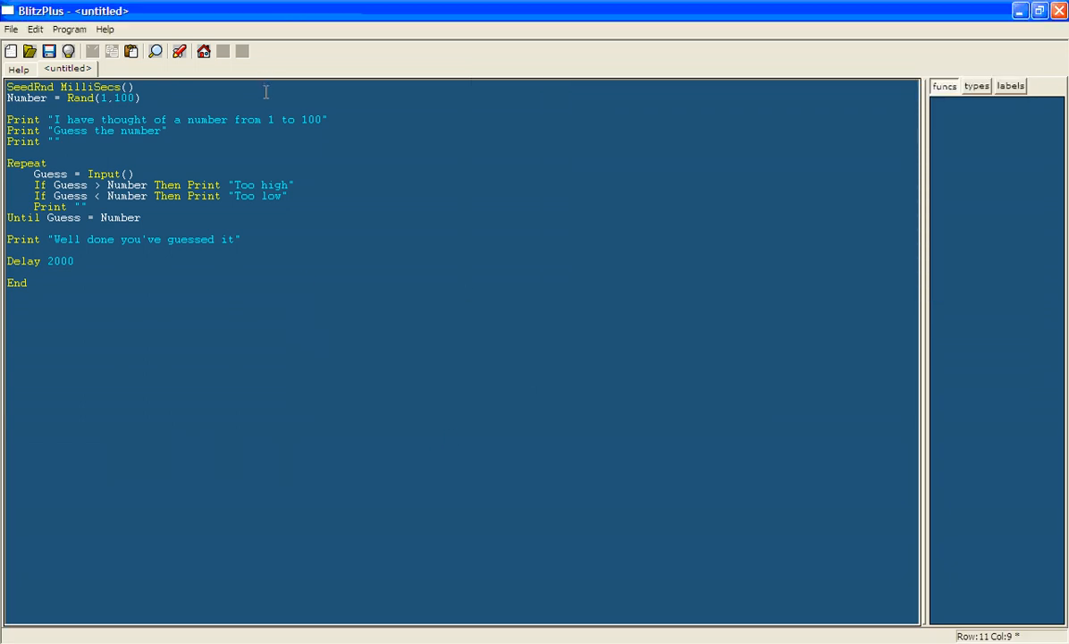
Step: Insert a .start label on its own line after SeedRnd, above the random Number line
{"action": "left_click", "coordinate": [28, 282]}
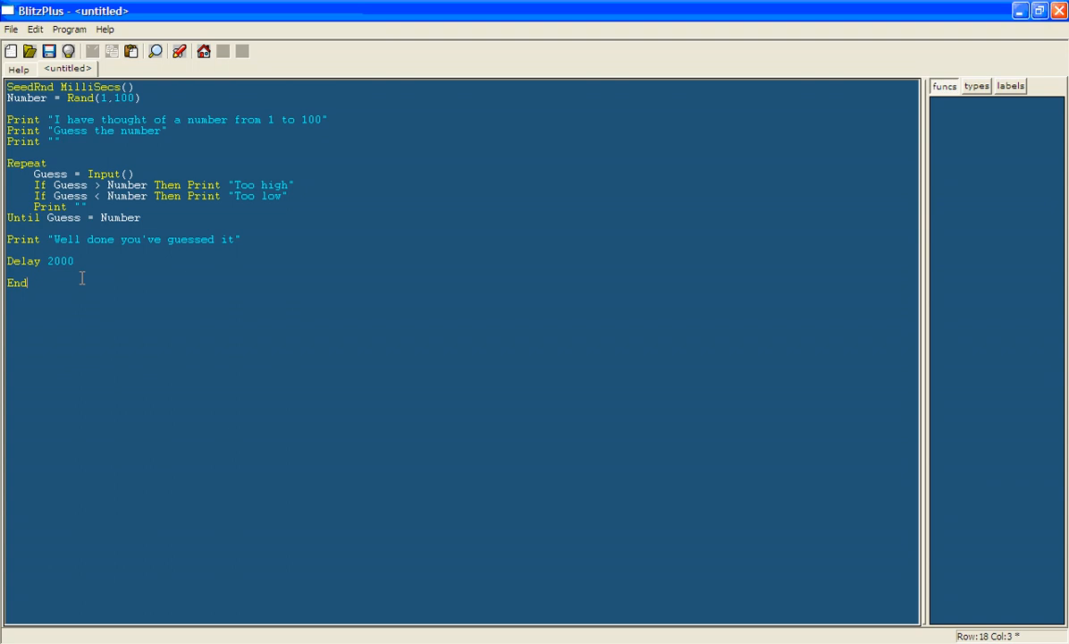
{"action": "mouse_move", "coordinate": [115, 175]}
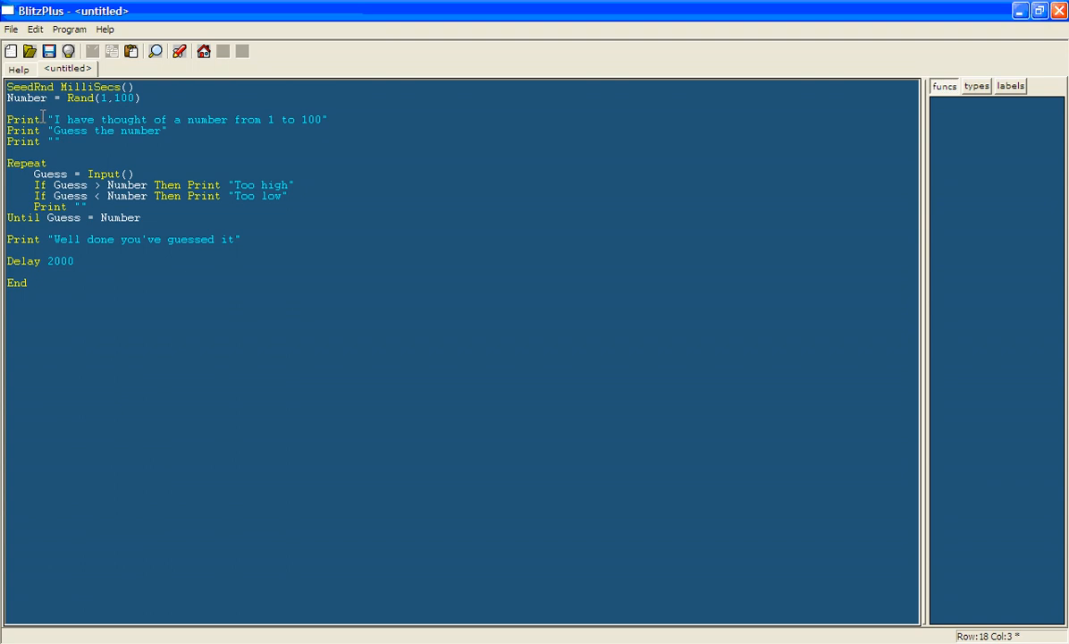
{"action": "left_click", "coordinate": [146, 131]}
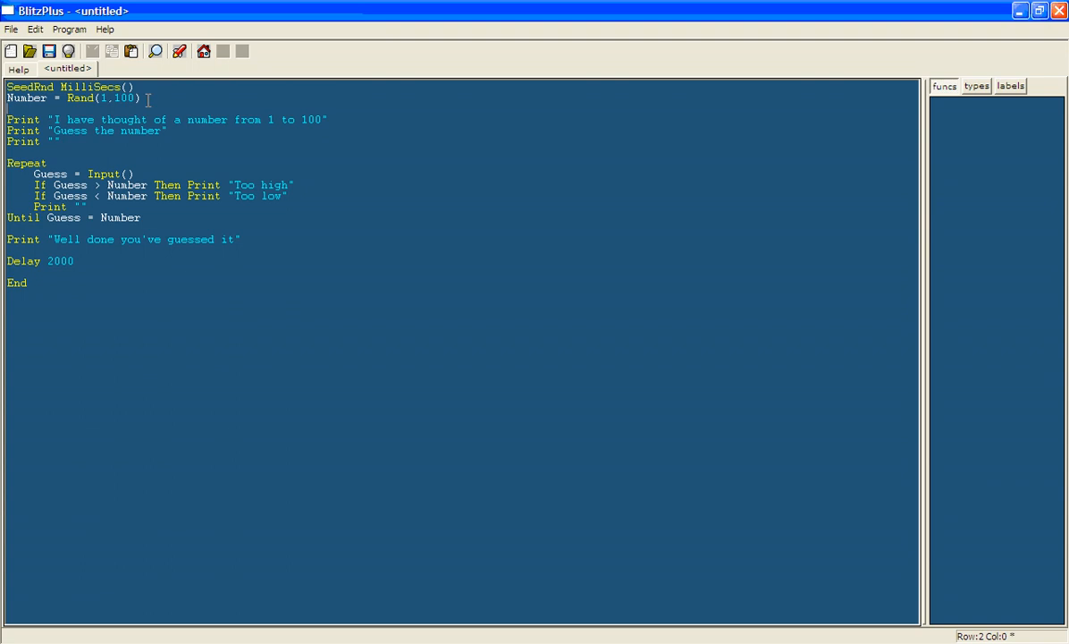
{"action": "left_click", "coordinate": [134, 86]}
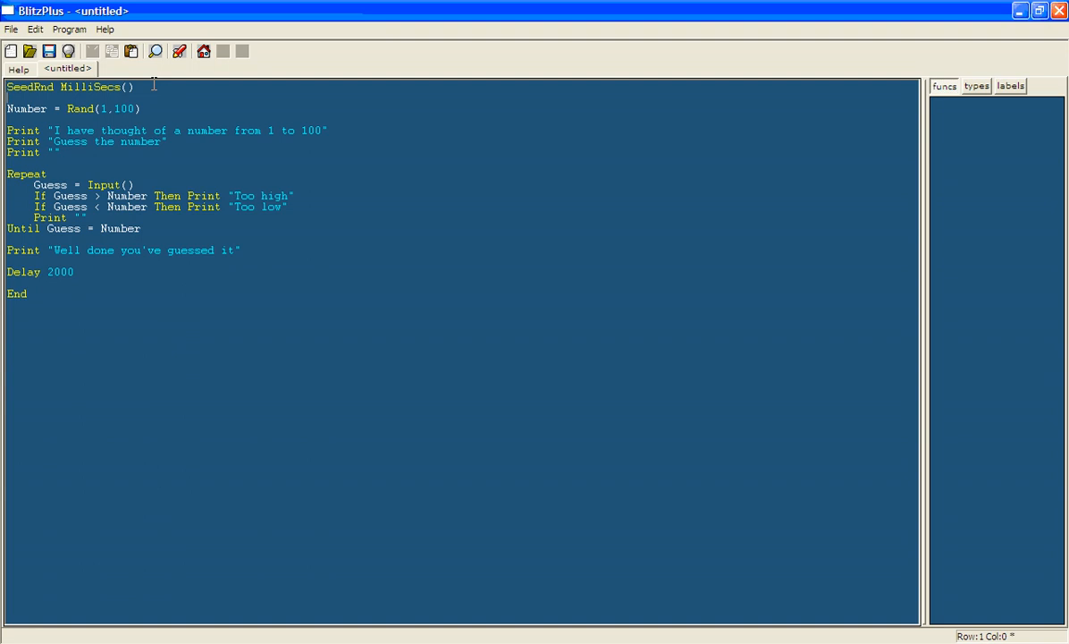
{"action": "type", "text": ".start"}
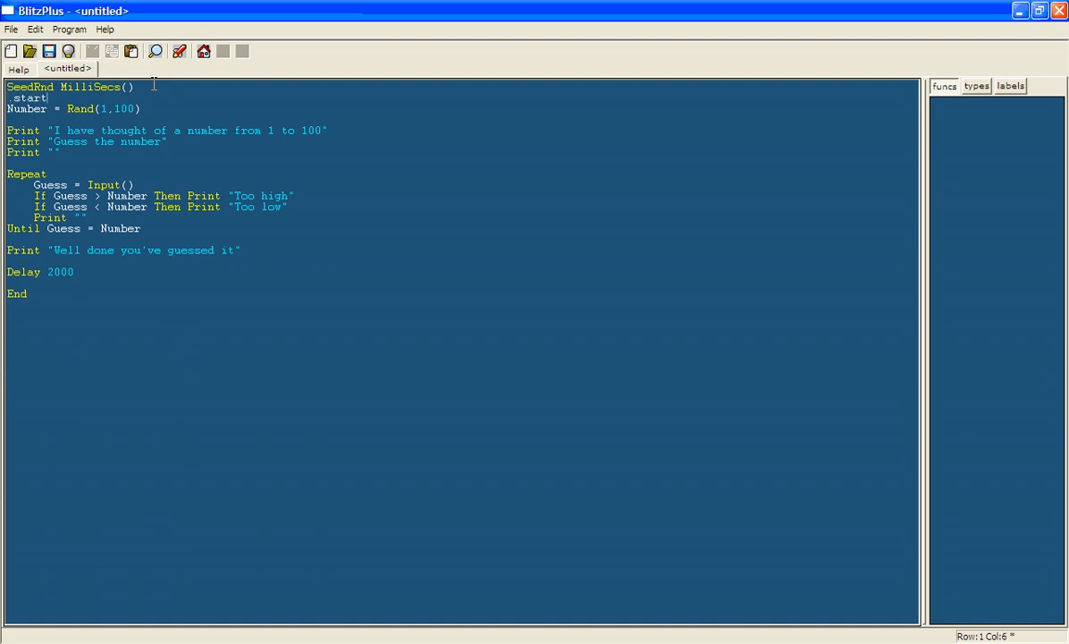
{"action": "left_click", "coordinate": [9, 97]}
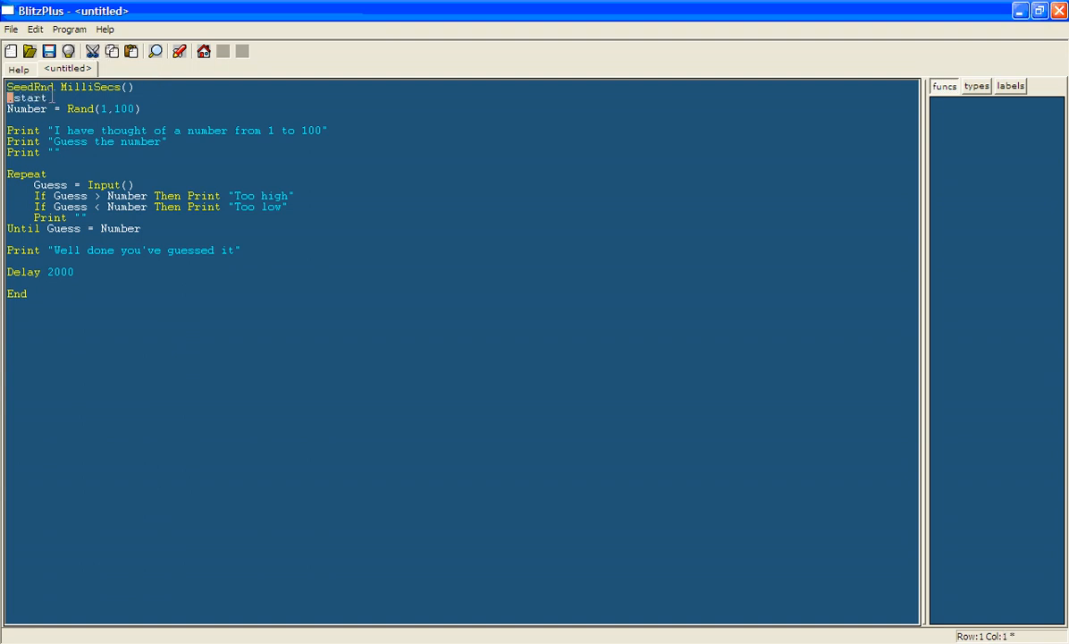
{"action": "left_click", "coordinate": [168, 218]}
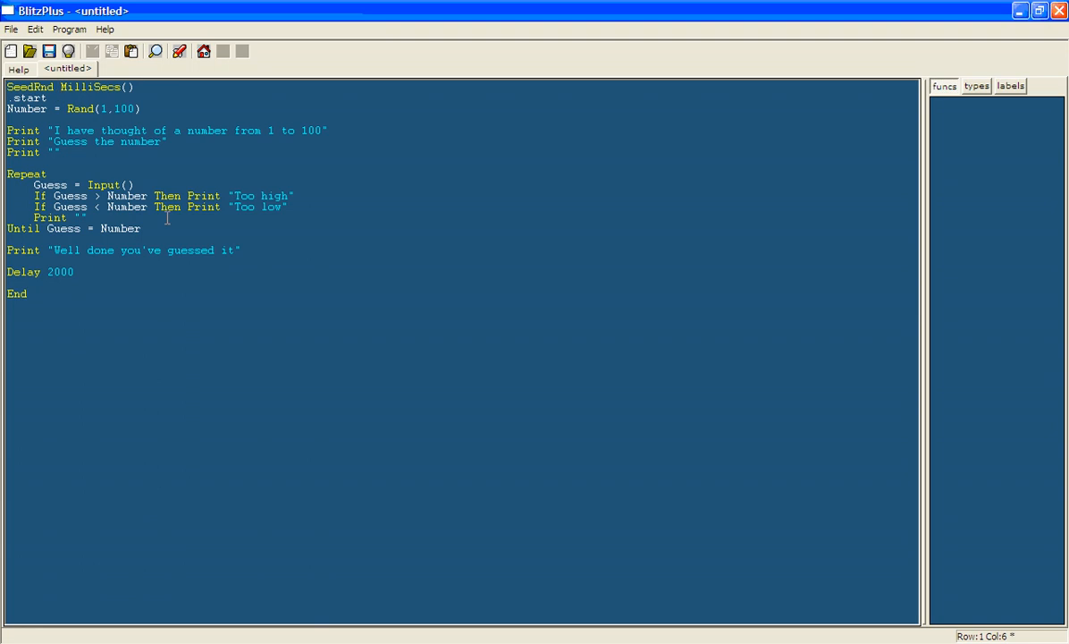
{"action": "mouse_move", "coordinate": [64, 347]}
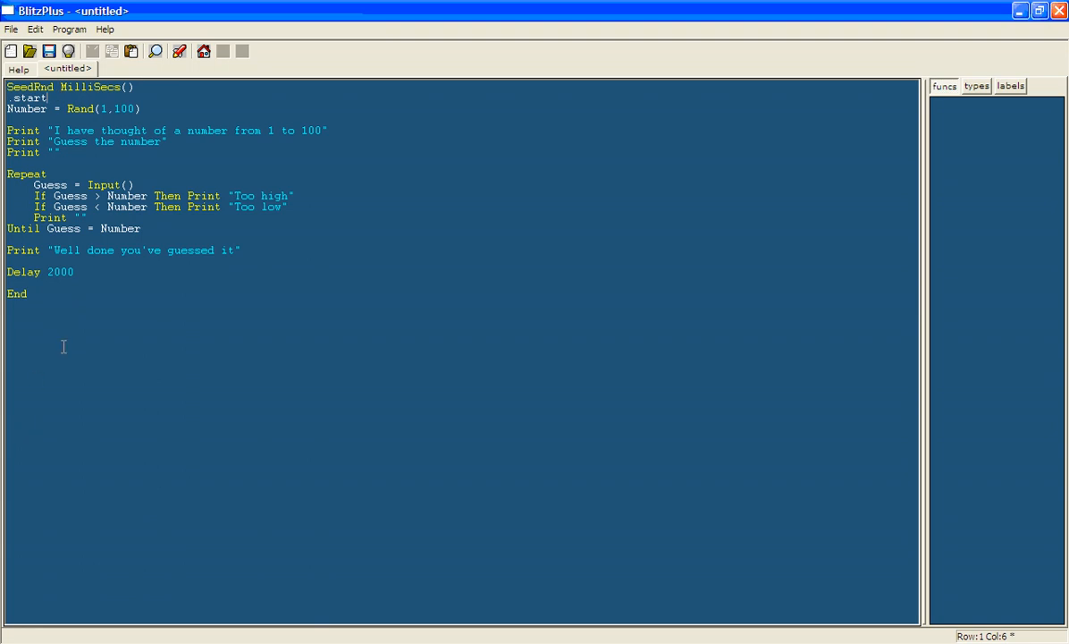
Step: Start a new line after Delay 2000 reading Again$ =
{"action": "left_click", "coordinate": [81, 272]}
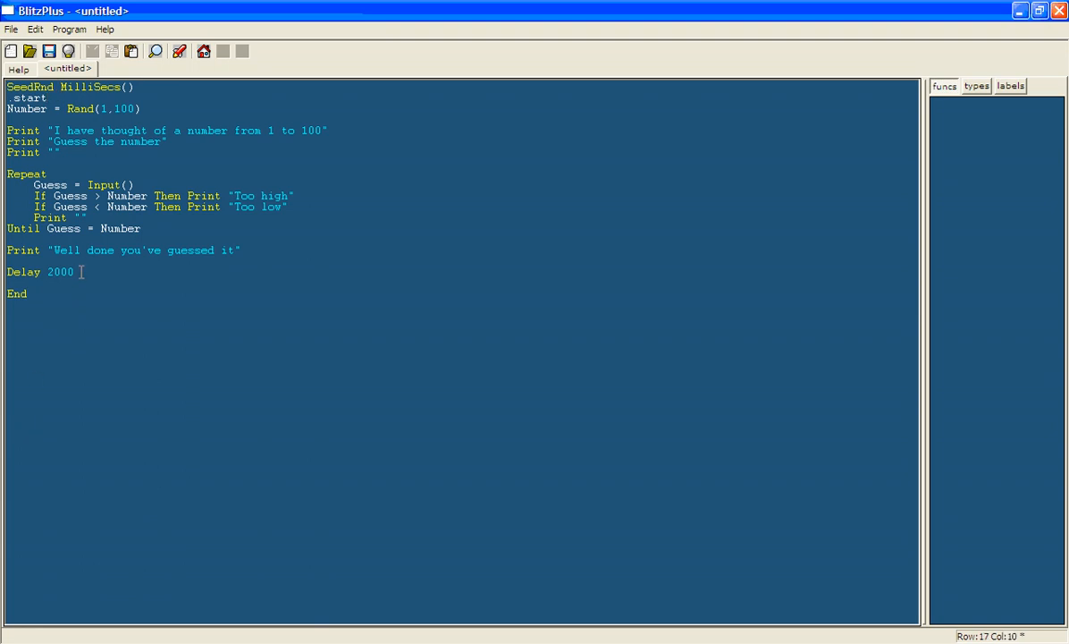
{"action": "key", "text": "Return"}
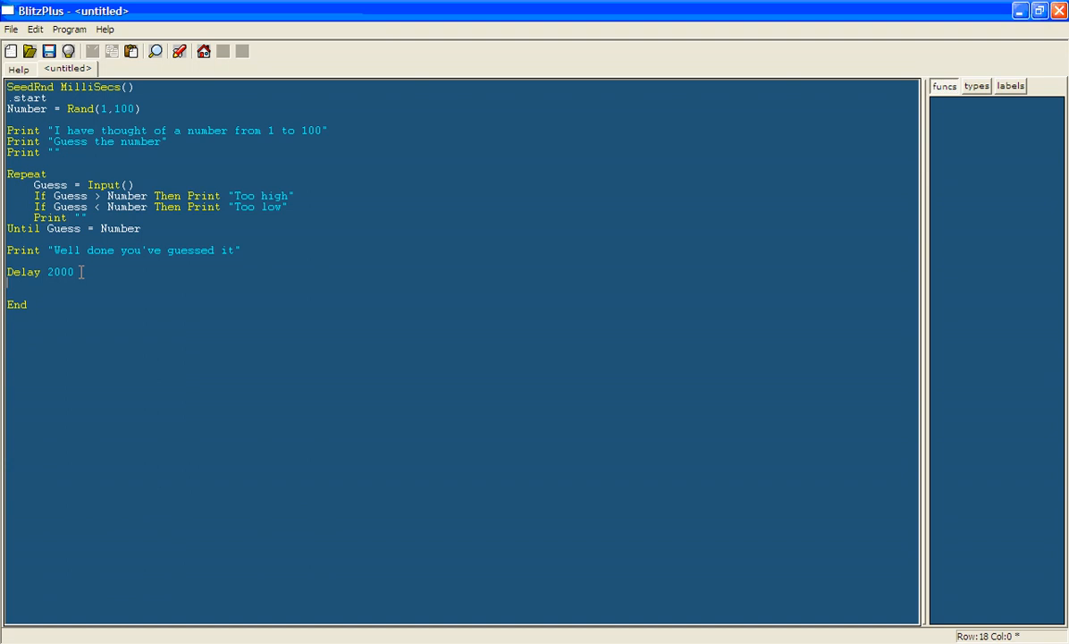
{"action": "key", "text": "Return"}
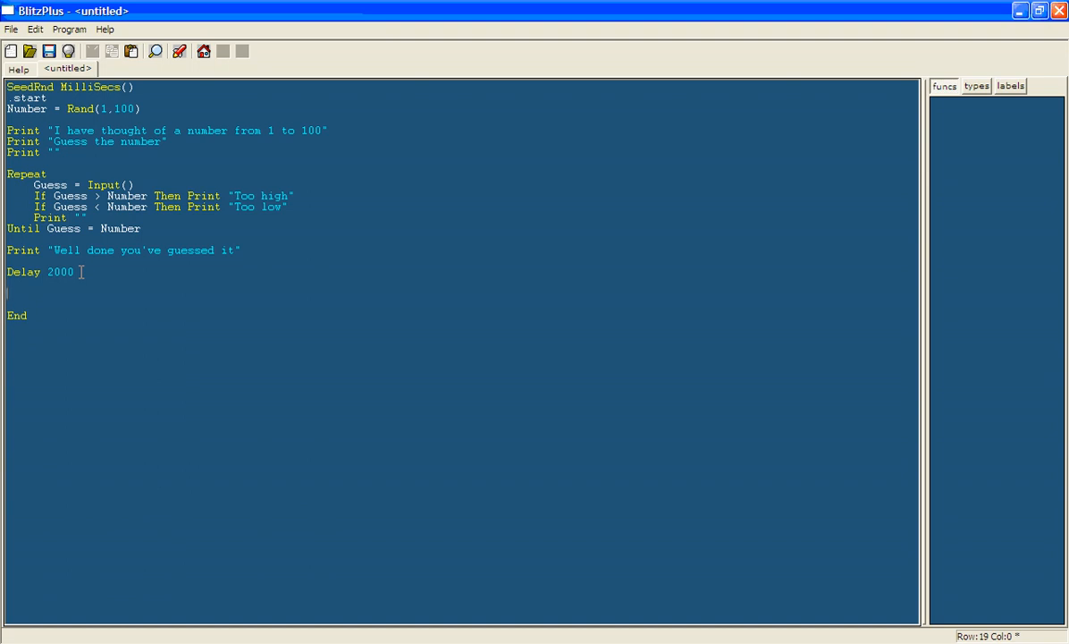
{"action": "type", "text": "Again"}
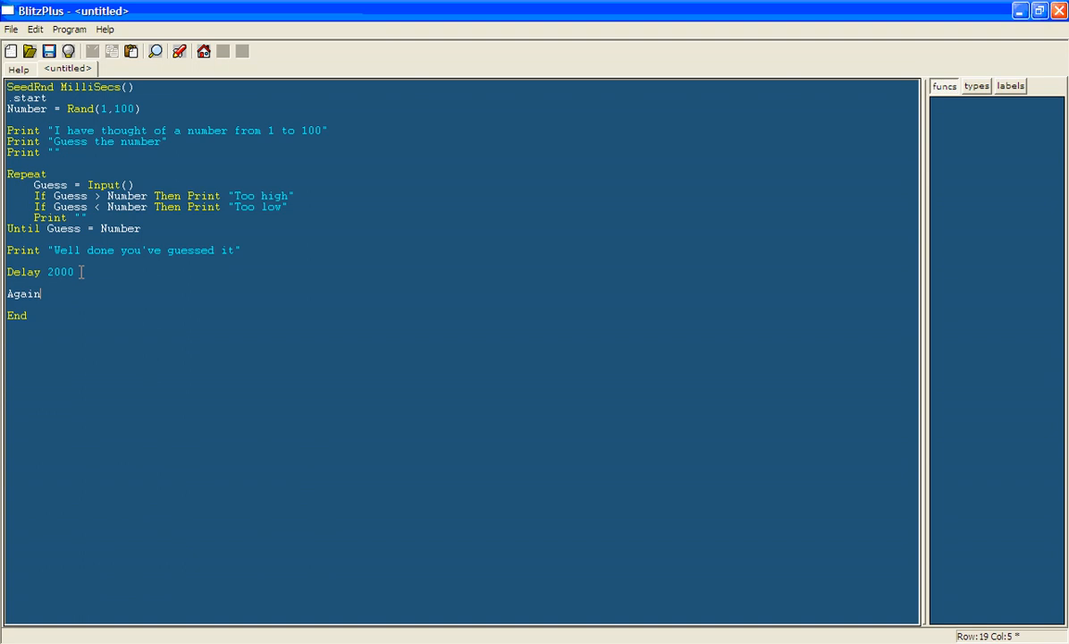
{"action": "type", "text": "$"}
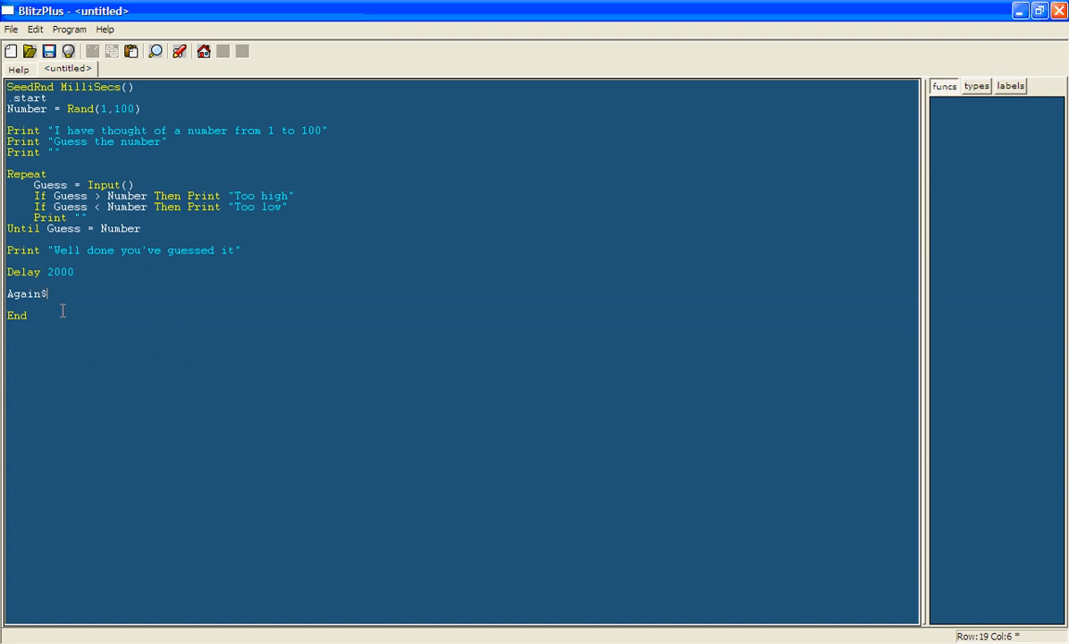
{"action": "double_click", "coordinate": [25, 293]}
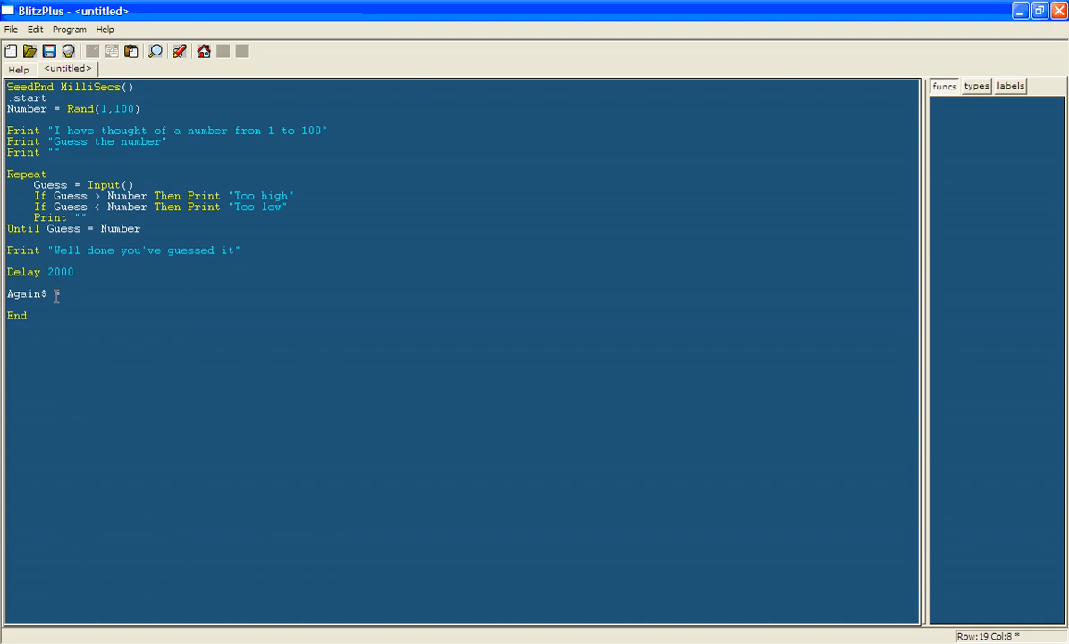
{"action": "type", "text": "="}
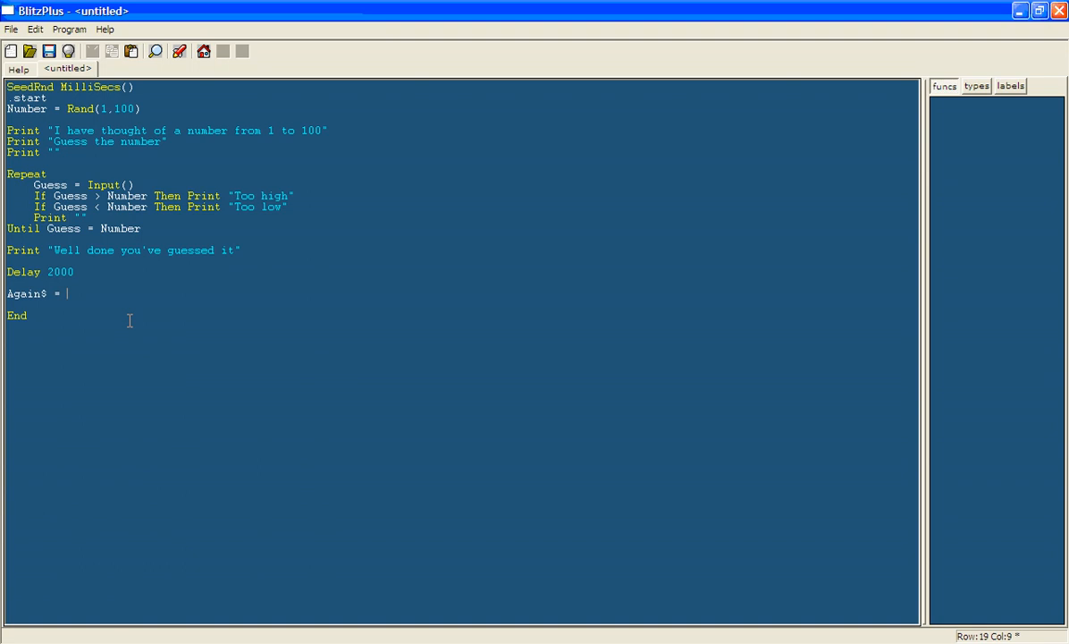
Step: Complete the line as Again$ = Input("Would you like to play again? ")
{"action": "type", "text": "Input"}
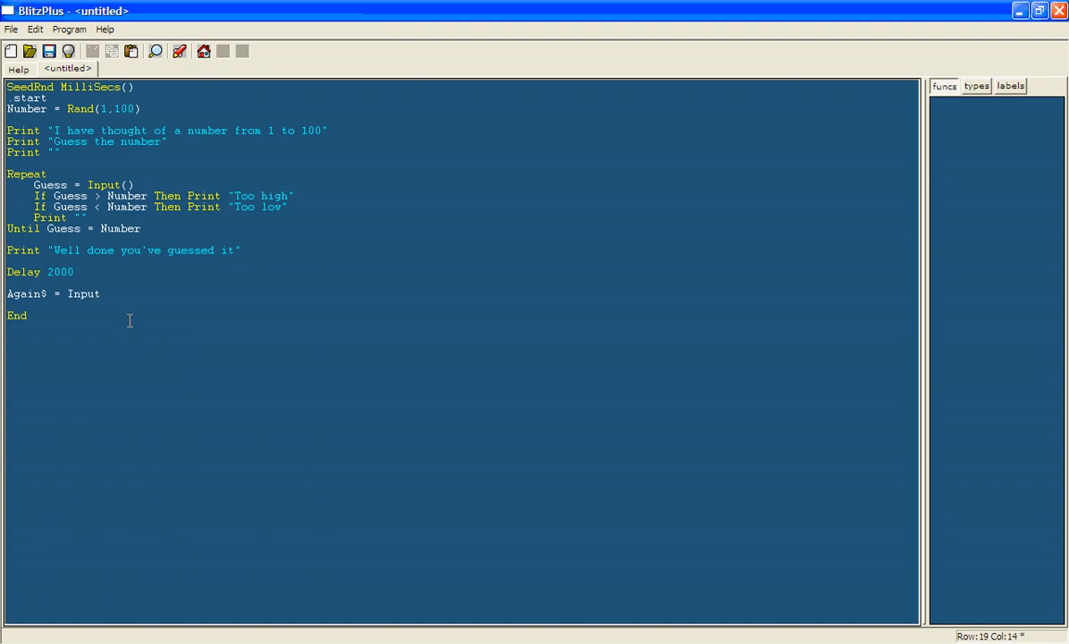
{"action": "type", "text": "(\""}
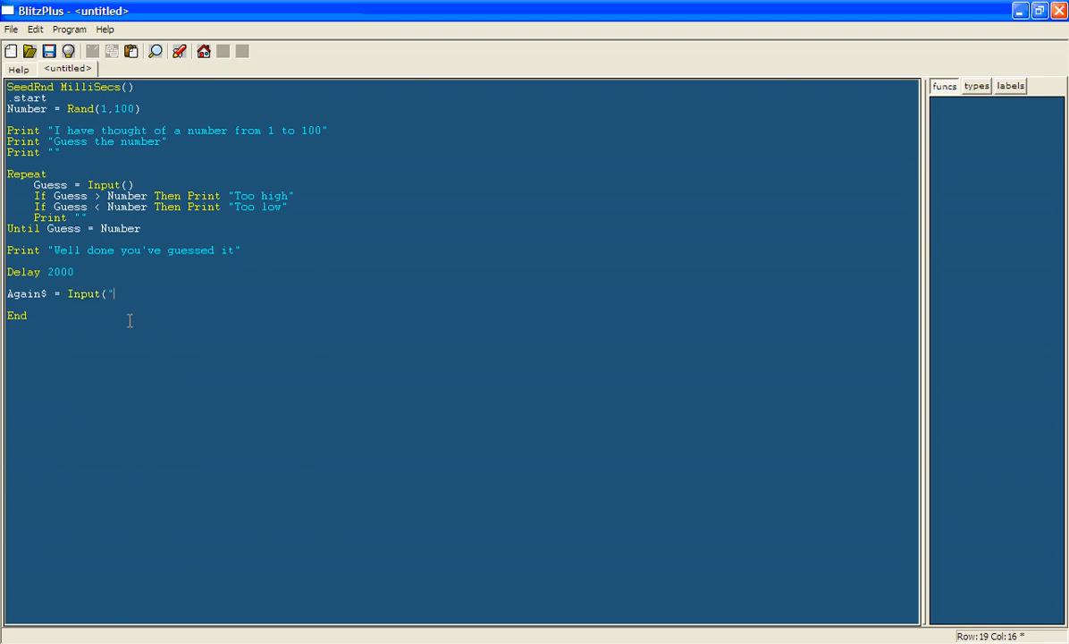
{"action": "type", "text": "Would"}
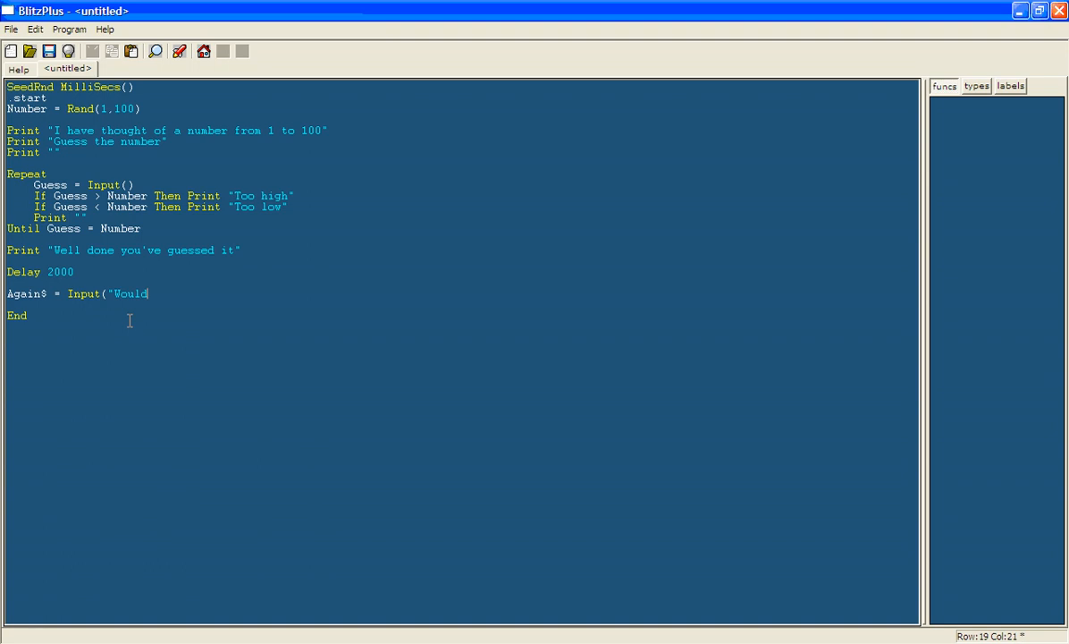
{"action": "type", "text": "you like to"}
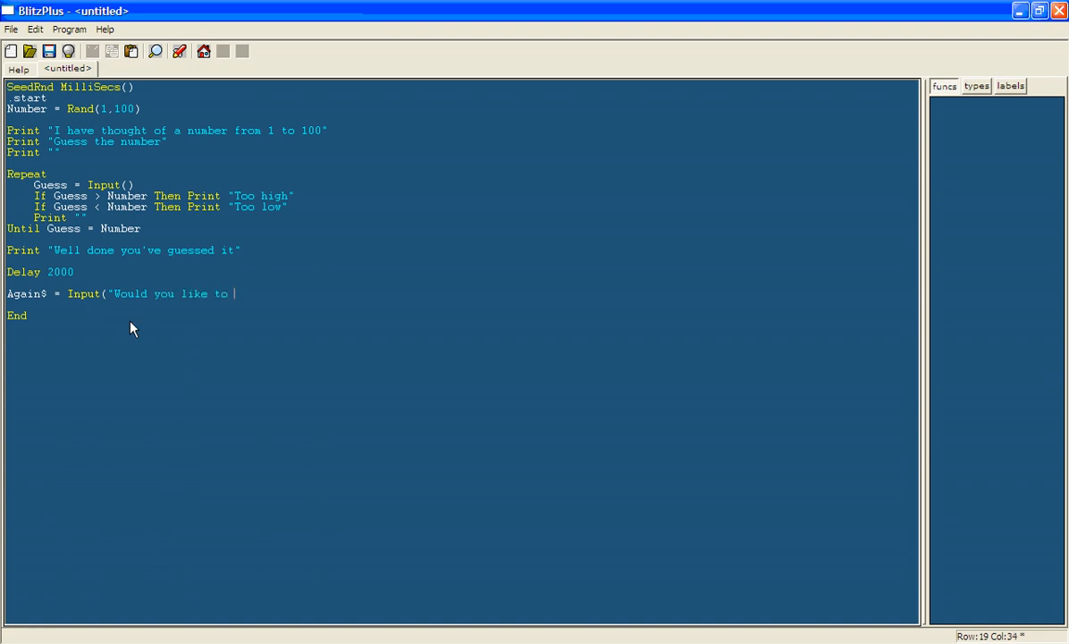
{"action": "type", "text": "play again"}
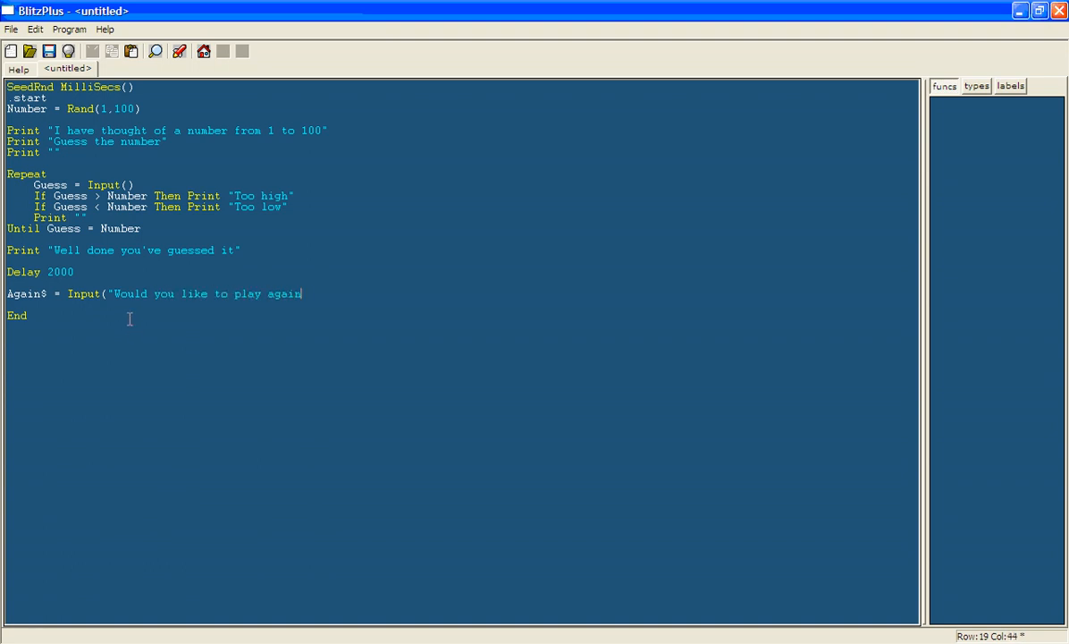
{"action": "type", "text": "?"}
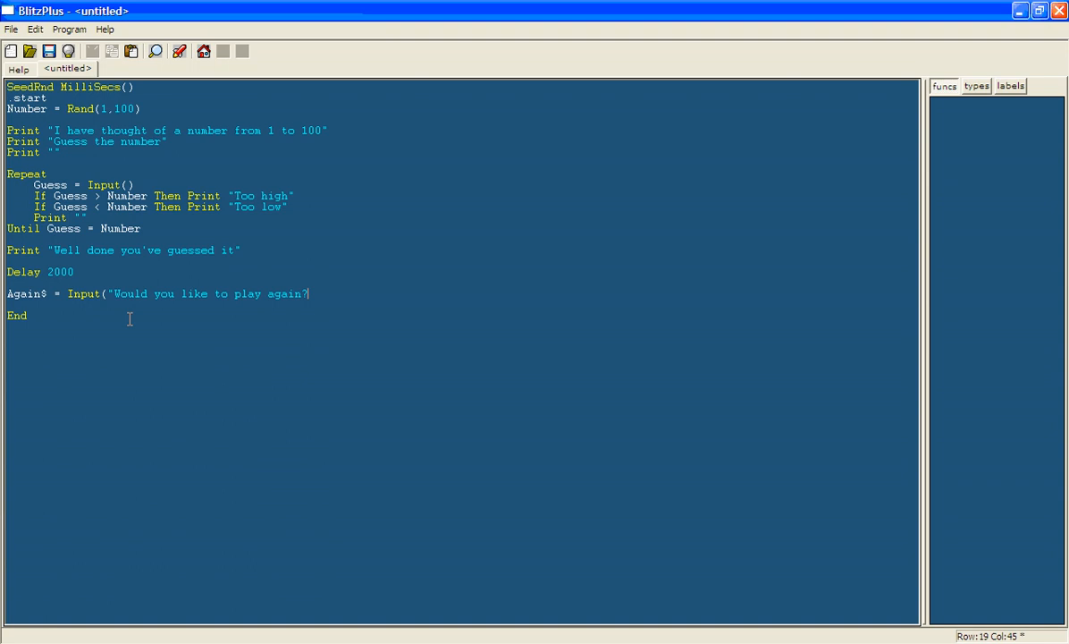
{"action": "type", "text": "\""}
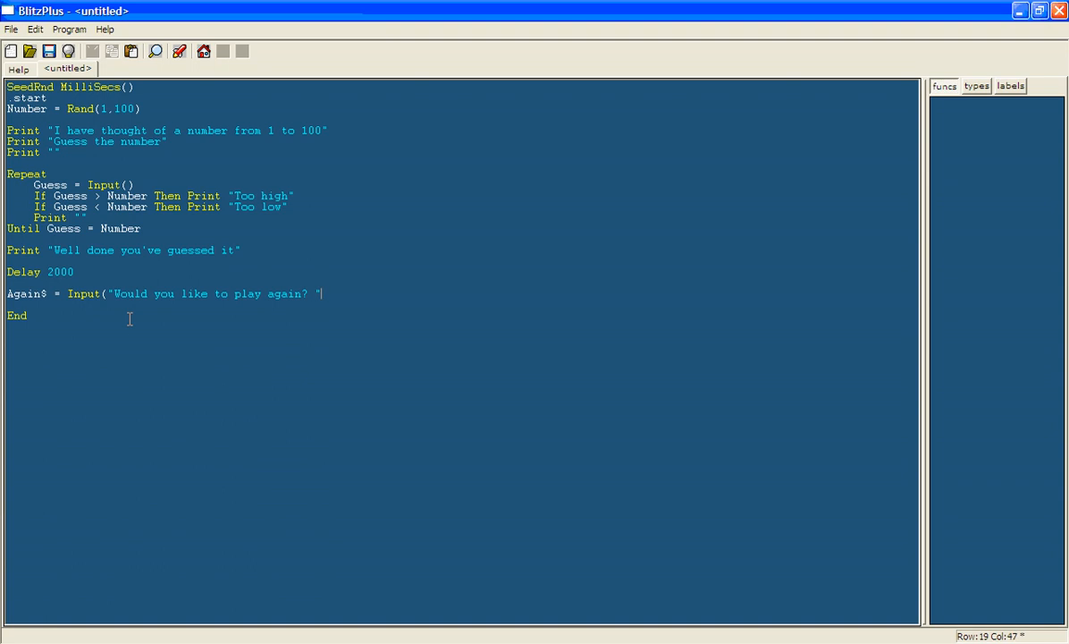
{"action": "type", "text": ")"}
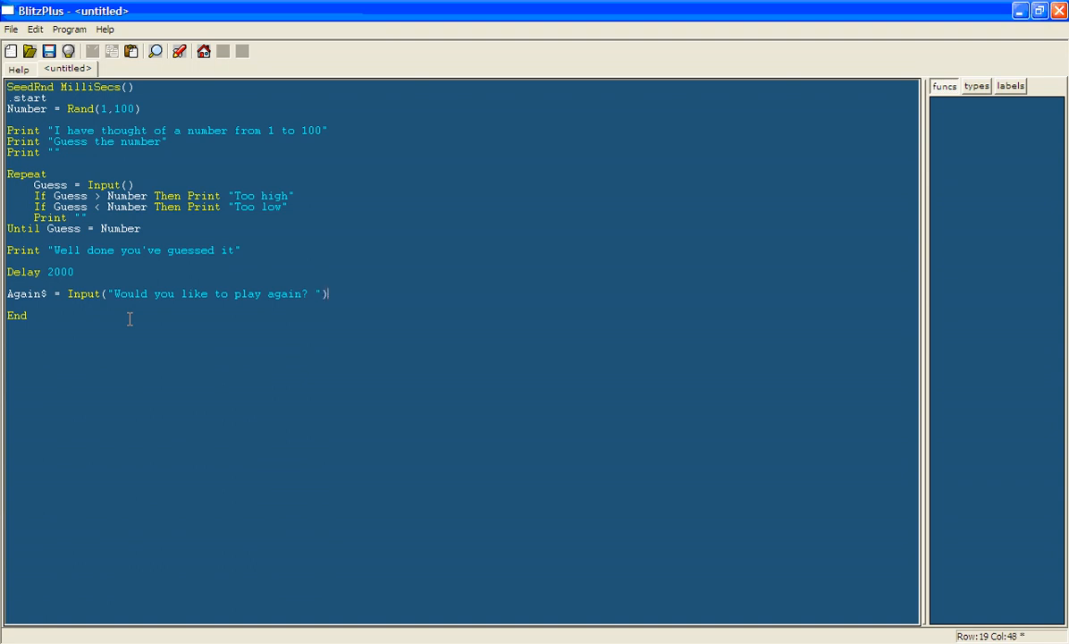
{"action": "double_click", "coordinate": [130, 294]}
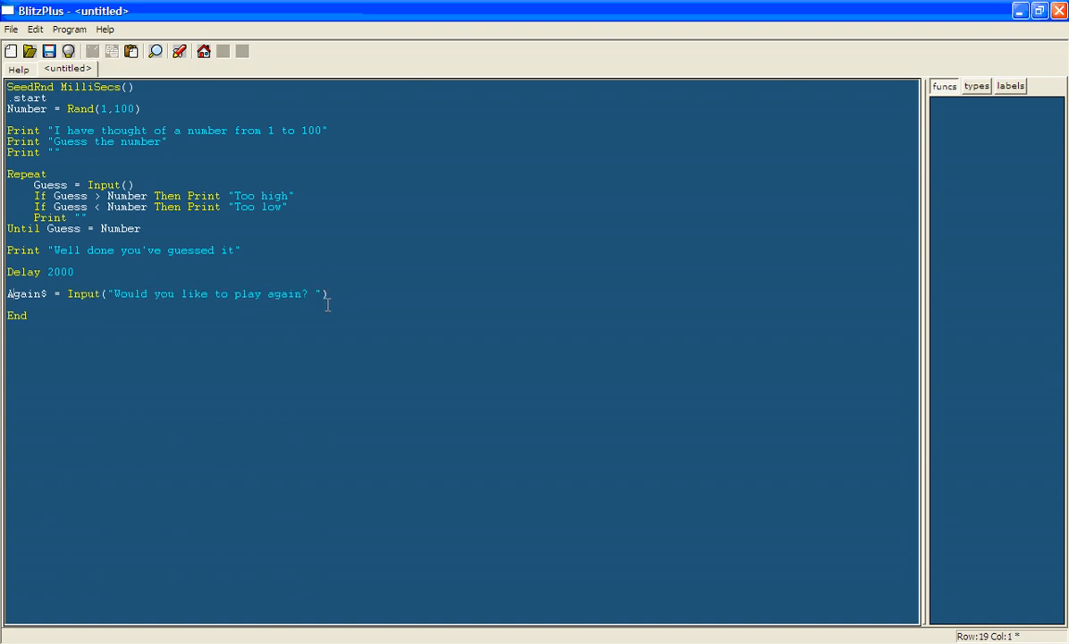
Step: Add a Print "" line after the play-again Input and move to the blank line below
{"action": "key", "text": "Return"}
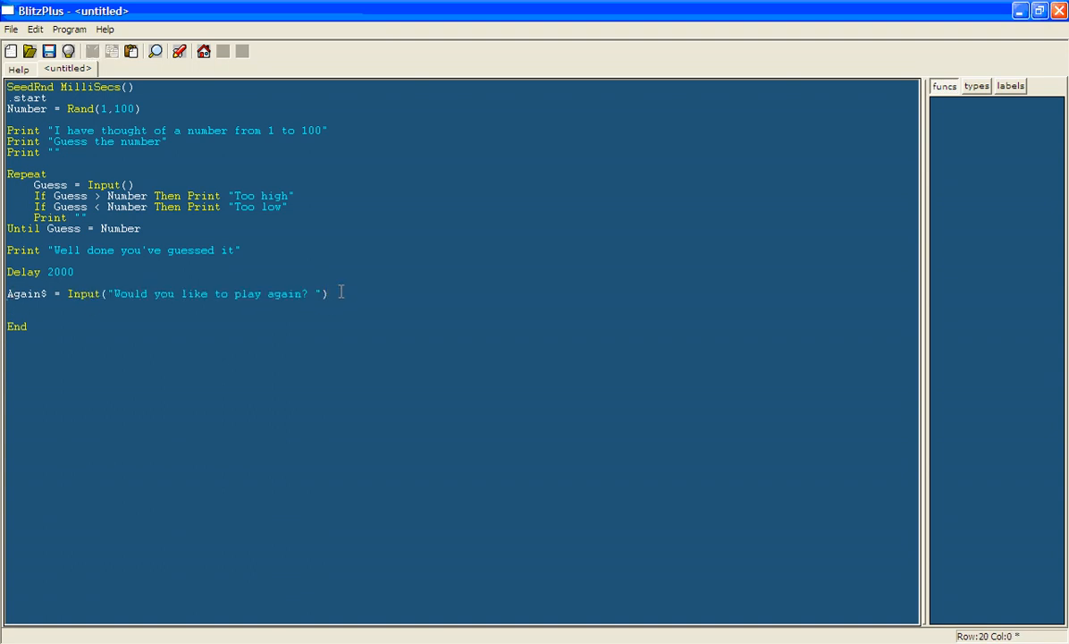
{"action": "type", "text": "Print \"\""}
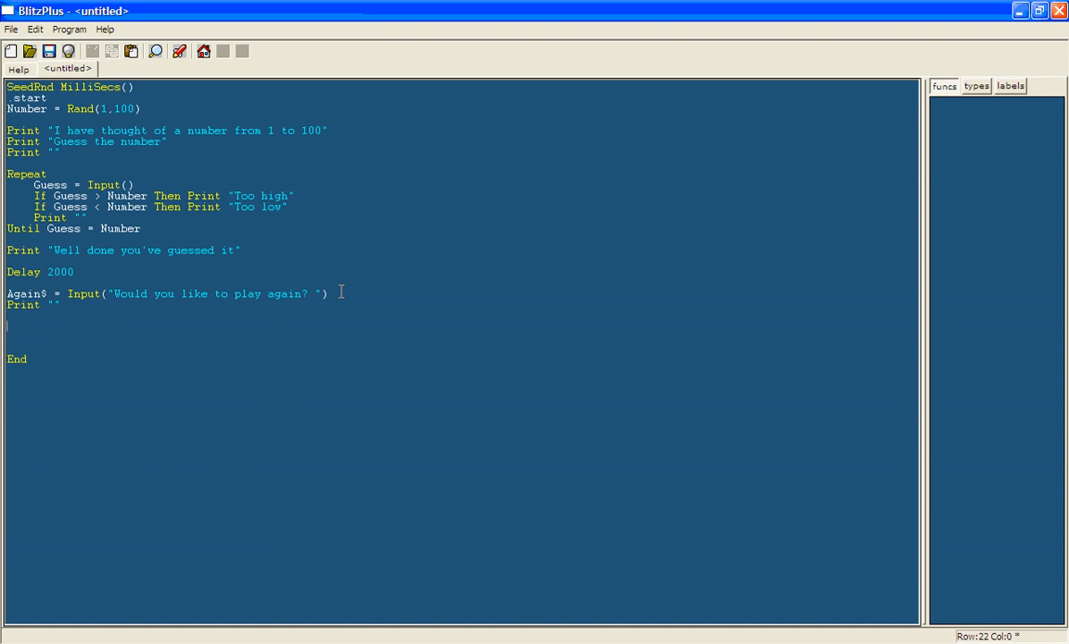
{"action": "mouse_move", "coordinate": [288, 254]}
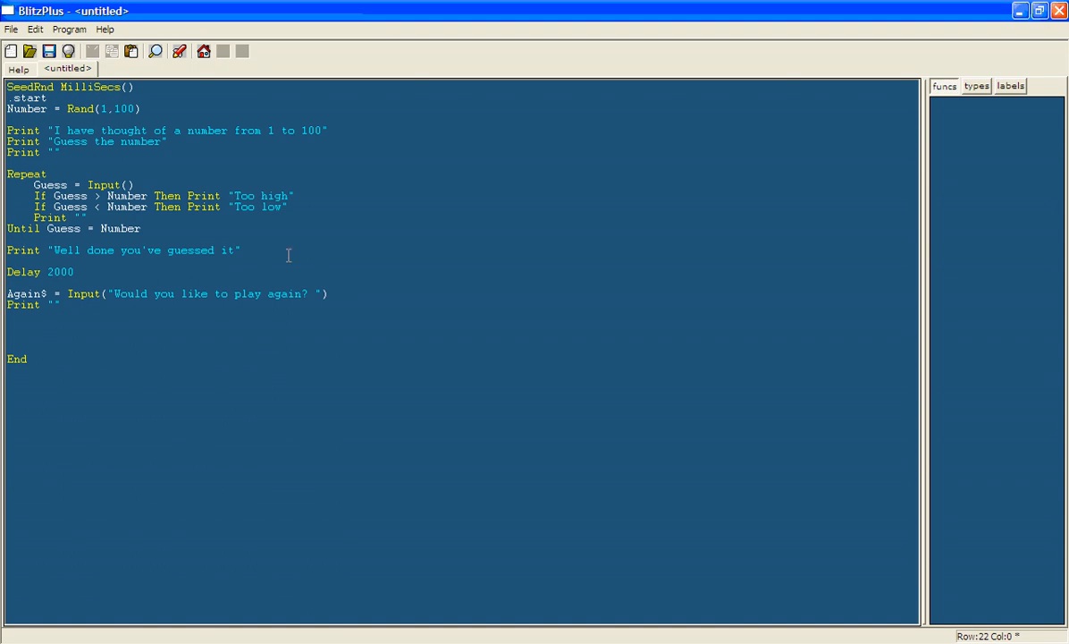
{"action": "left_click", "coordinate": [50, 293]}
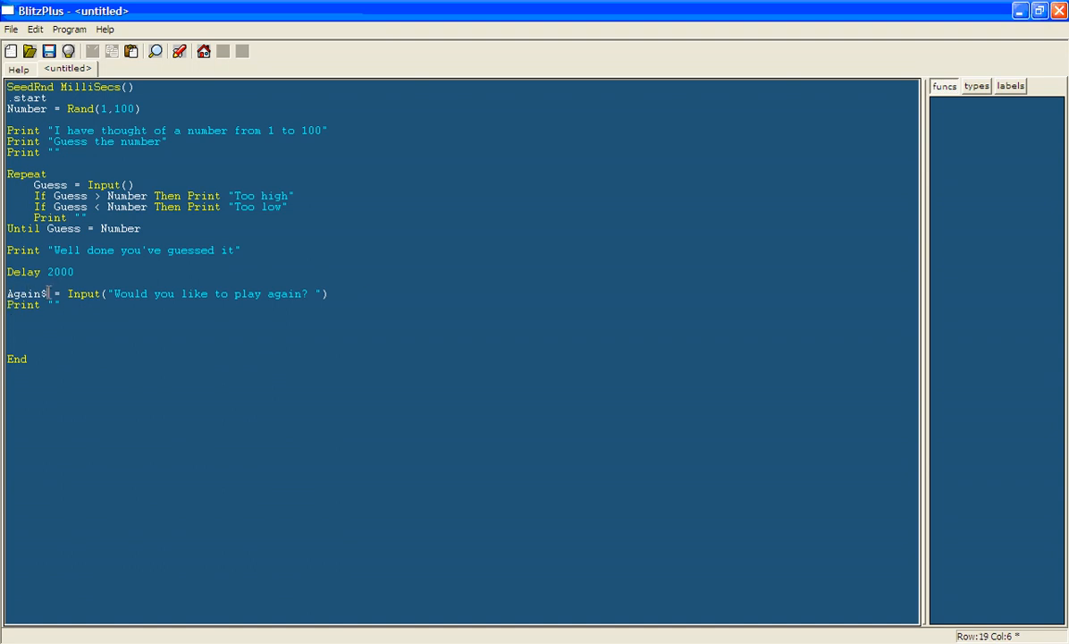
{"action": "left_click", "coordinate": [28, 326]}
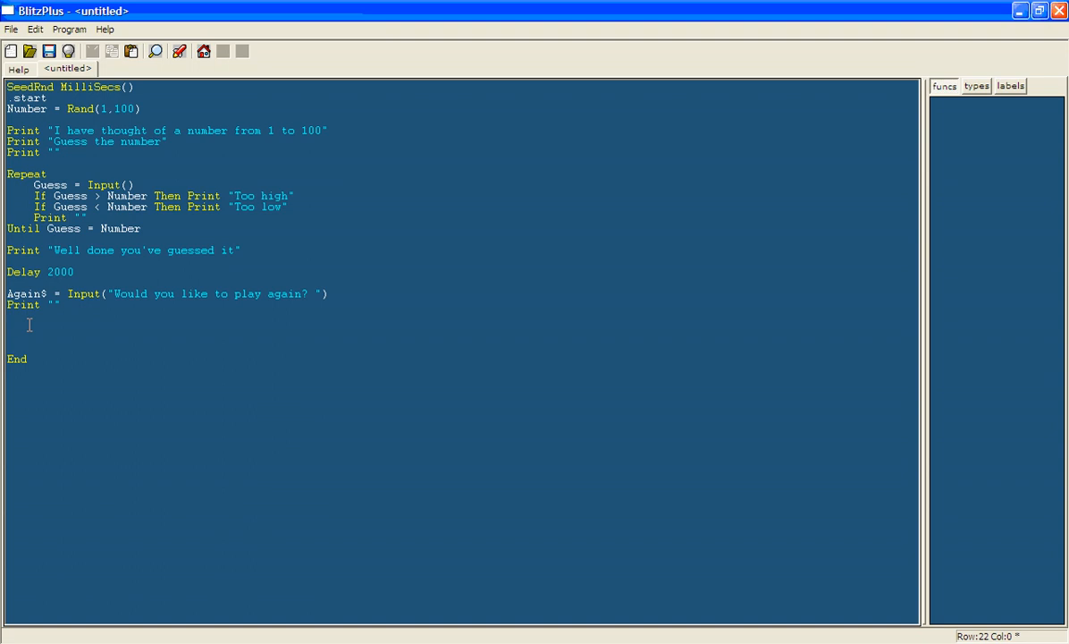
{"action": "type", "text": "sele"}
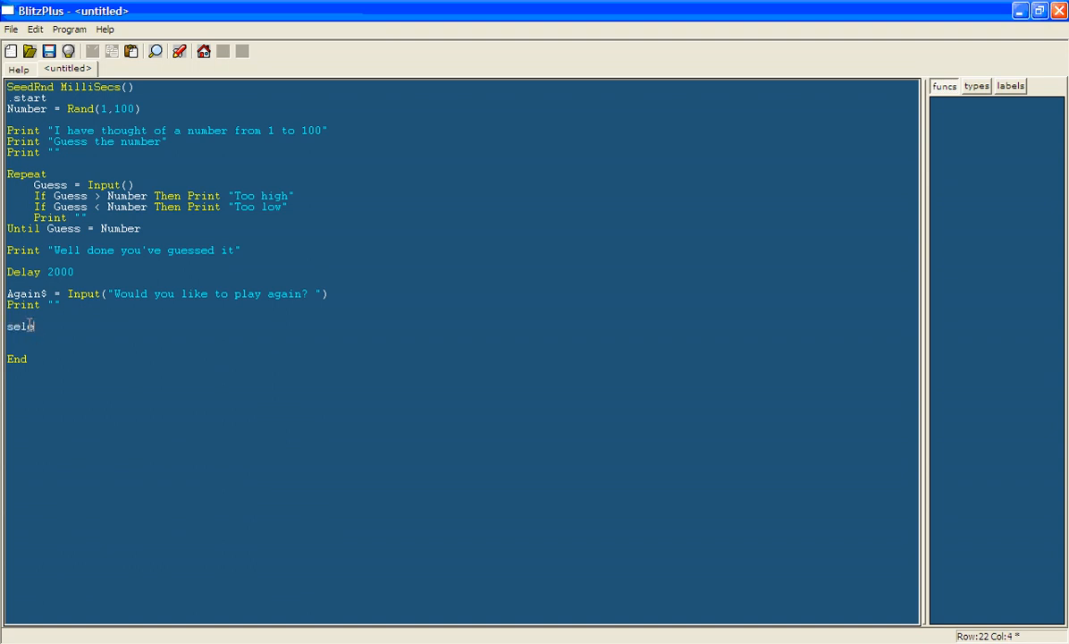
Step: Write Select Again$ and End Select with an empty line between them
{"action": "type", "text": "ect"}
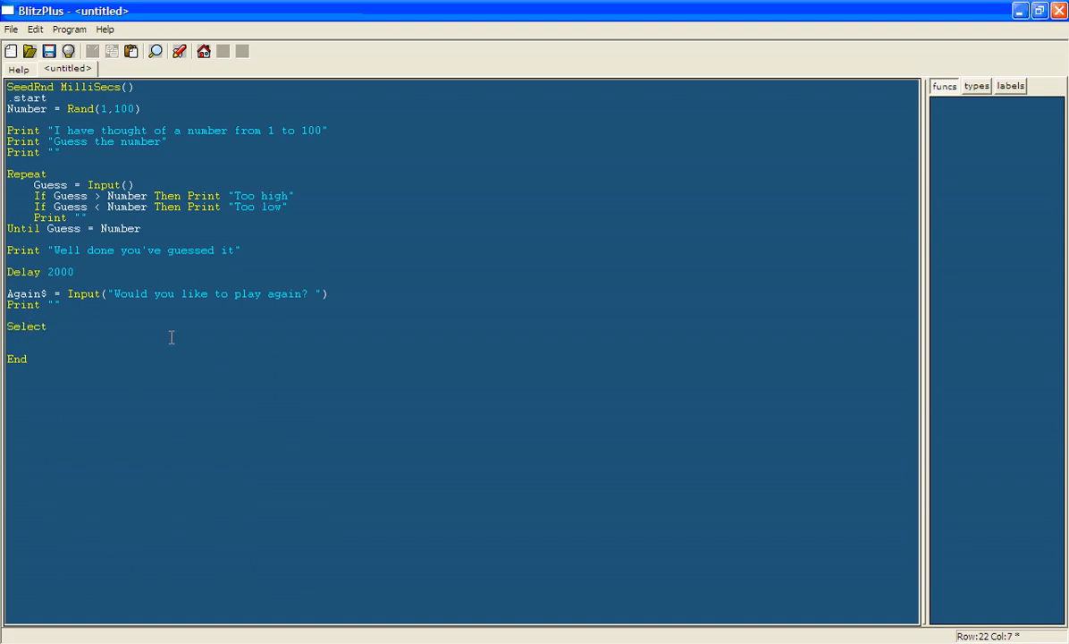
{"action": "type", "text": "Again"}
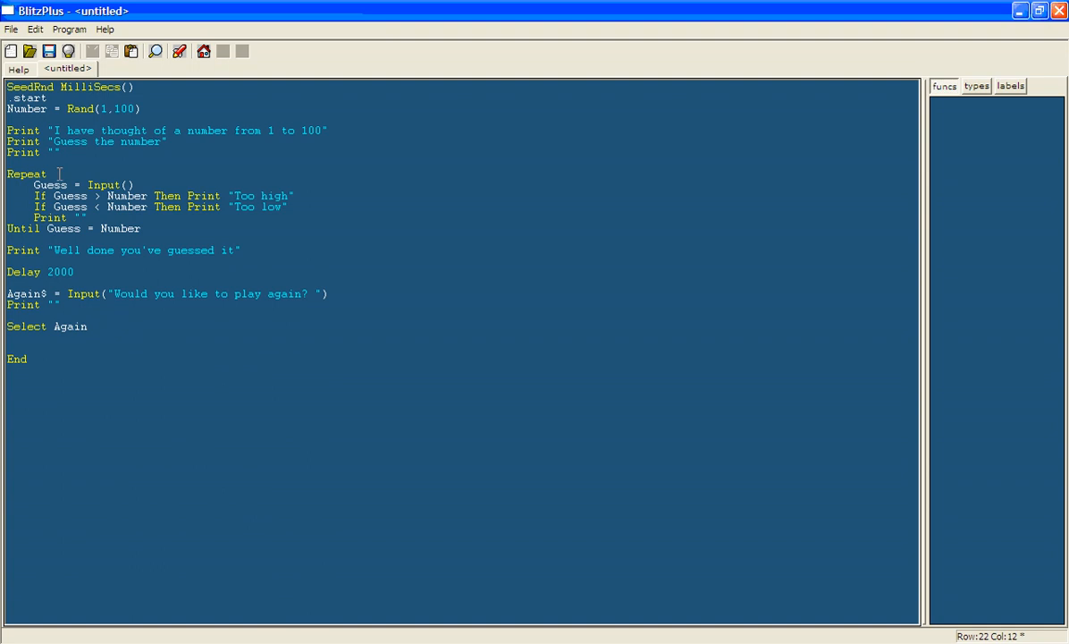
{"action": "double_click", "coordinate": [21, 229]}
{"action": "type", "text": "End e"}
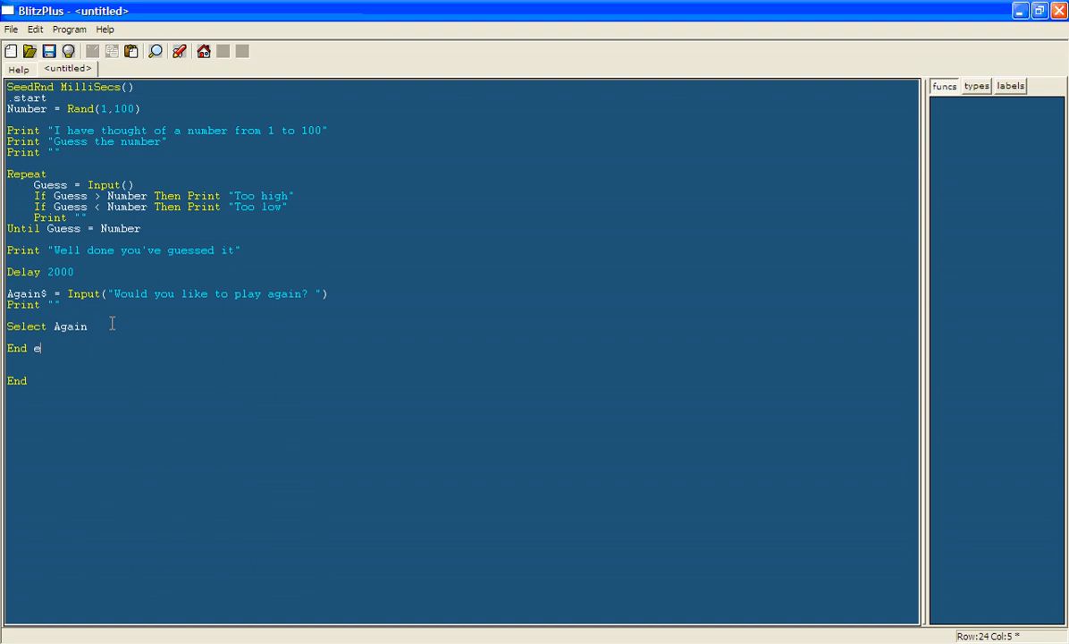
{"action": "type", "text": "select"}
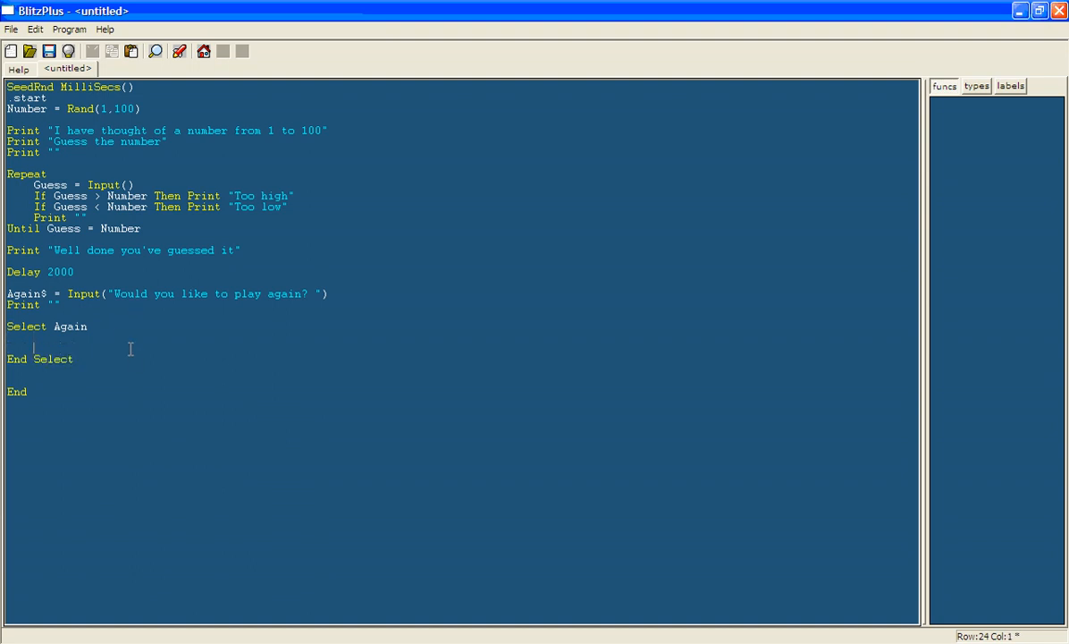
{"action": "key", "text": "Return"}
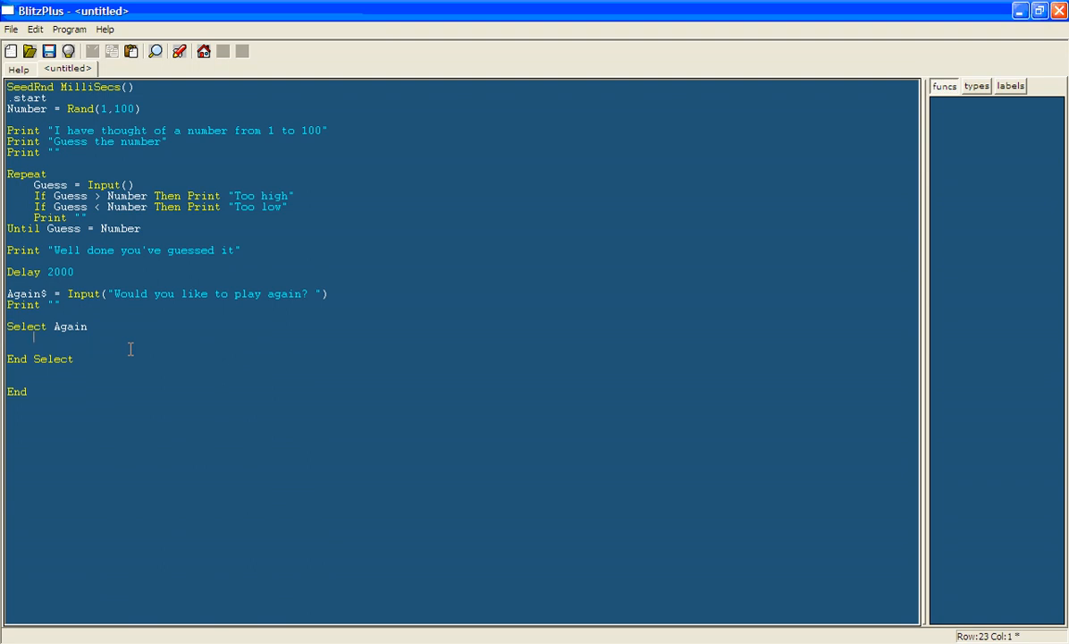
Step: Add a Case "Y" branch with Goto start inside the Select Again$ block
{"action": "type", "text": "case"}
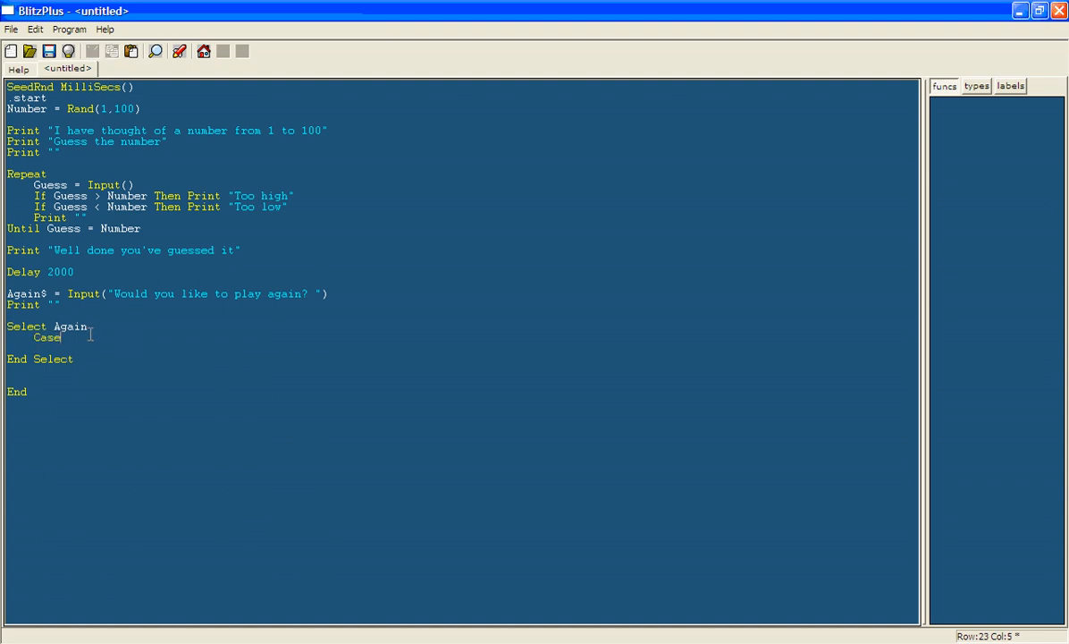
{"action": "type", "text": "1"}
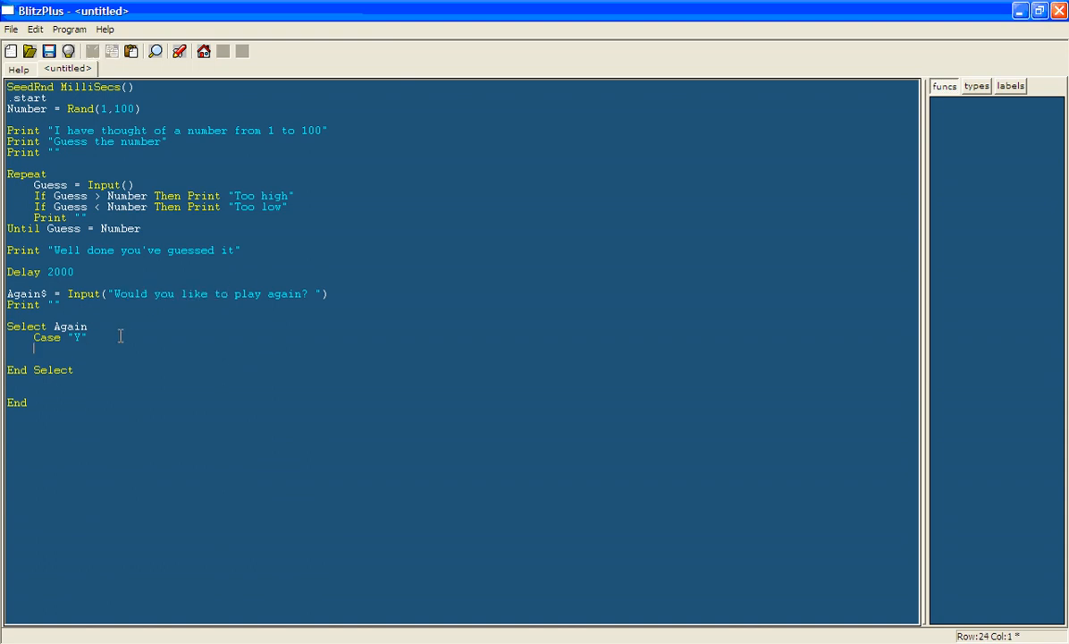
{"action": "type", "text": "goto"}
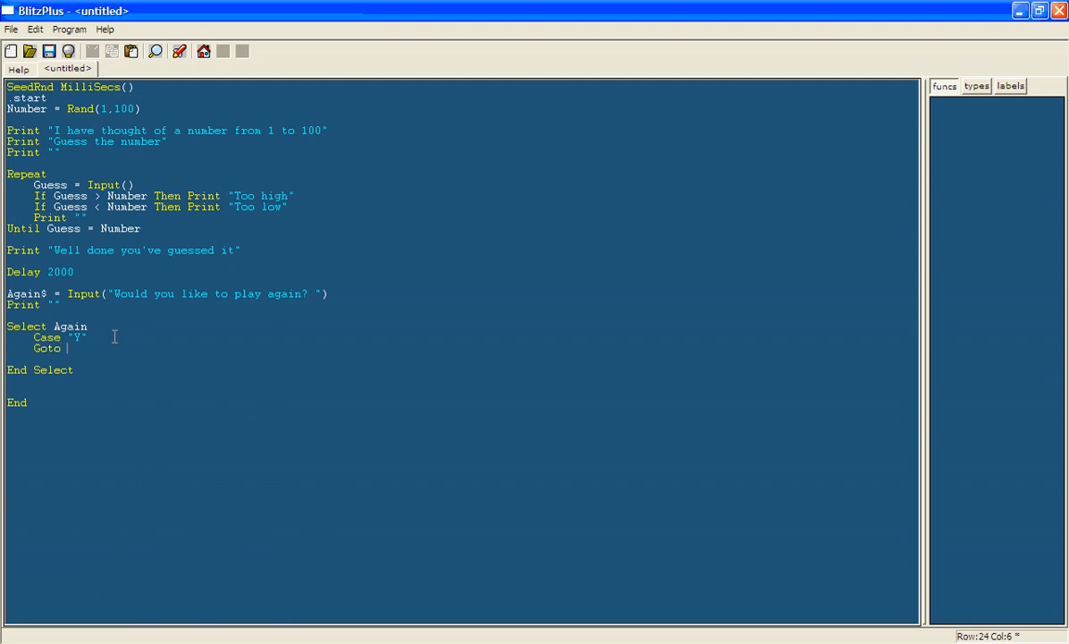
{"action": "type", "text": "start"}
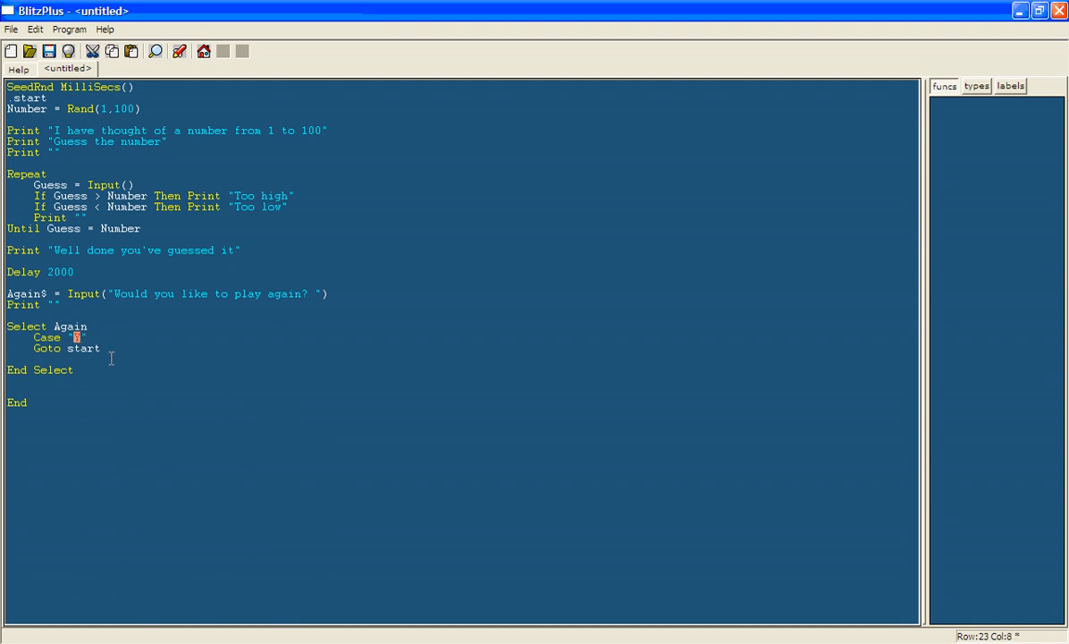
{"action": "type", "text": "Y"}
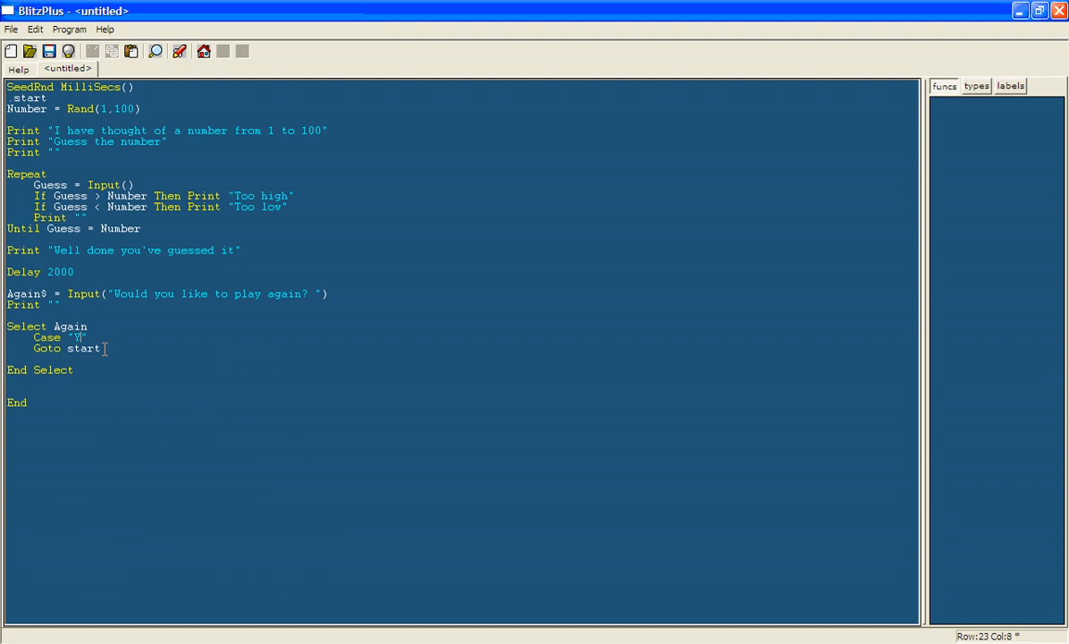
{"action": "left_click", "coordinate": [102, 349]}
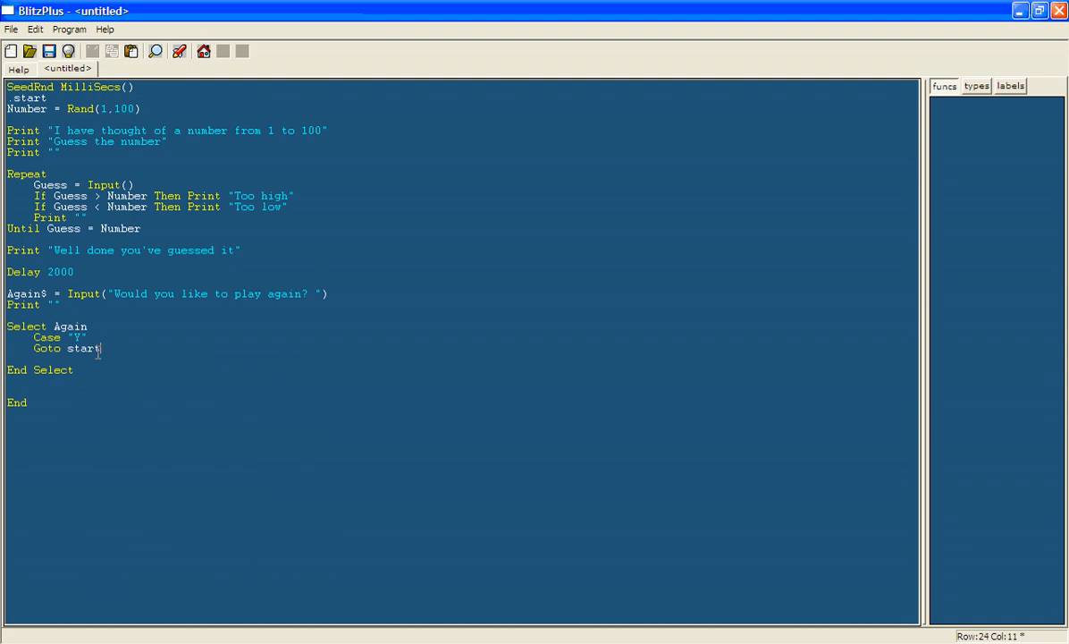
{"action": "double_click", "coordinate": [78, 337]}
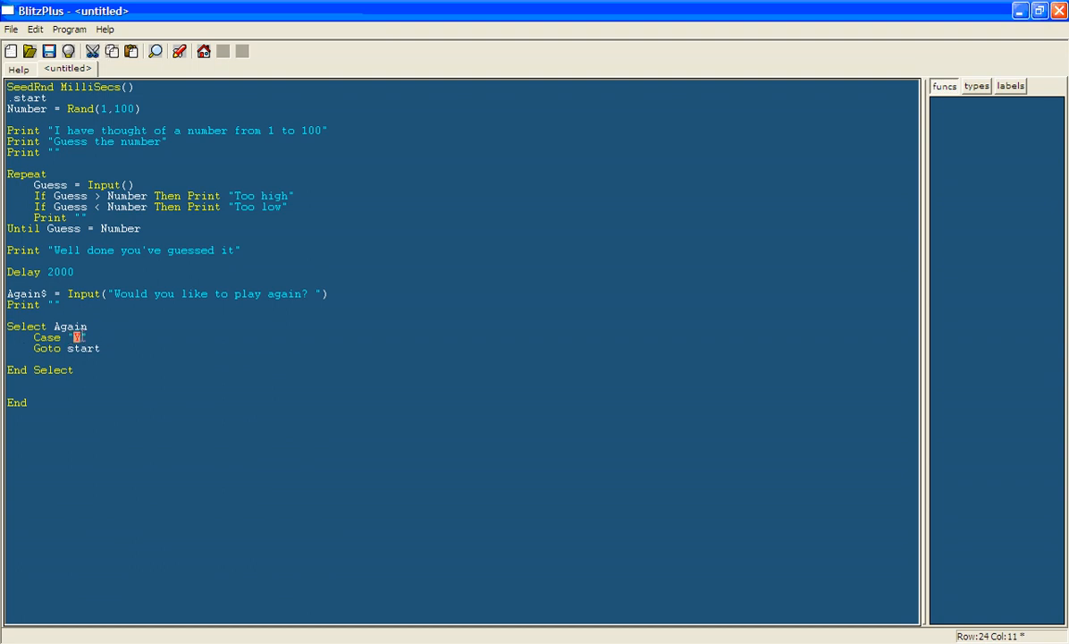
{"action": "left_click", "coordinate": [88, 337]}
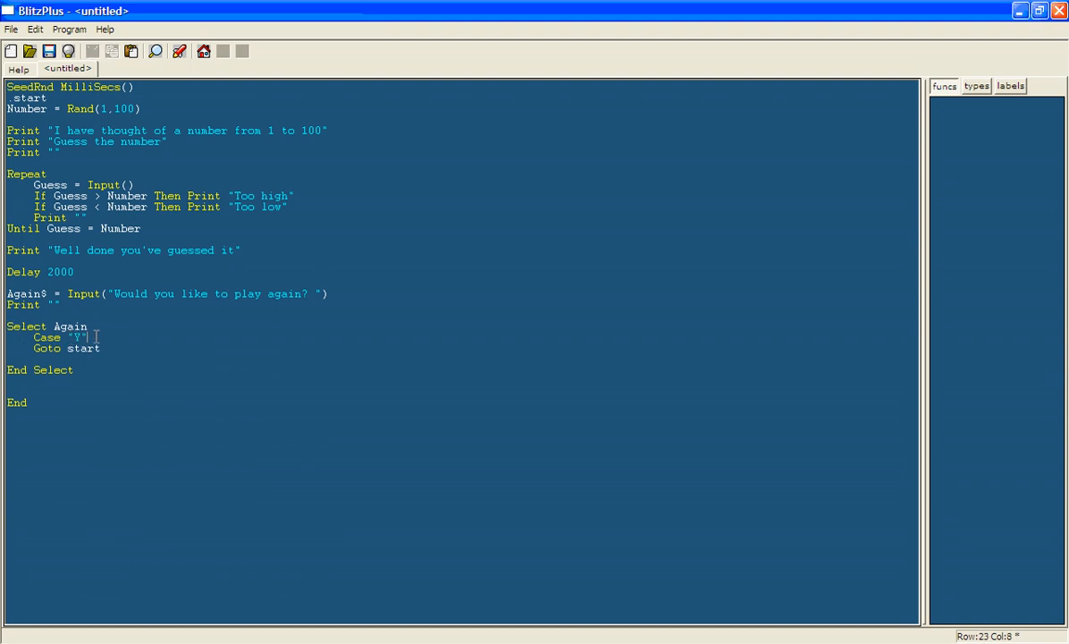
{"action": "left_click", "coordinate": [109, 349]}
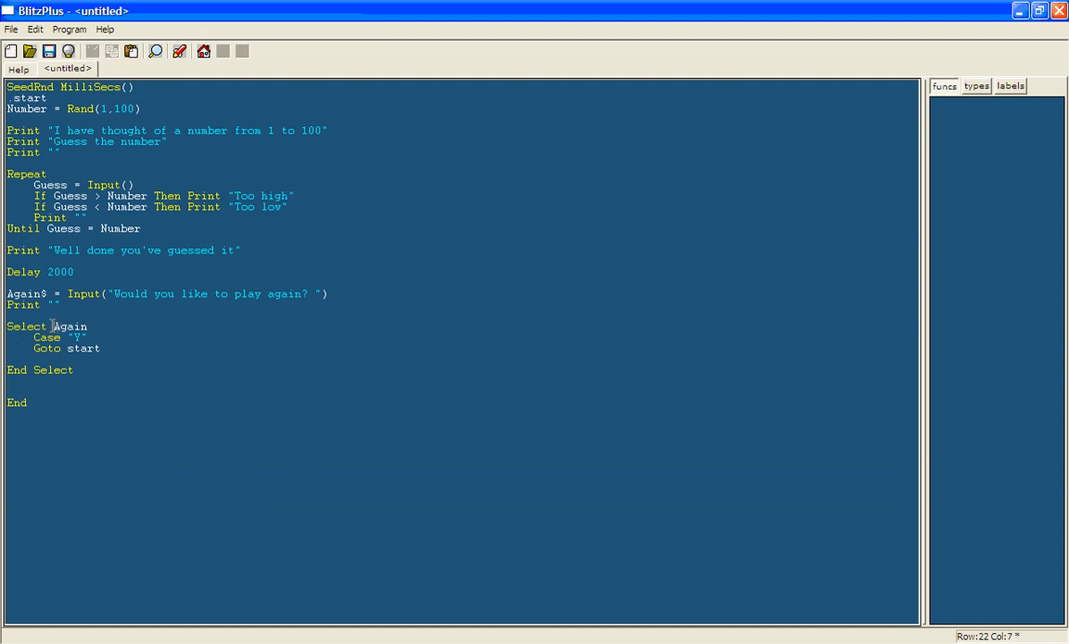
Step: Change the Select to test Upper(Again$) and open a new line below Goto start
{"action": "type", "text": "upper("}
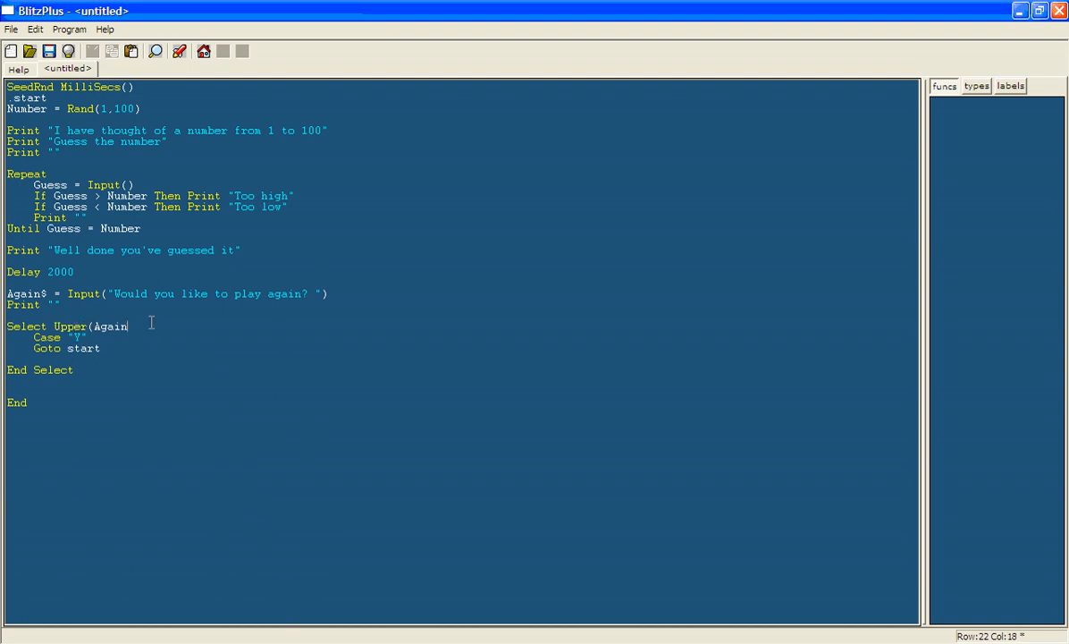
{"action": "type", "text": ")"}
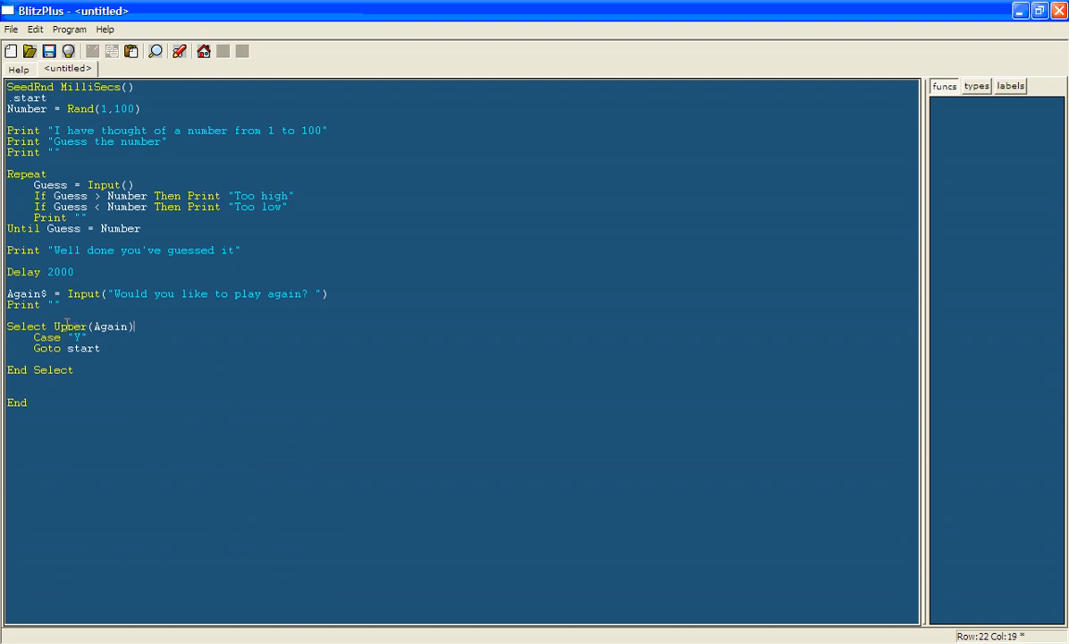
{"action": "double_click", "coordinate": [110, 325]}
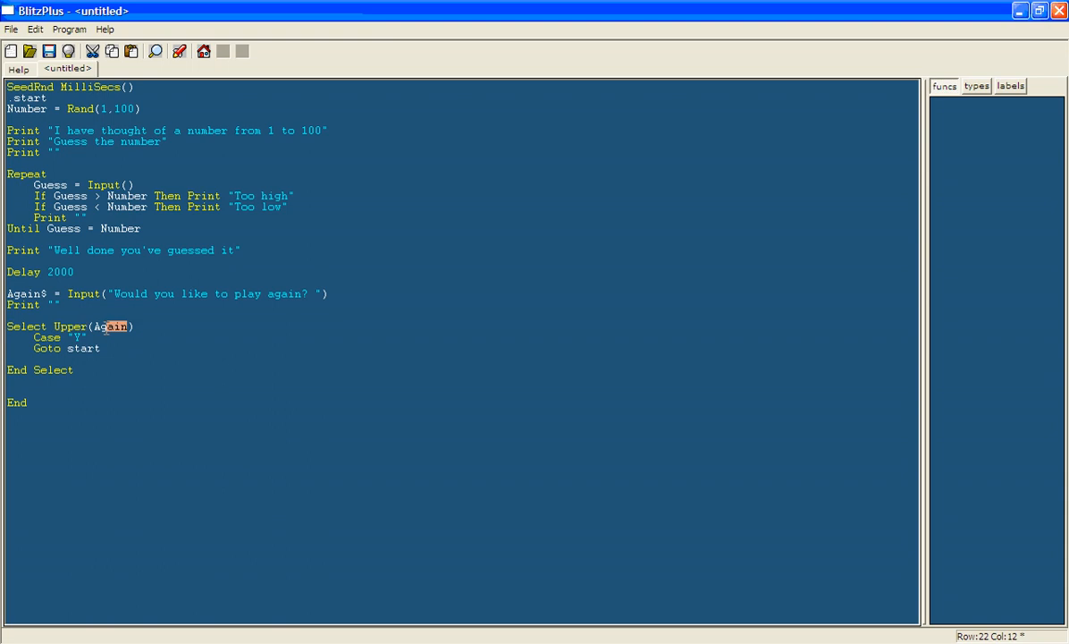
{"action": "left_click", "coordinate": [89, 347]}
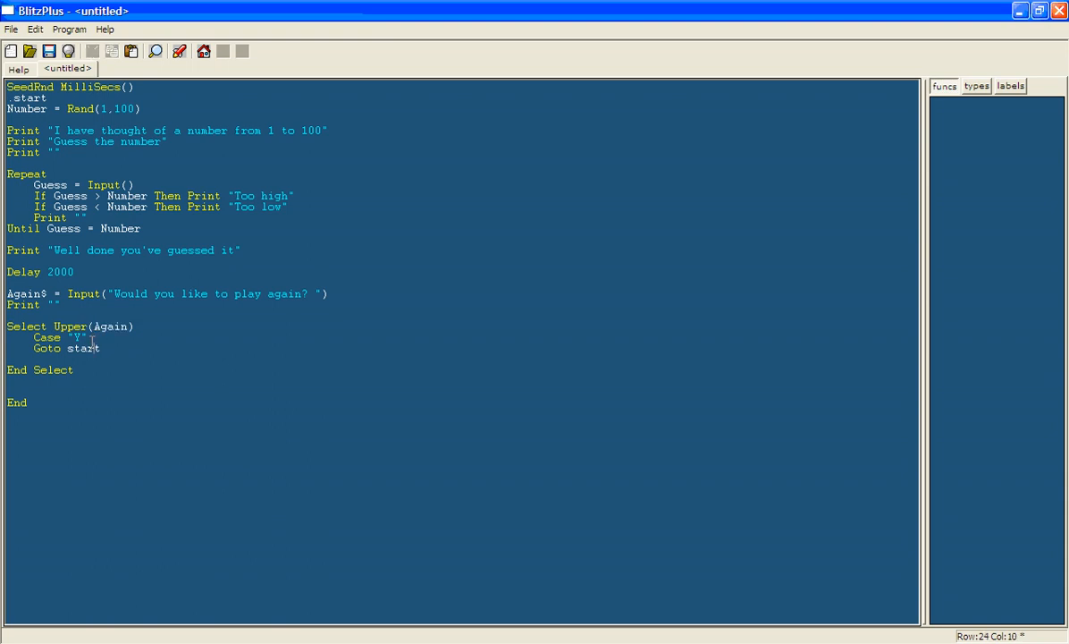
{"action": "double_click", "coordinate": [110, 325]}
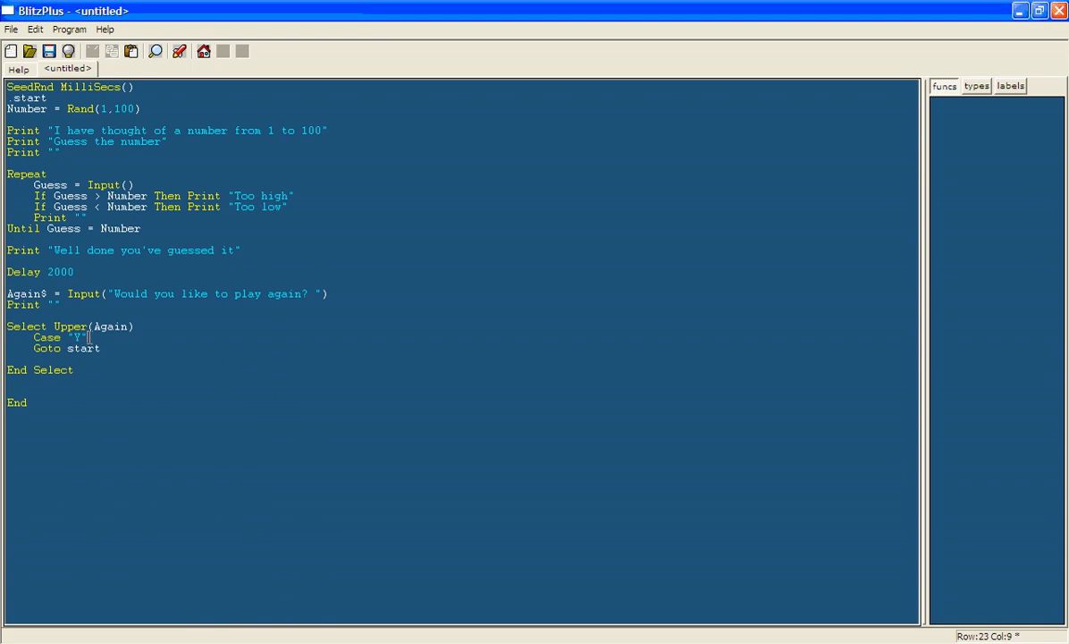
{"action": "left_click", "coordinate": [125, 349]}
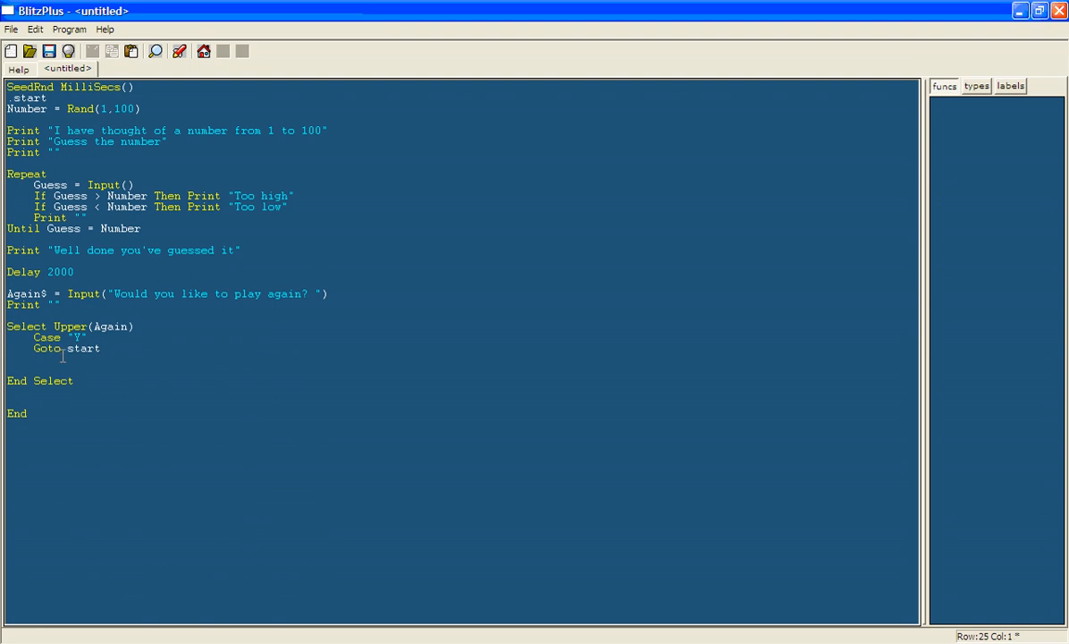
Step: Add Case "N" End, Case "YES" Goto start, Case "NO" End, tidy End Select and start a run
{"action": "type", "text": "ca"}
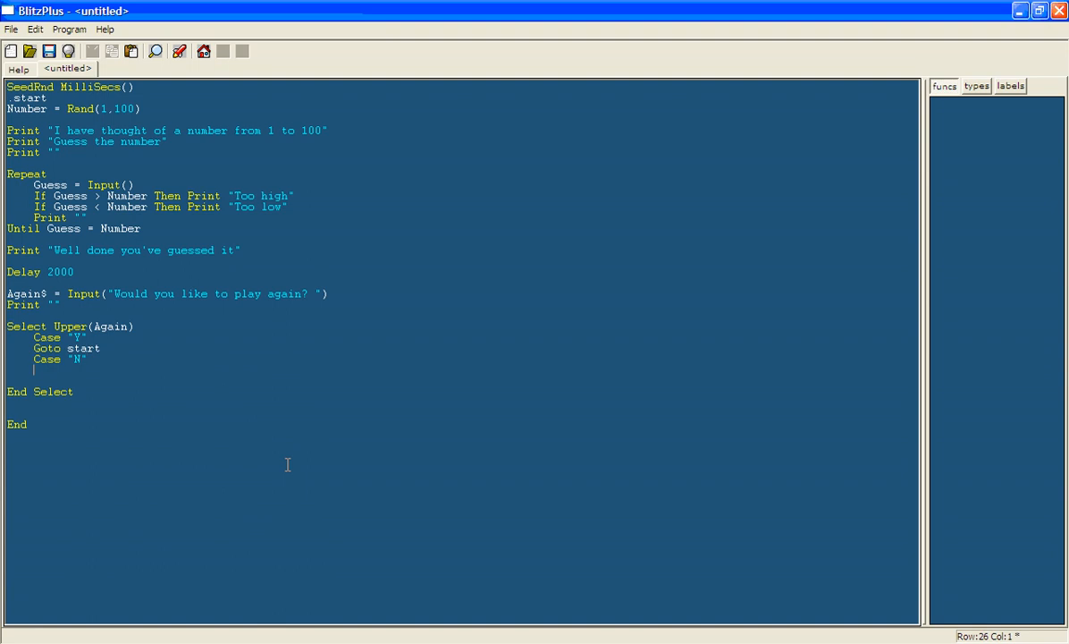
{"action": "type", "text": "end"}
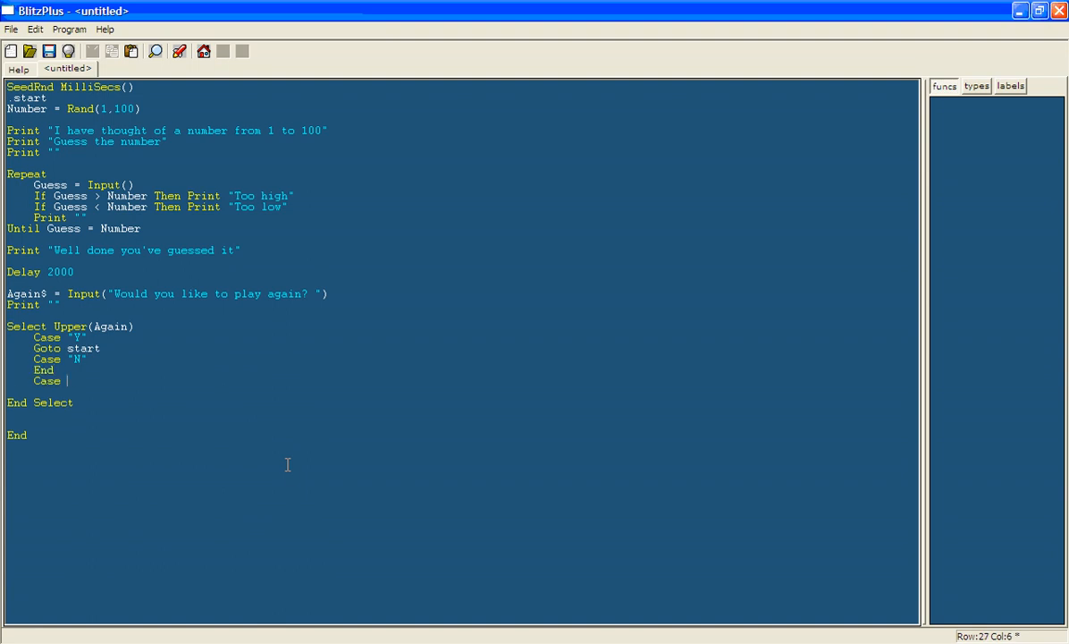
{"action": "type", "text": "\"YES\""}
{"action": "type", "text": "Goto start"}
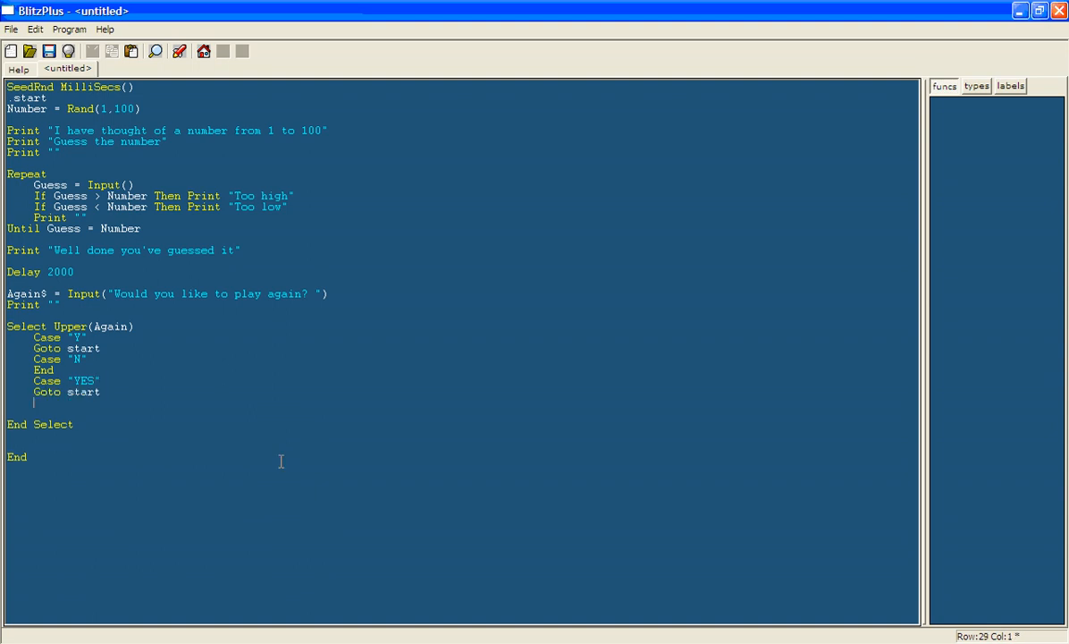
{"action": "type", "text": "Case \"NO"}
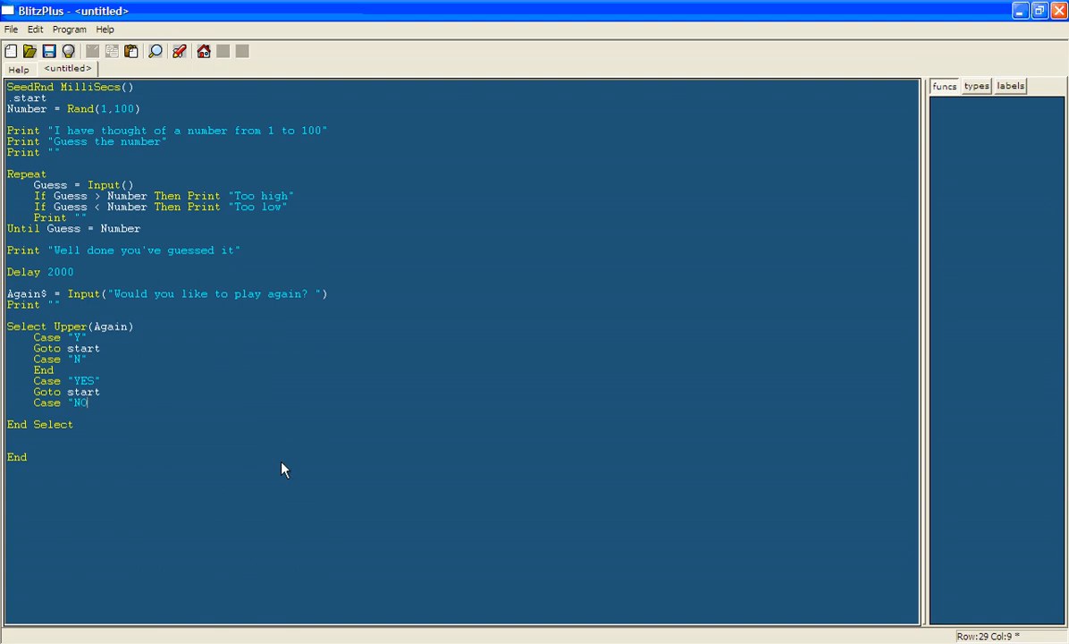
{"action": "type", "text": "\""}
{"action": "type", "text": "End"}
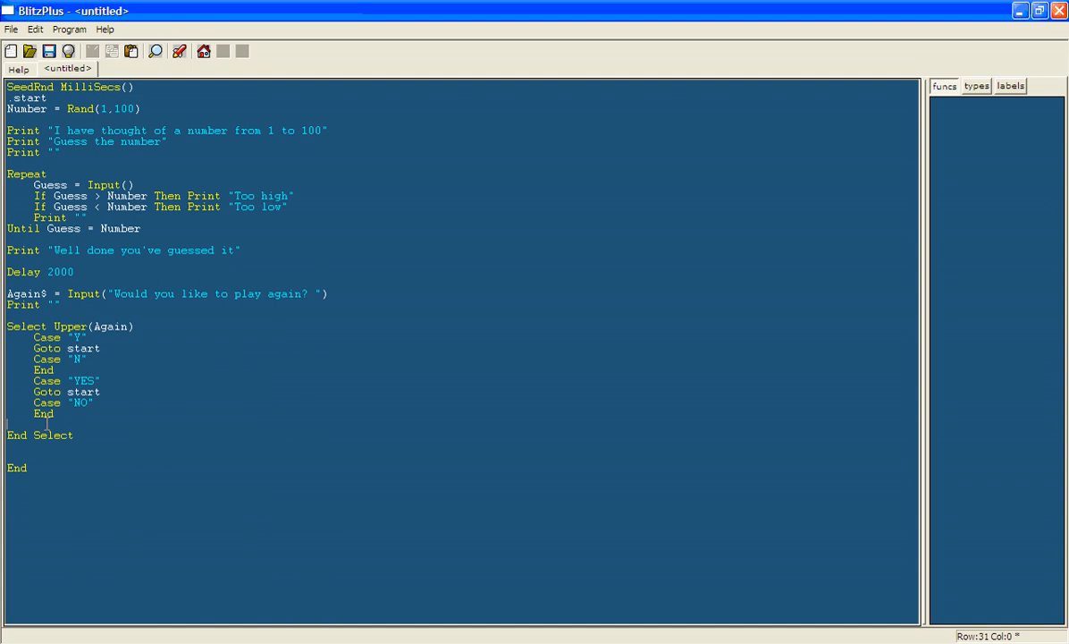
{"action": "key", "text": "Backspace"}
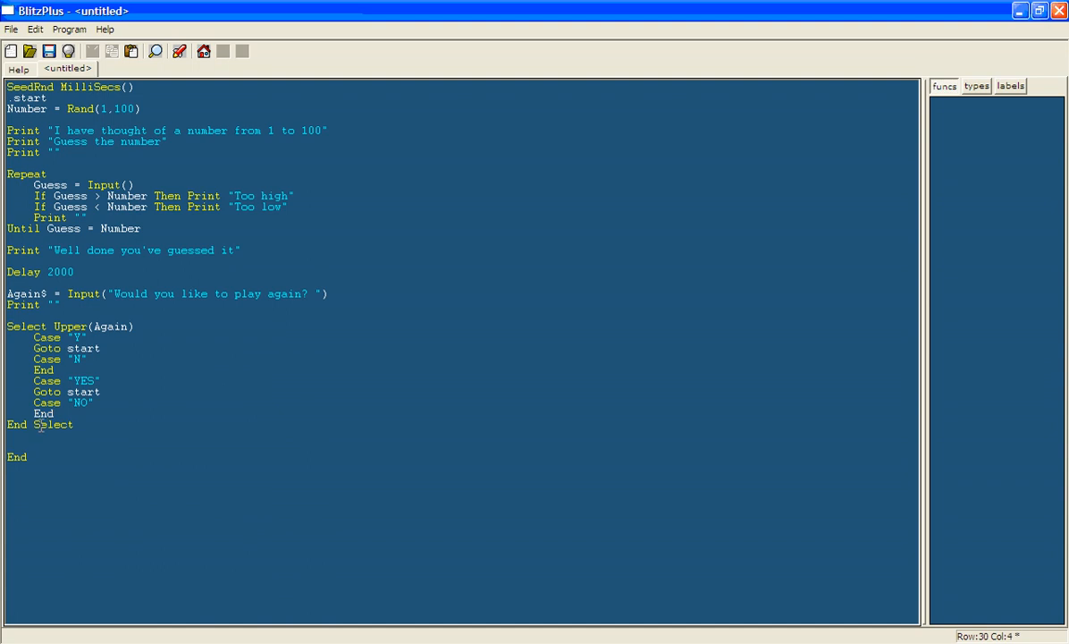
{"action": "left_click", "coordinate": [93, 425]}
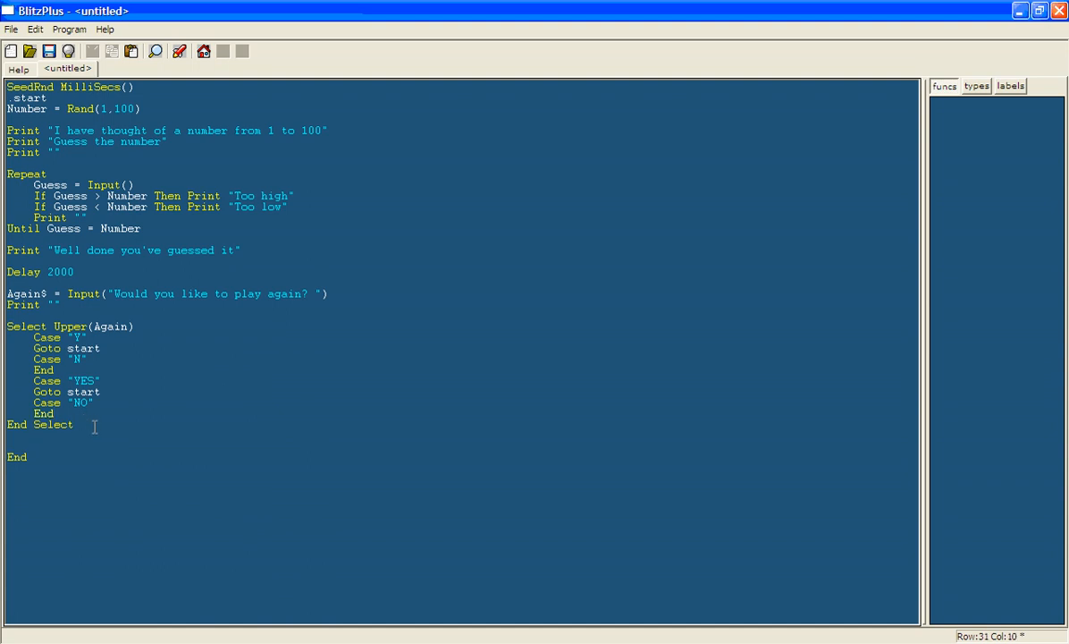
{"action": "left_click", "coordinate": [243, 50]}
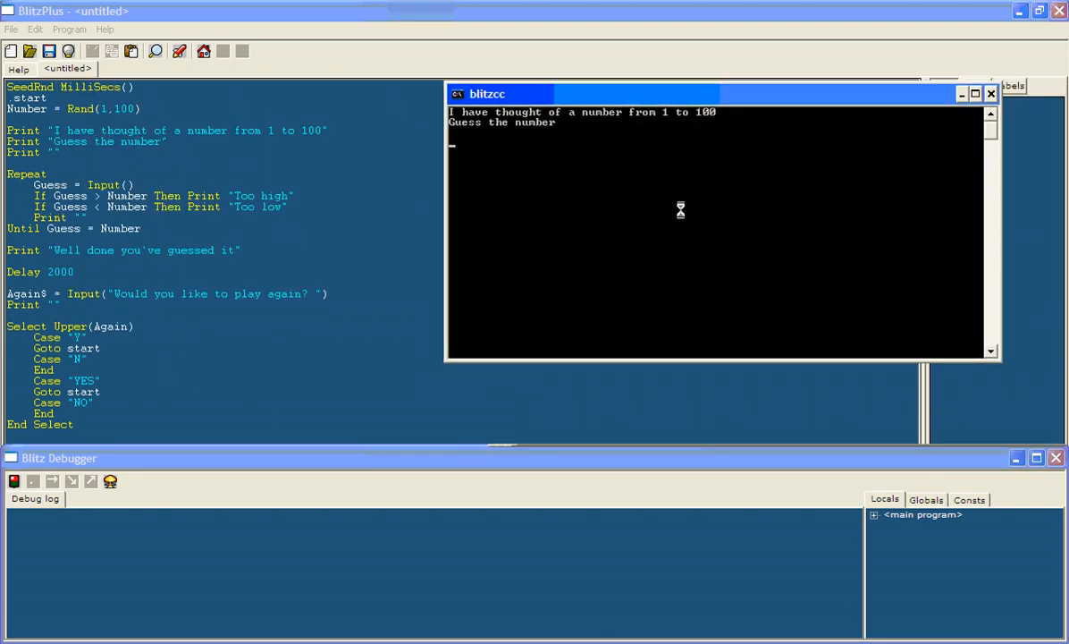
Step: Play a test game guessing 50, 75, 90, 85, 80, 83, 81, answer yes, and dismiss the crash
{"action": "type", "text": "50"}
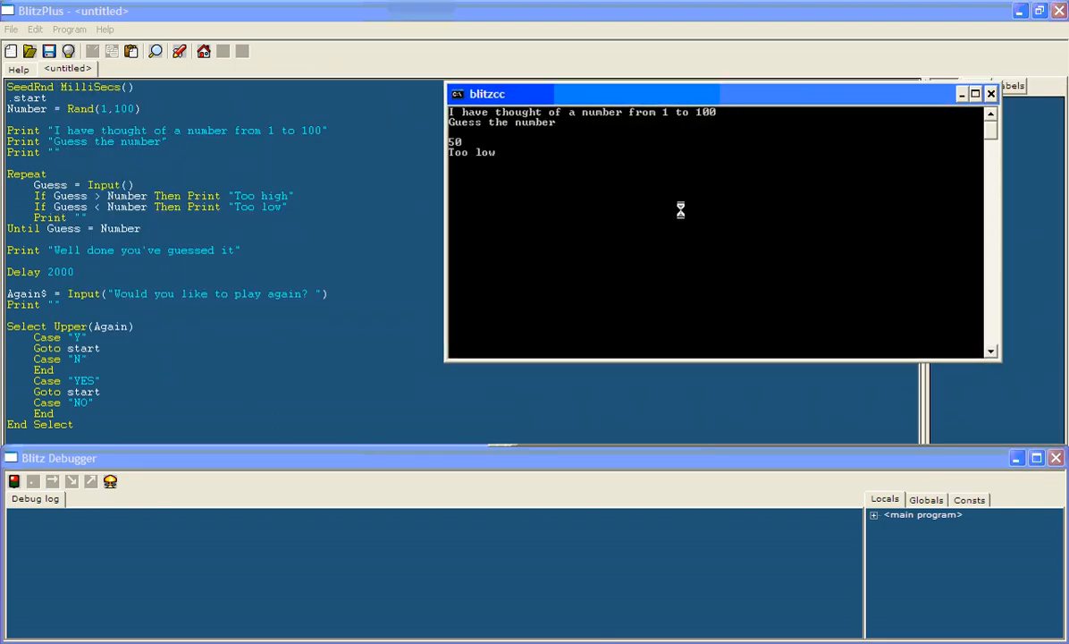
{"action": "type", "text": "75"}
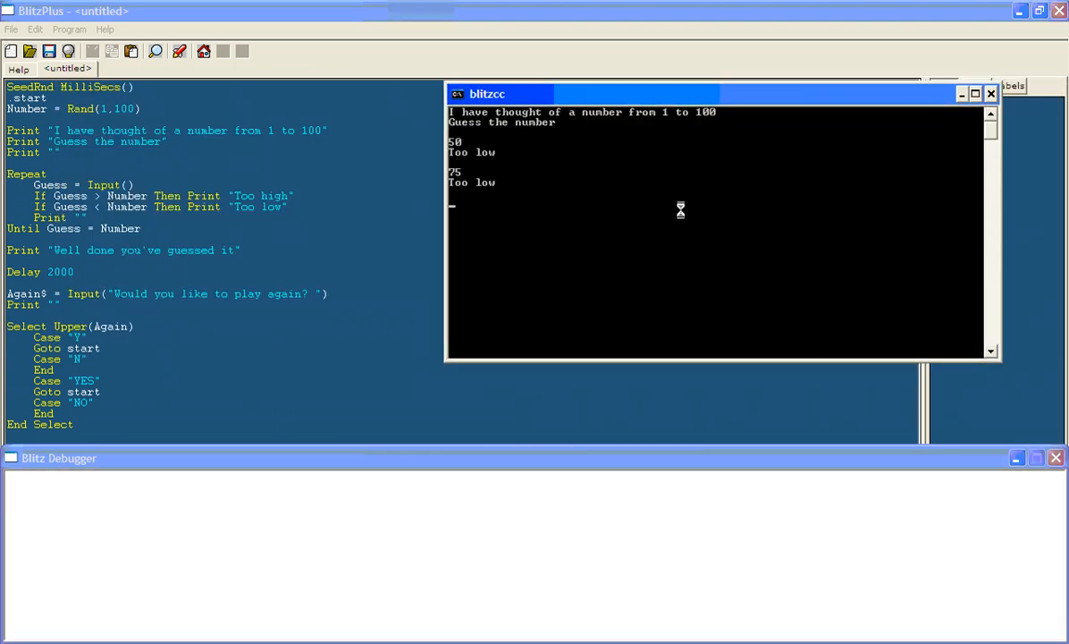
{"action": "type", "text": "90"}
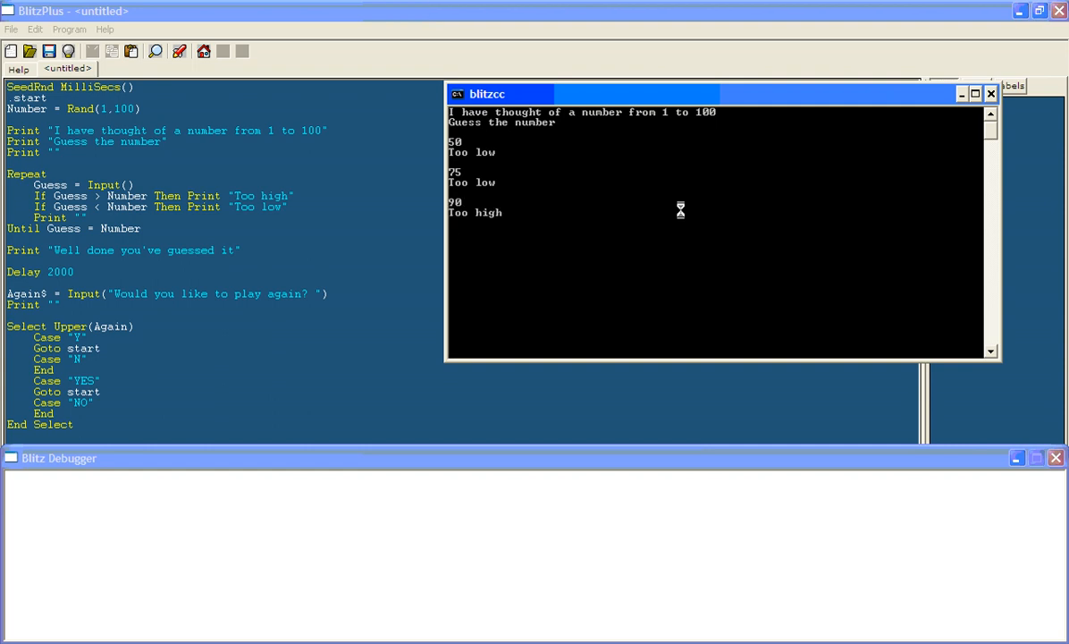
{"action": "type", "text": "85"}
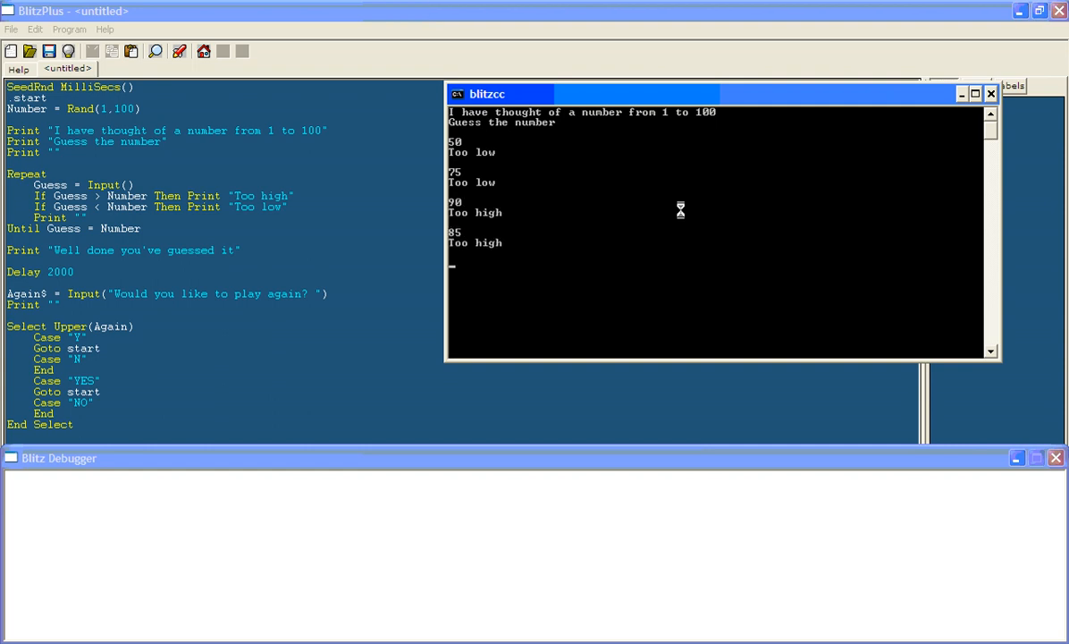
{"action": "type", "text": "80"}
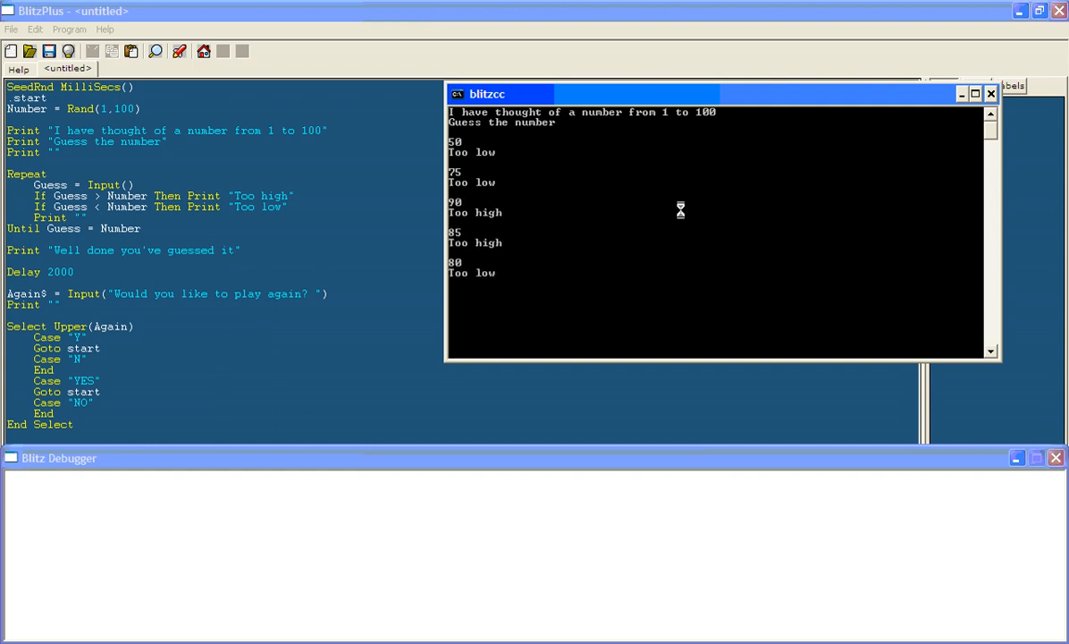
{"action": "type", "text": "83"}
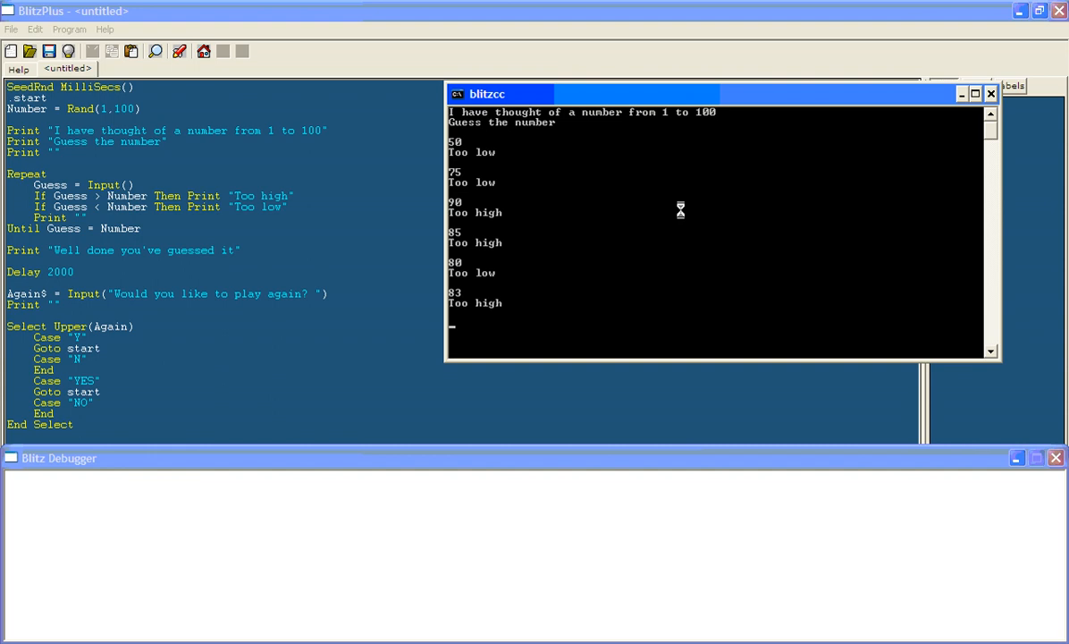
{"action": "type", "text": "81"}
{"action": "type", "text": "82"}
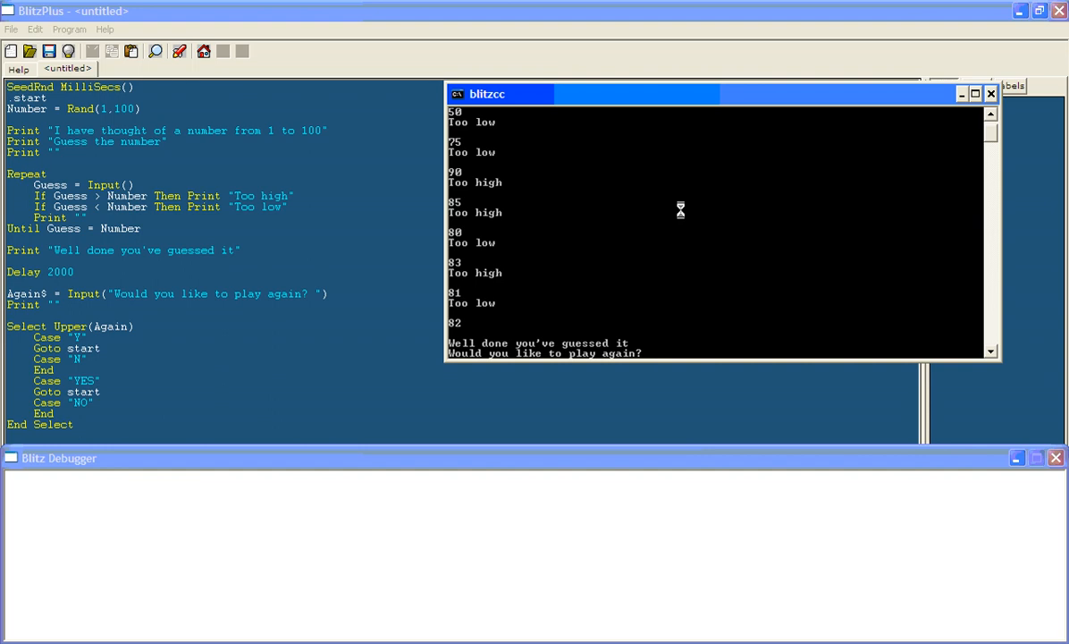
{"action": "type", "text": "yes"}
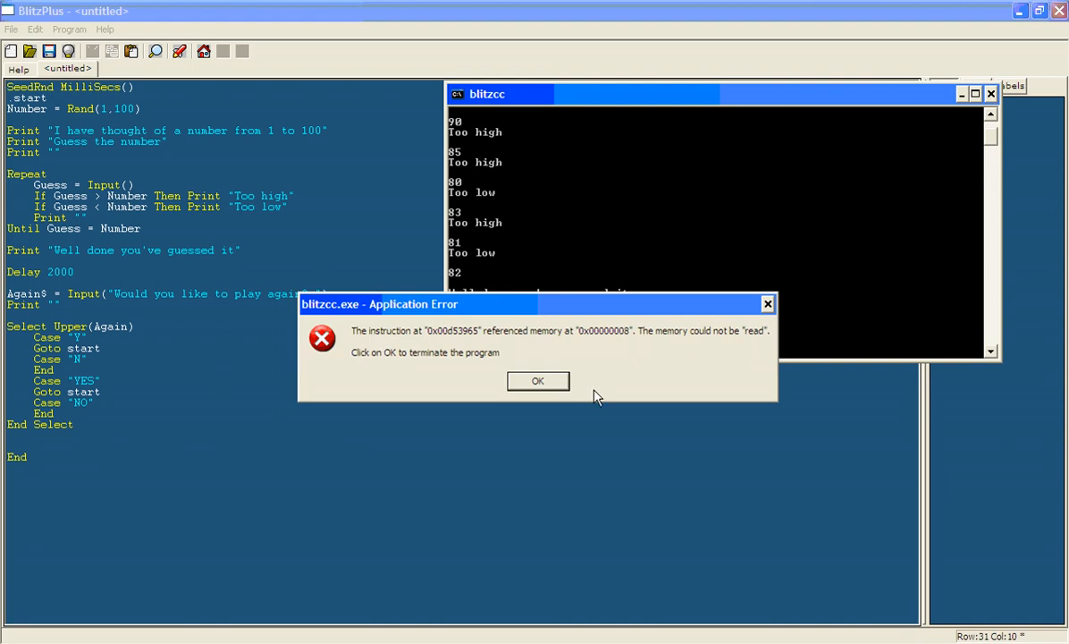
{"action": "left_click", "coordinate": [538, 379]}
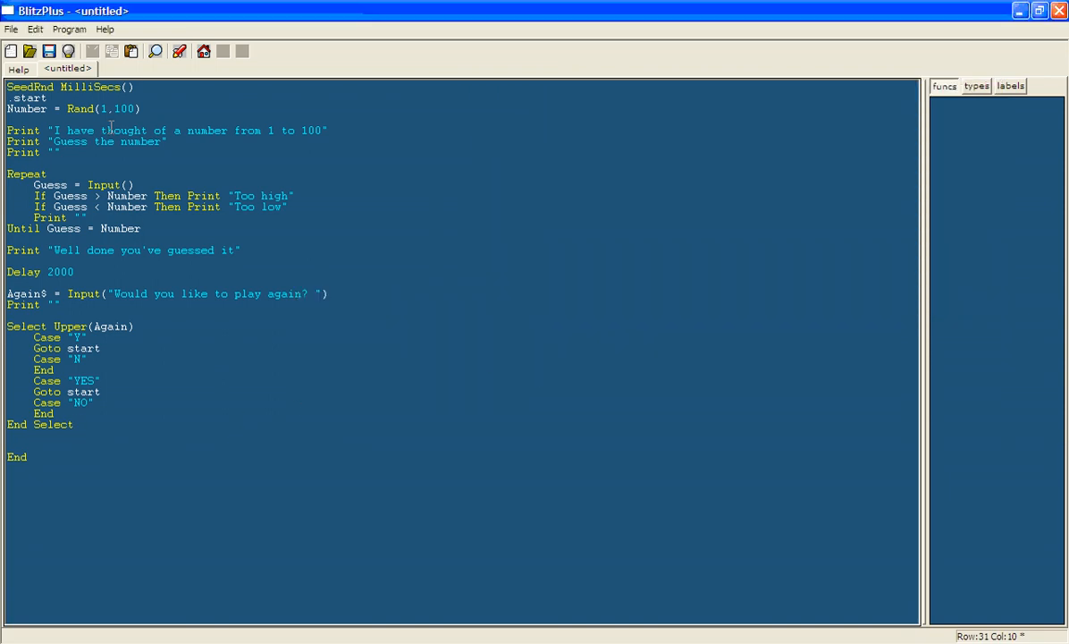
Step: Add Guesses = 0 after the Rand line and Guesses = Guesses + 1 inside the Repeat loop
{"action": "left_click", "coordinate": [134, 208]}
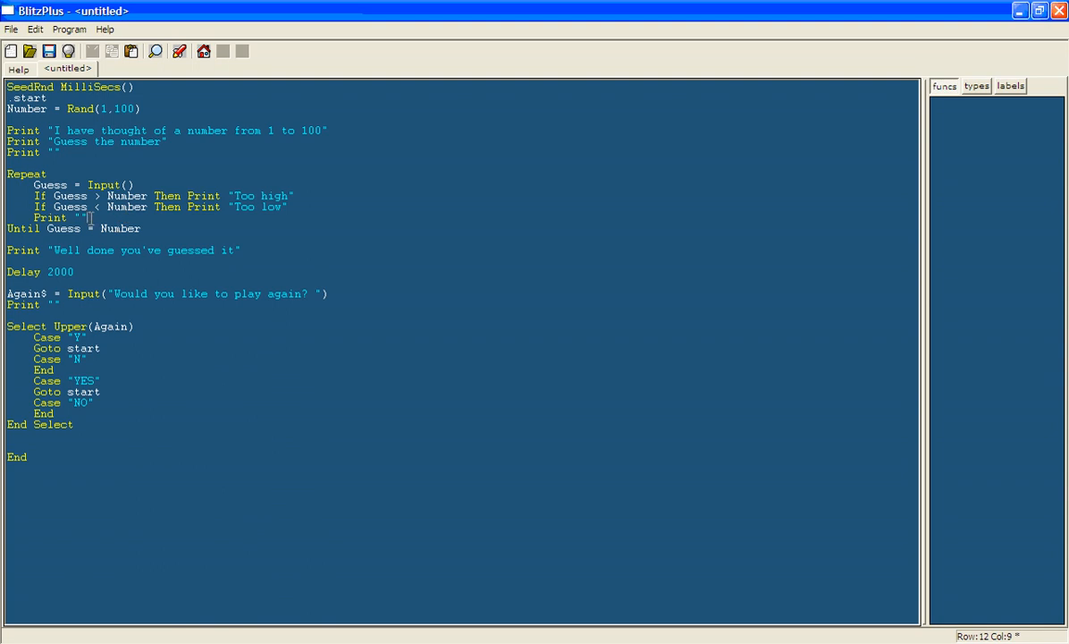
{"action": "left_click", "coordinate": [143, 109]}
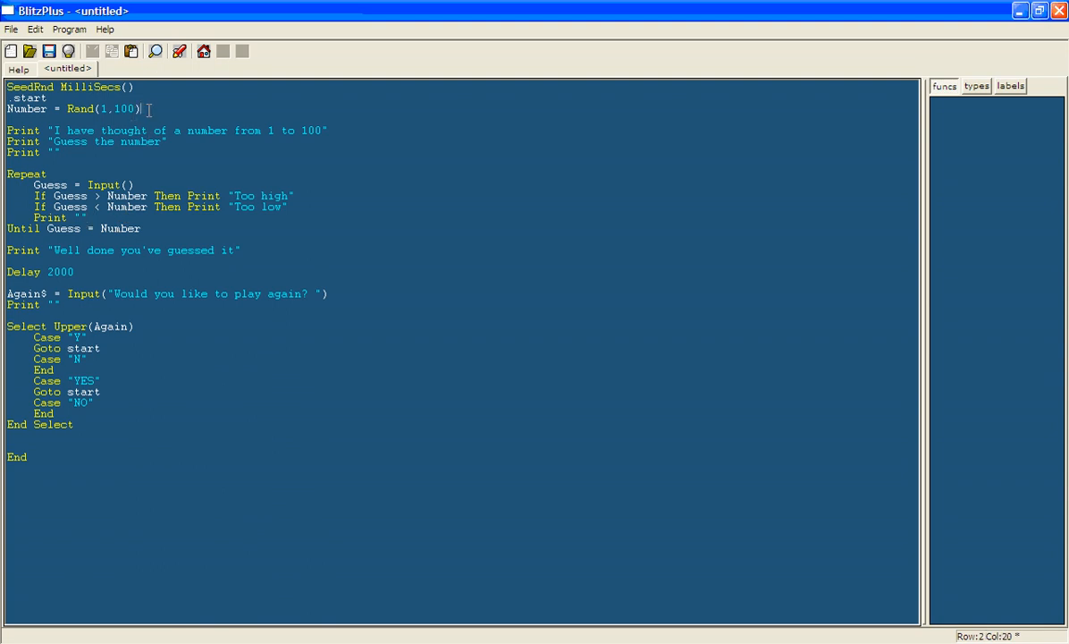
{"action": "type", "text": "Gue"}
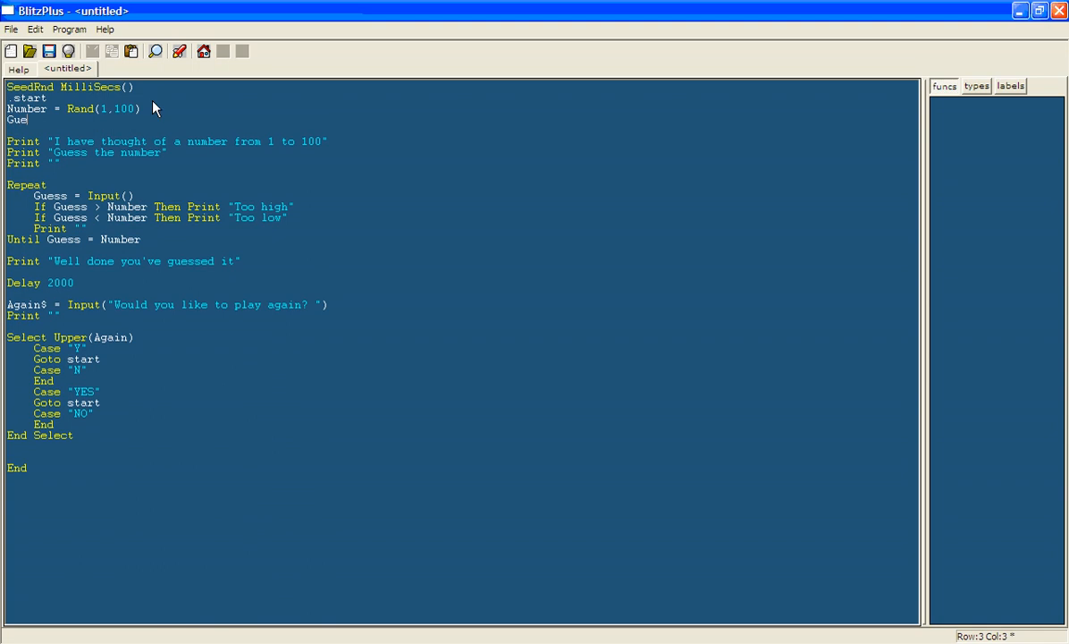
{"action": "type", "text": "sses = 0"}
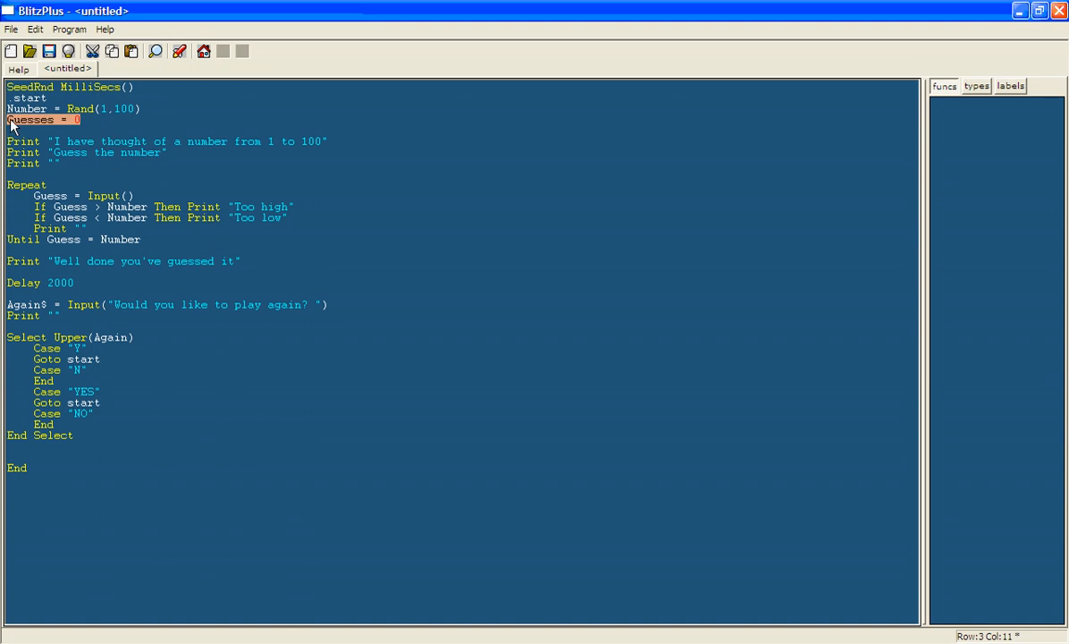
{"action": "left_click", "coordinate": [289, 218]}
{"action": "type", "text": "Guesses = Guesses"}
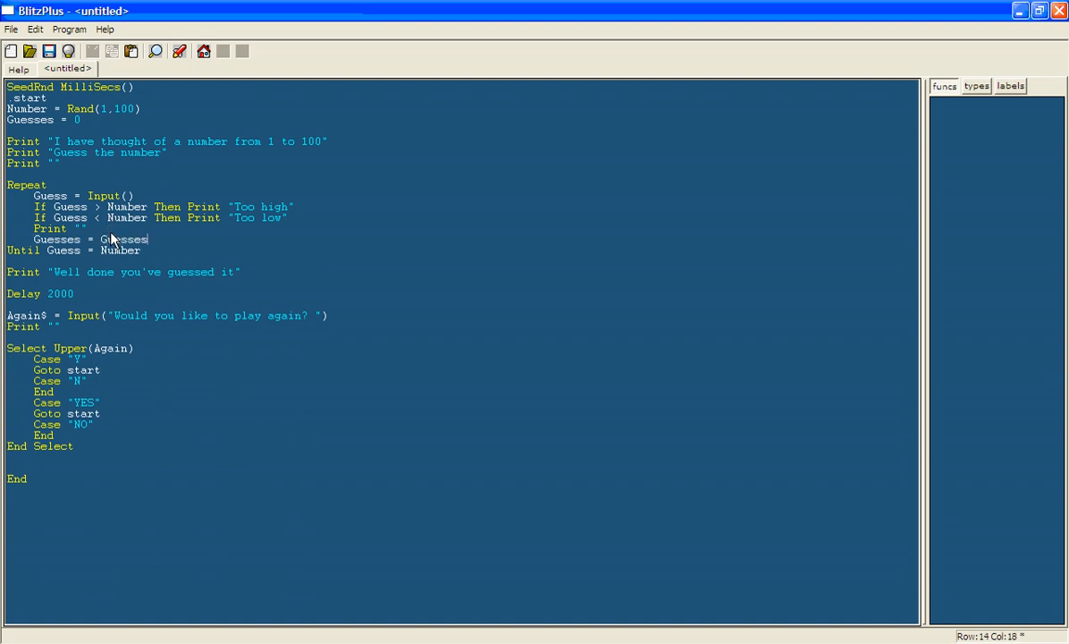
{"action": "type", "text": "+ 1"}
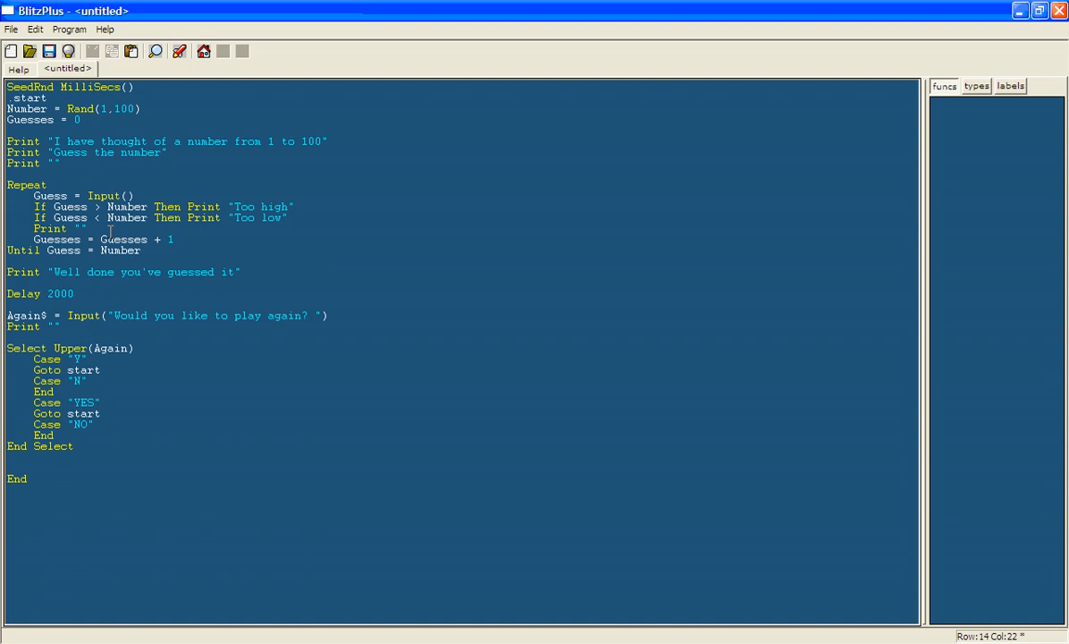
{"action": "left_click_drag", "start_coordinate": [129, 239], "coordinate": [174, 240]}
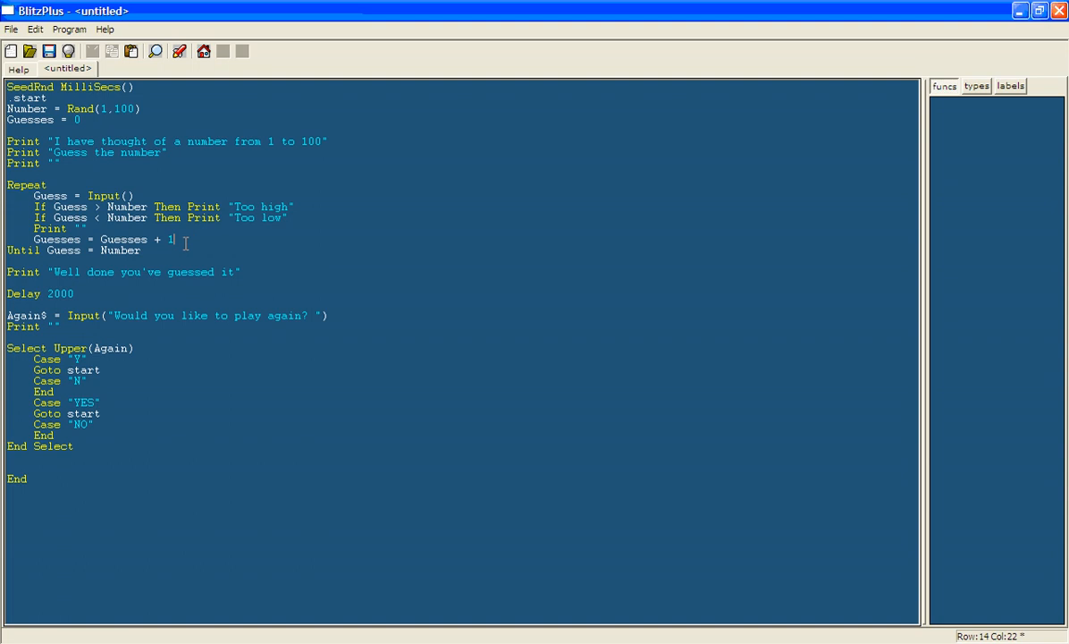
{"action": "mouse_move", "coordinate": [193, 224]}
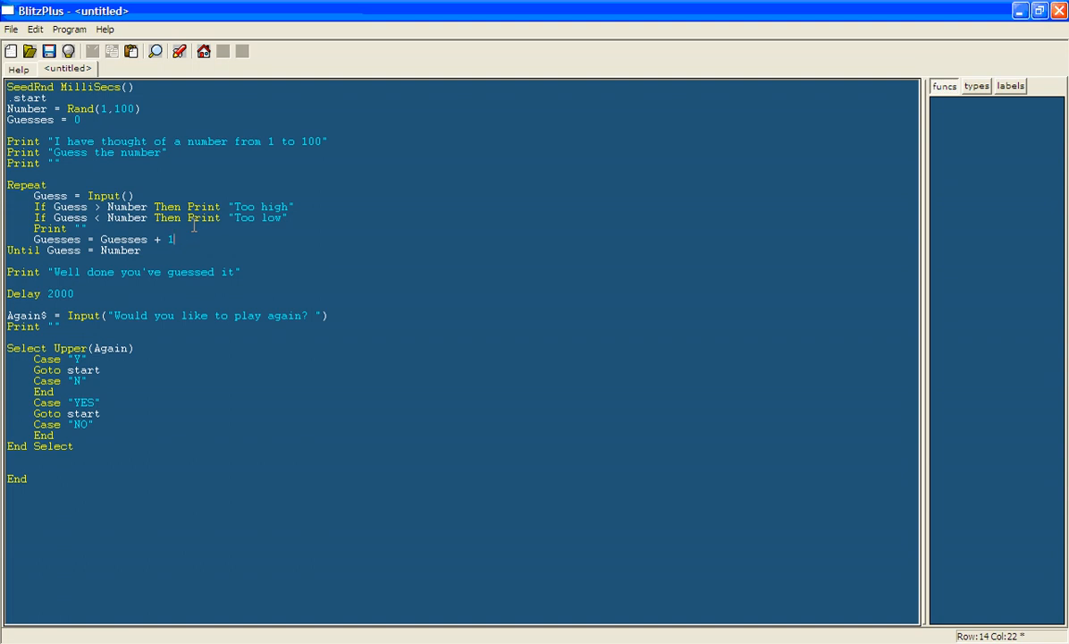
{"action": "mouse_move", "coordinate": [52, 272]}
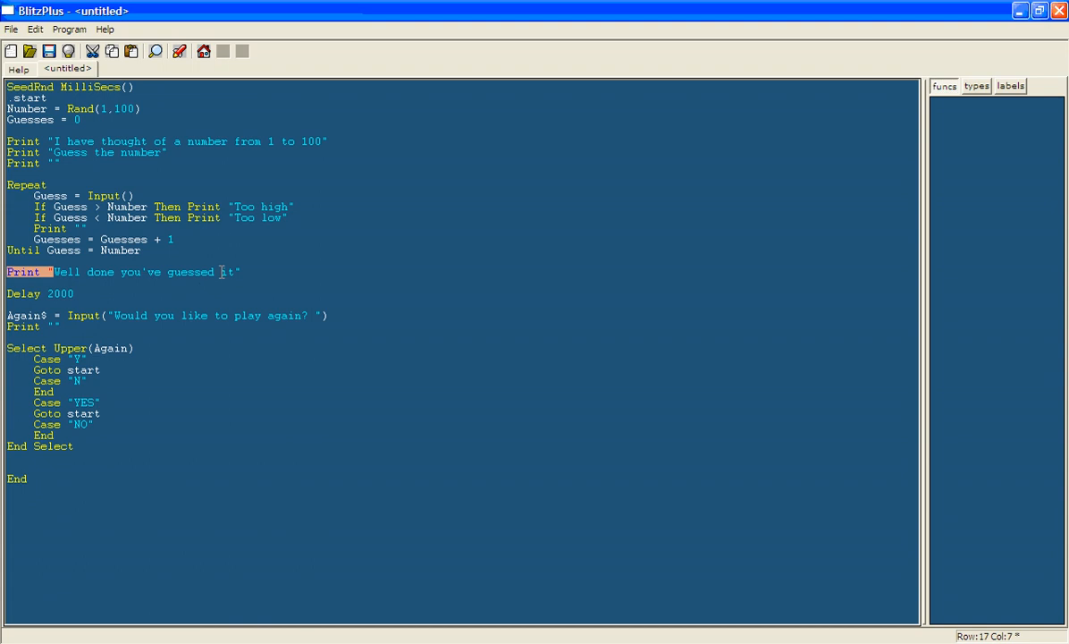
Step: Extend the well-done Print to "...guessed it in "+Guesses+" Guesses"
{"action": "left_click", "coordinate": [234, 271]}
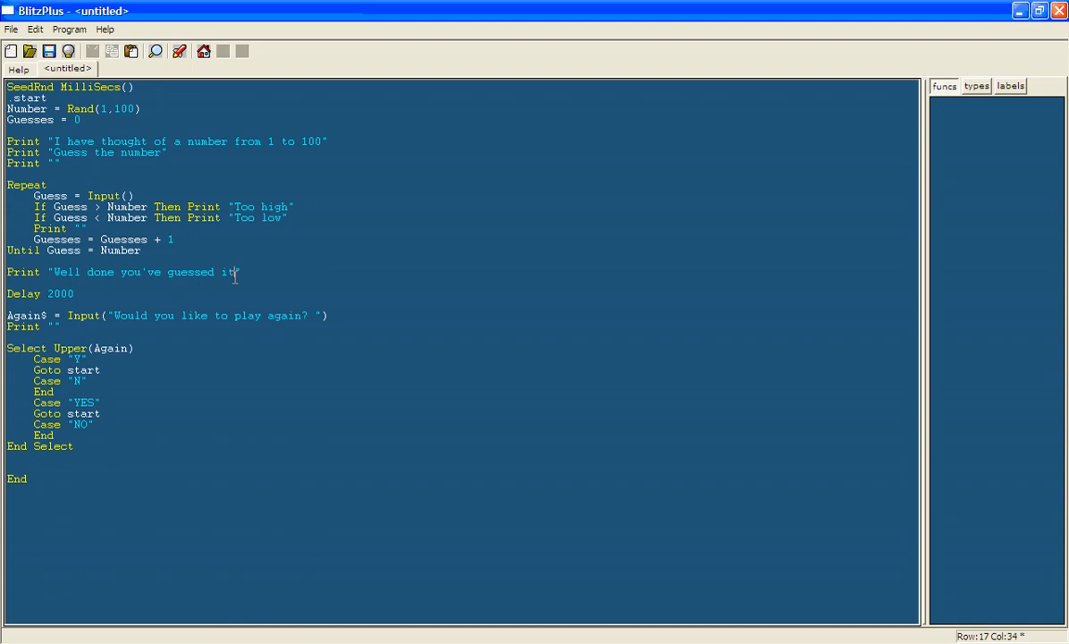
{"action": "type", "text": "in"}
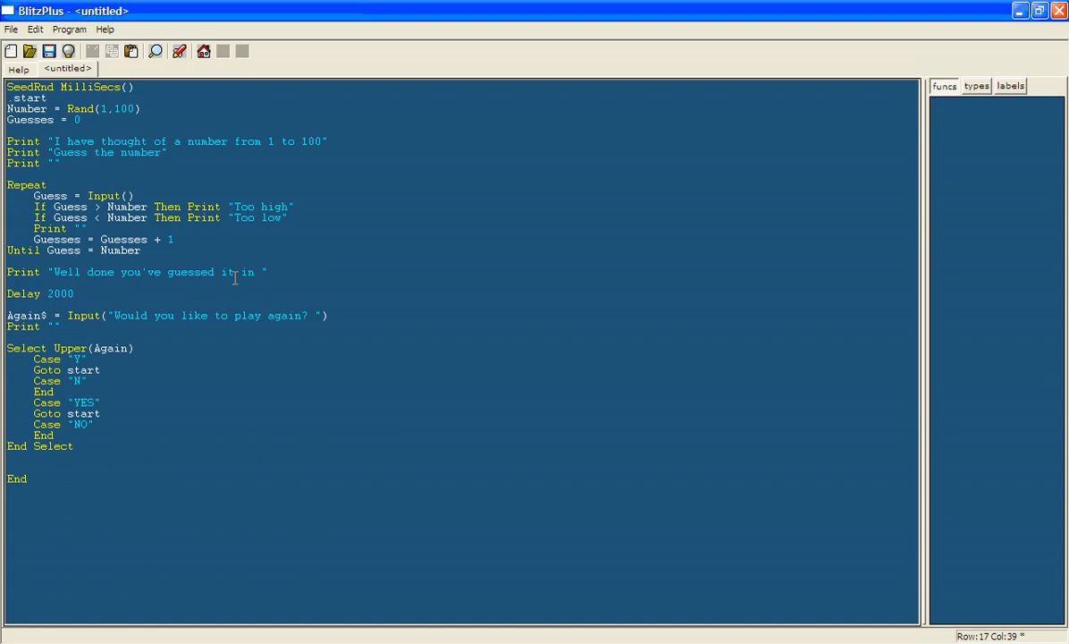
{"action": "type", "text": "+"}
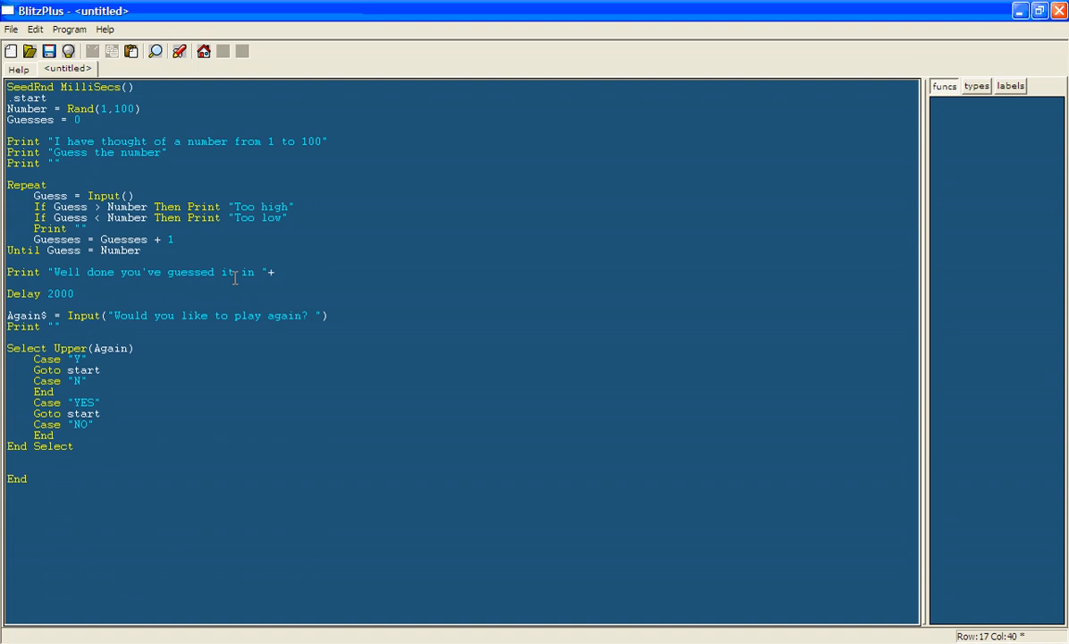
{"action": "type", "text": "Guesses"}
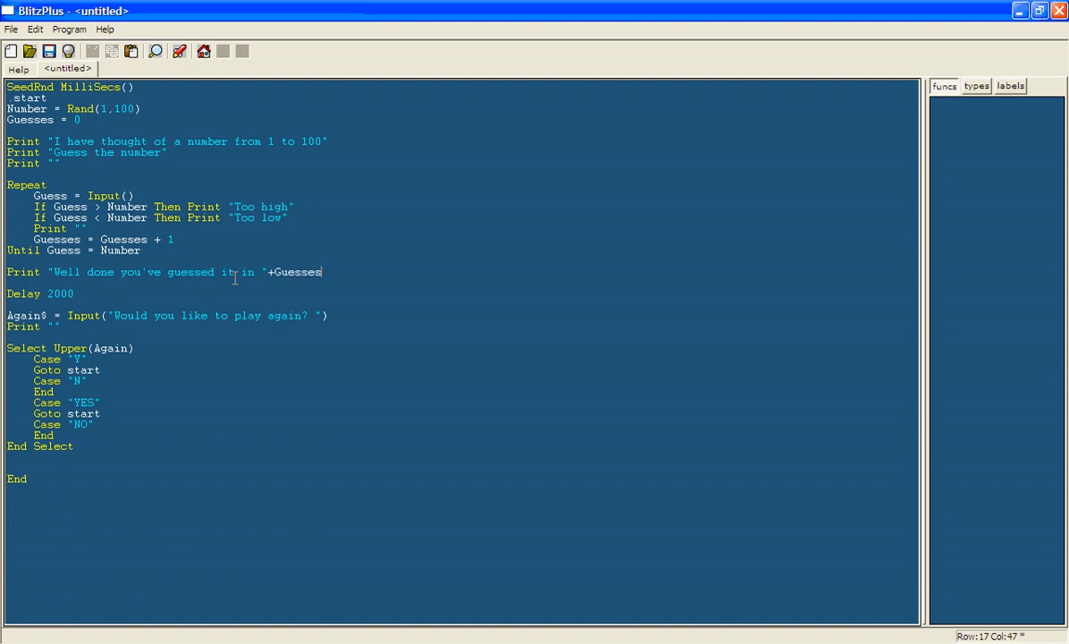
{"action": "type", "text": "+\""}
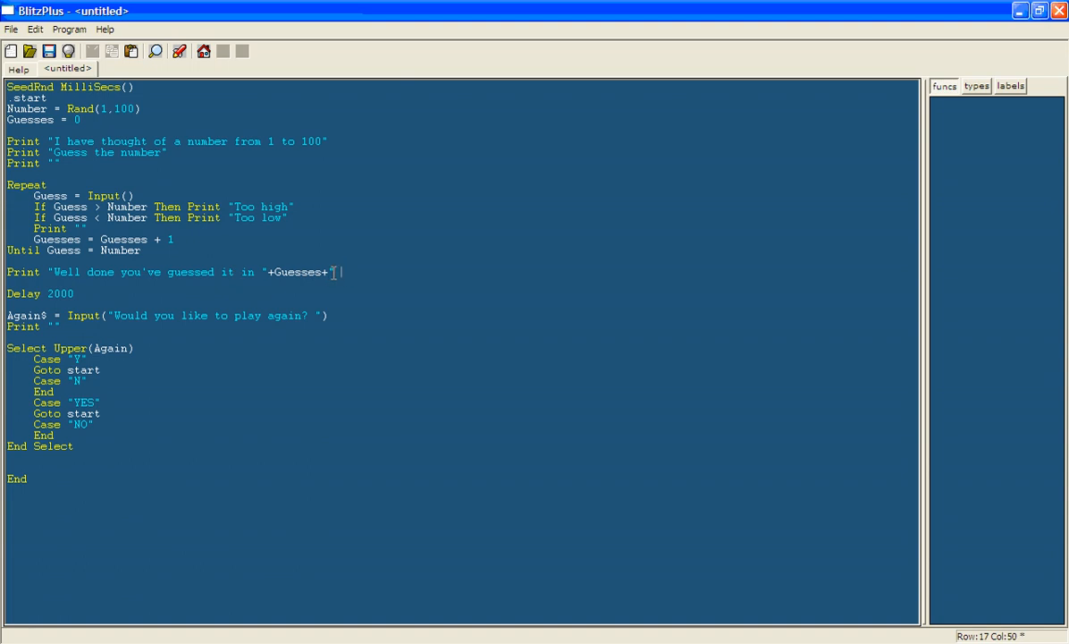
{"action": "type", "text": "Guesses\""}
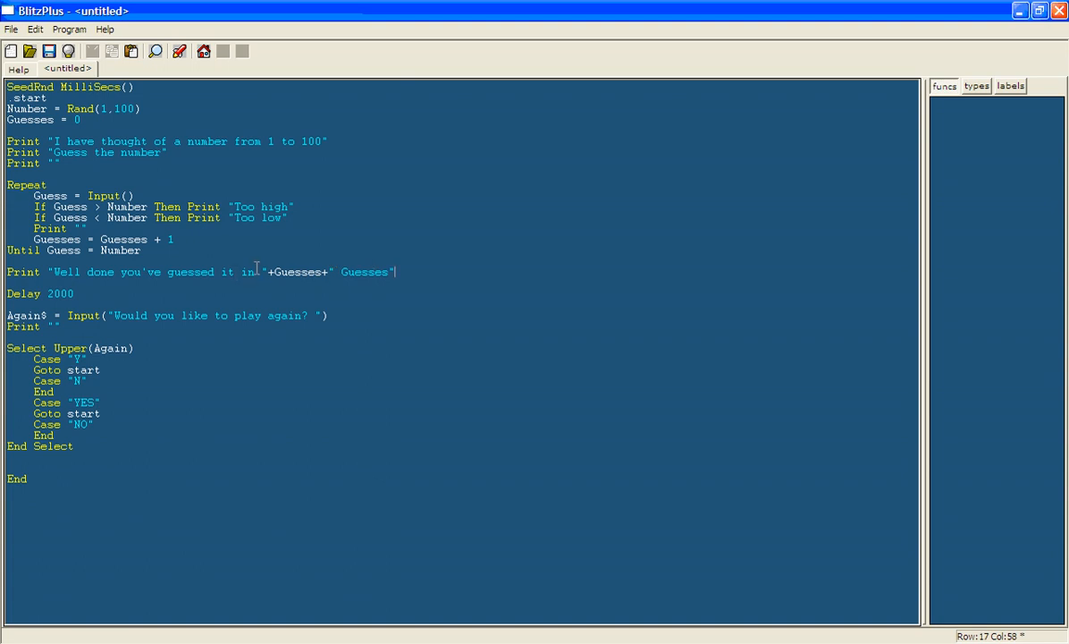
{"action": "double_click", "coordinate": [247, 272]}
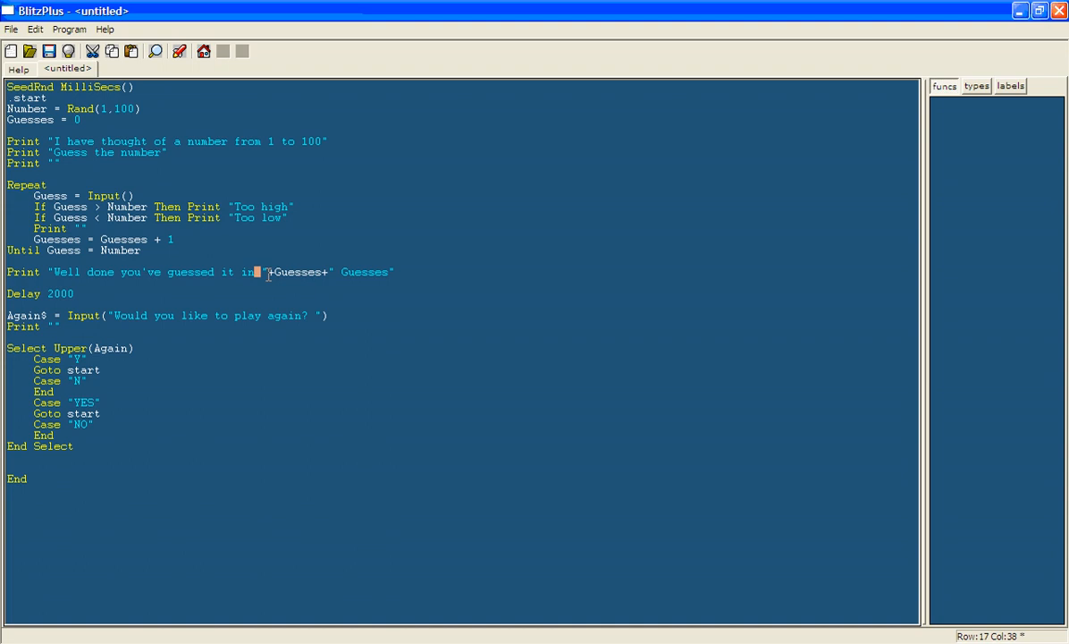
{"action": "mouse_move", "coordinate": [275, 286]}
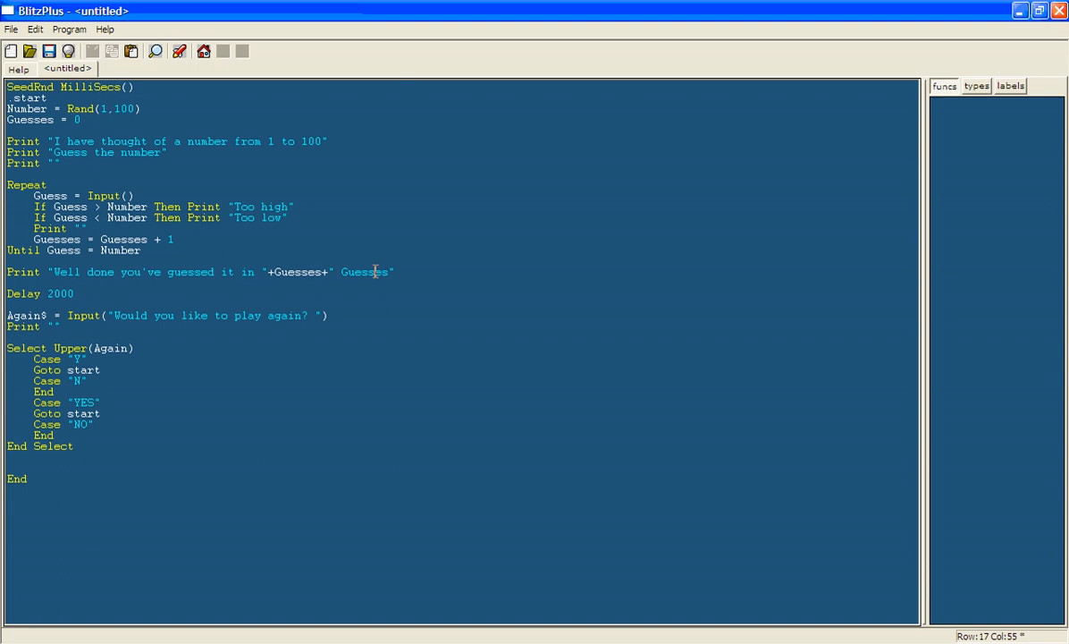
{"action": "left_click", "coordinate": [402, 271]}
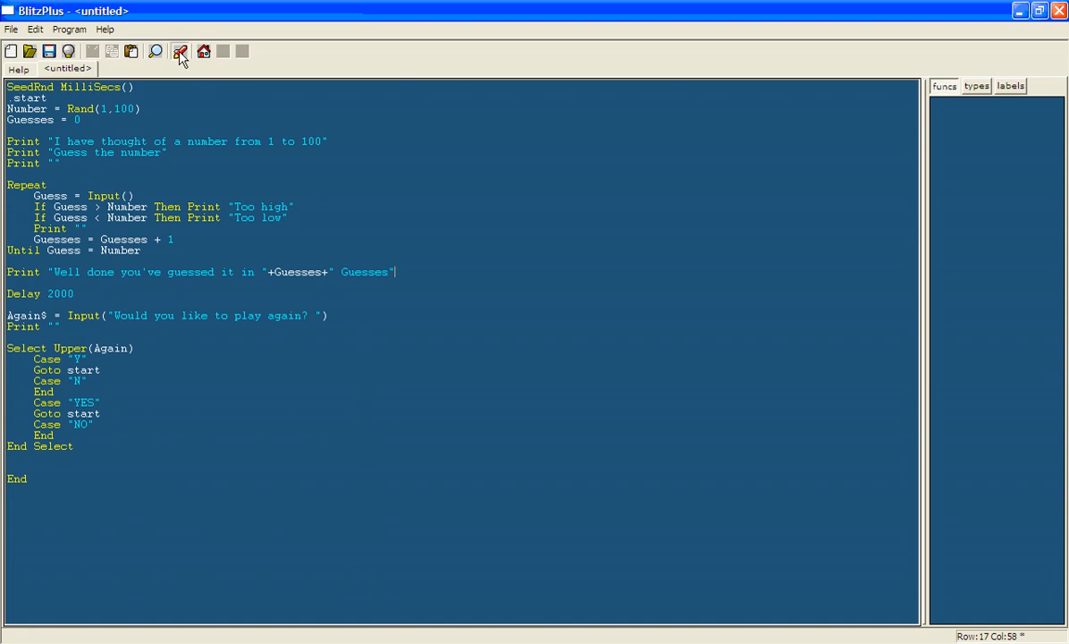
{"action": "left_click", "coordinate": [179, 50]}
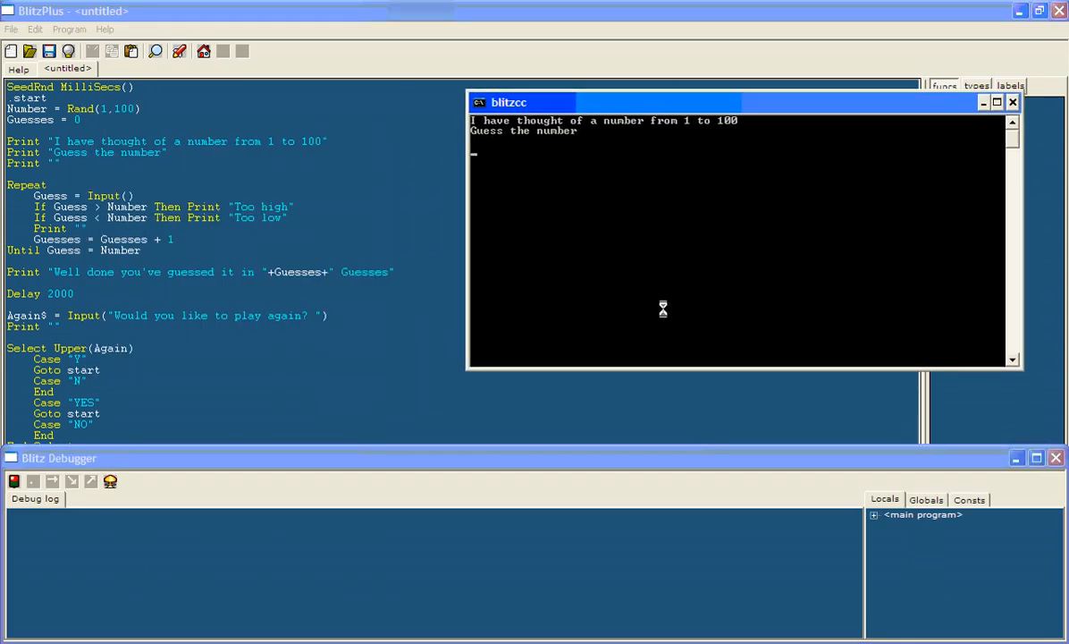
{"action": "type", "text": "50"}
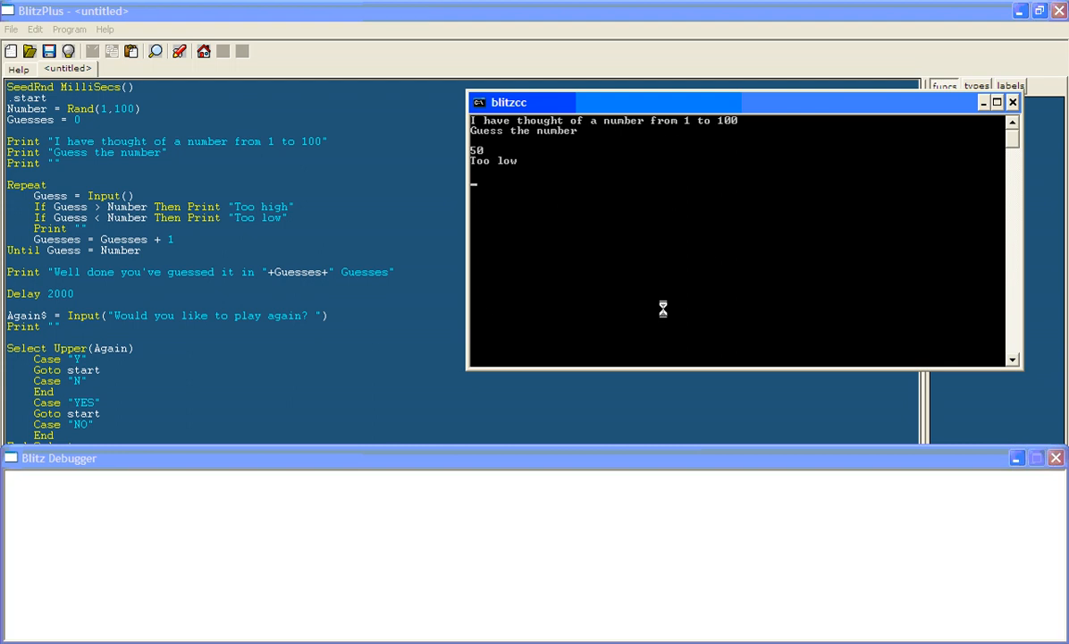
{"action": "type", "text": "25"}
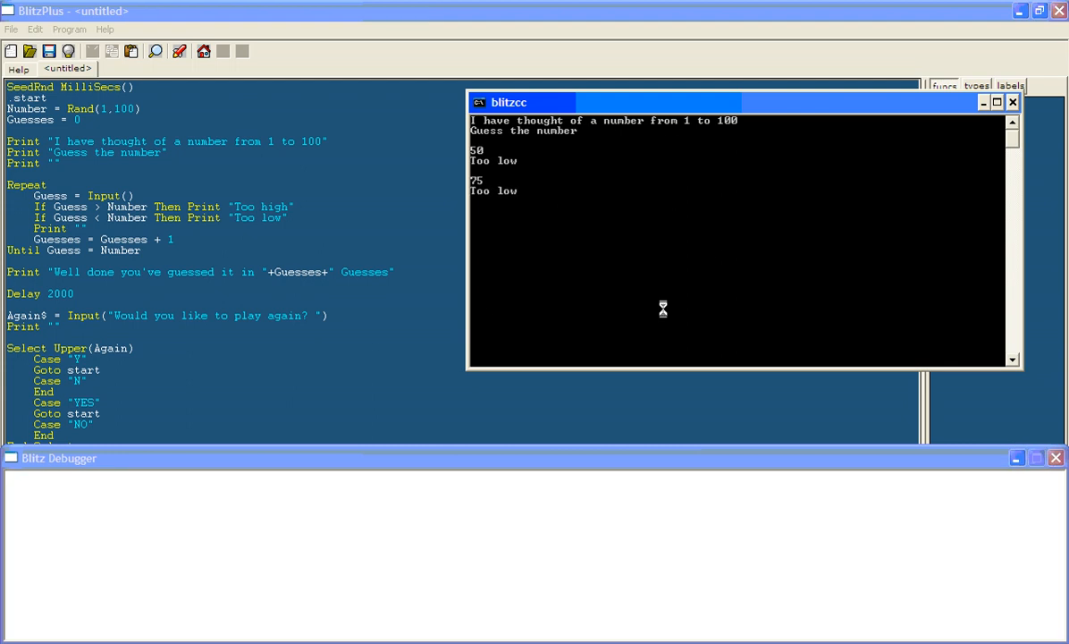
{"action": "type", "text": "90"}
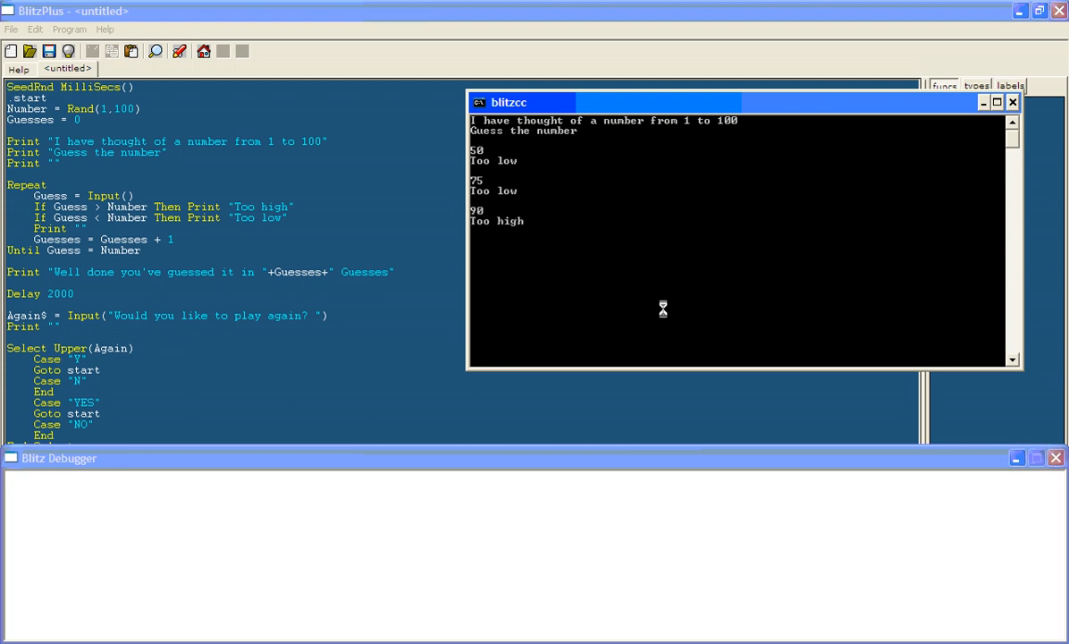
{"action": "type", "text": "80"}
{"action": "type", "text": "85"}
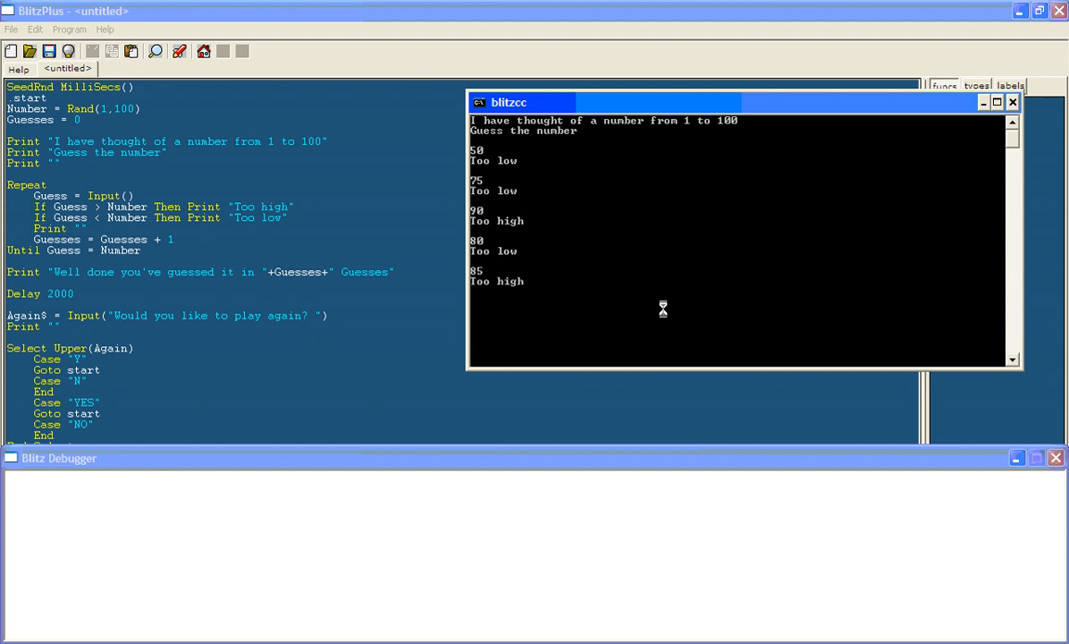
{"action": "type", "text": "83"}
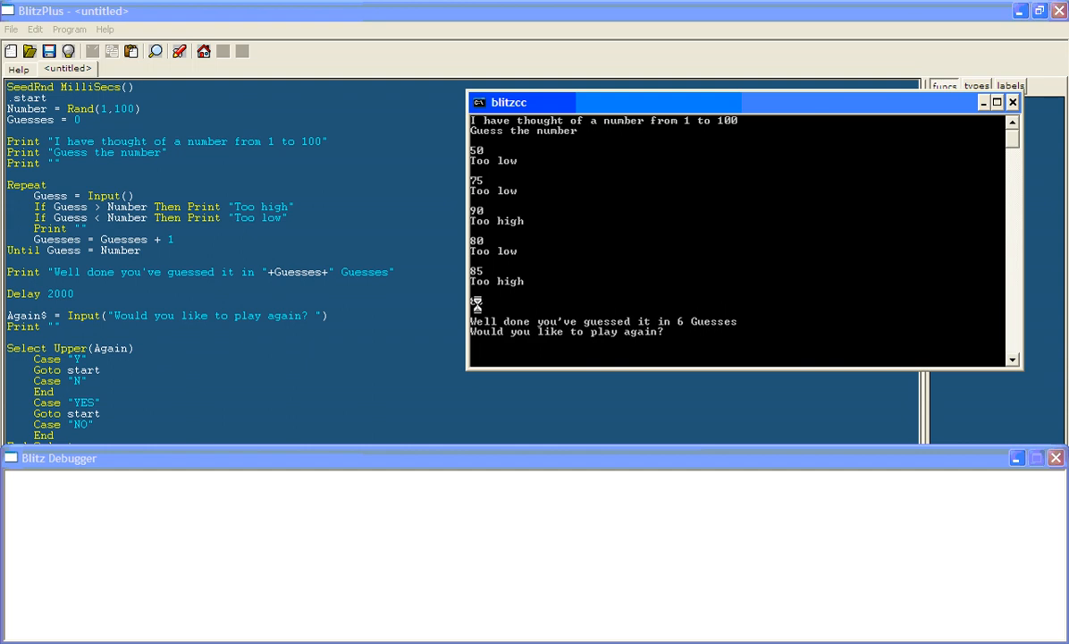
{"action": "type", "text": "83"}
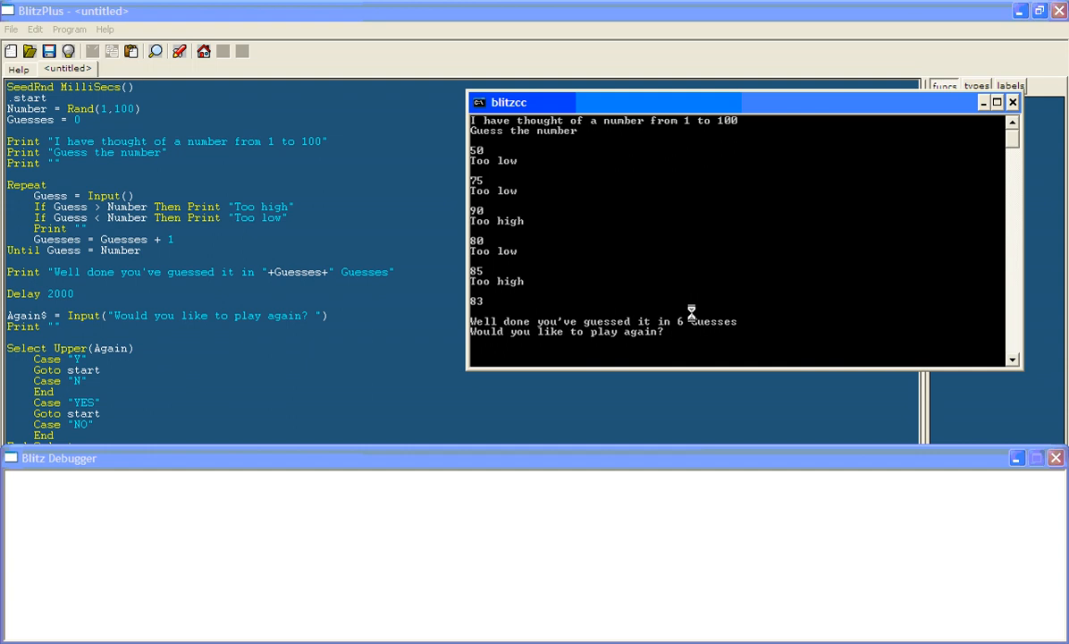
{"action": "type", "text": "no"}
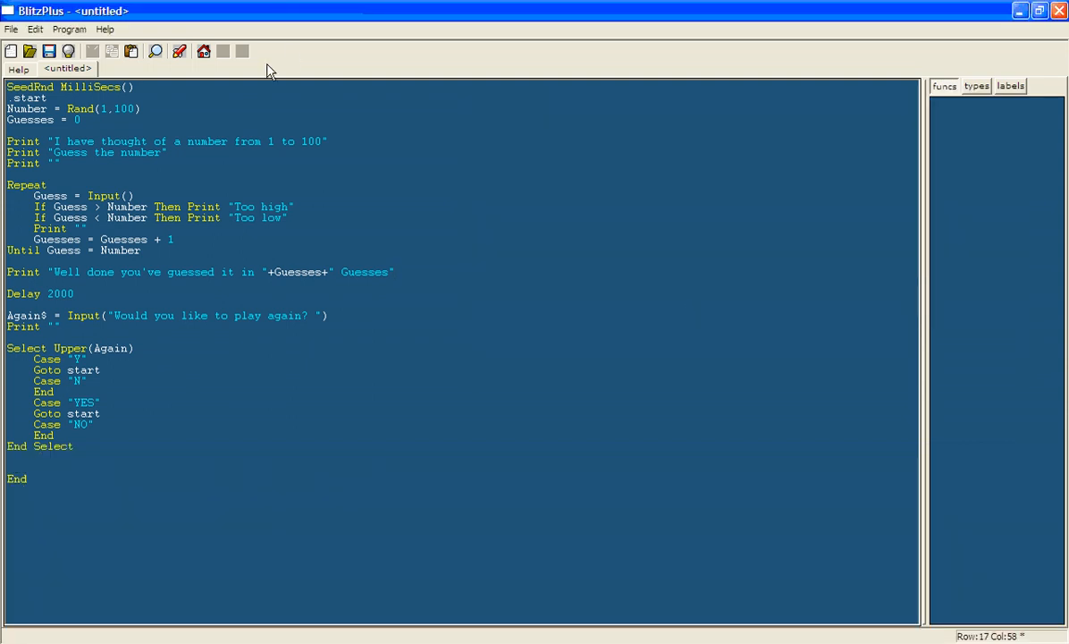
{"action": "mouse_move", "coordinate": [268, 114]}
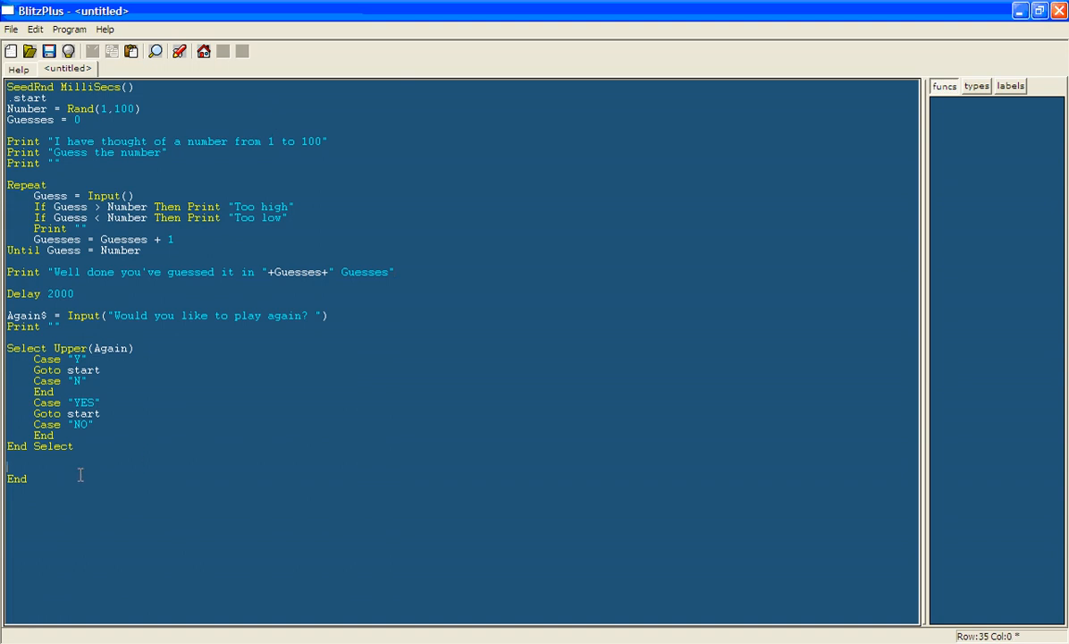
Step: Move past the Select Upper(again$) block and clear the code selection after the test run
{"action": "left_click", "coordinate": [54, 458]}
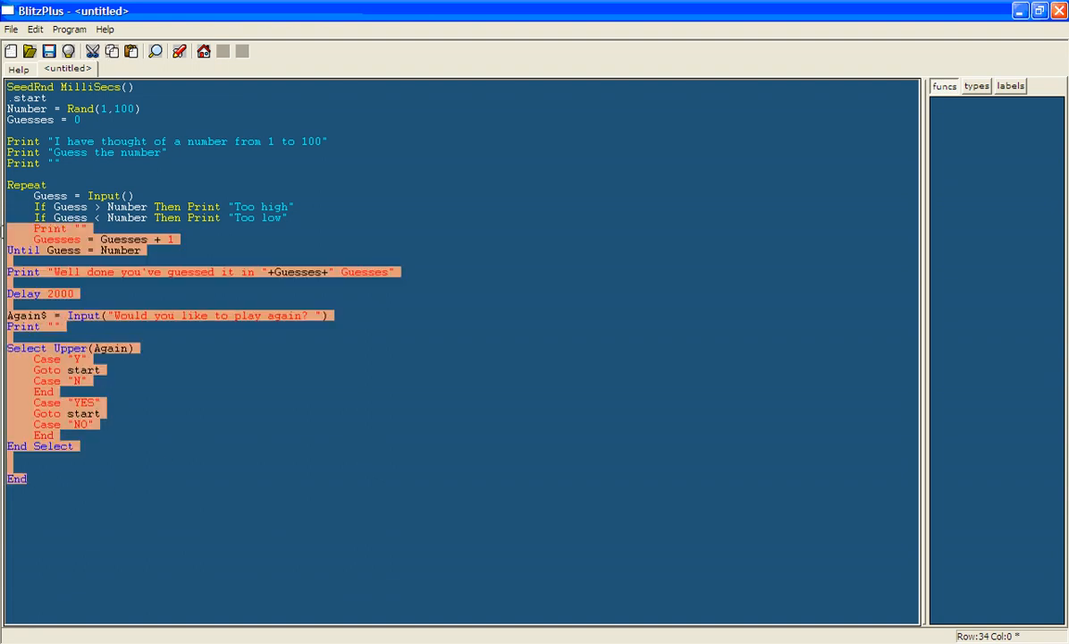
{"action": "left_click", "coordinate": [233, 242]}
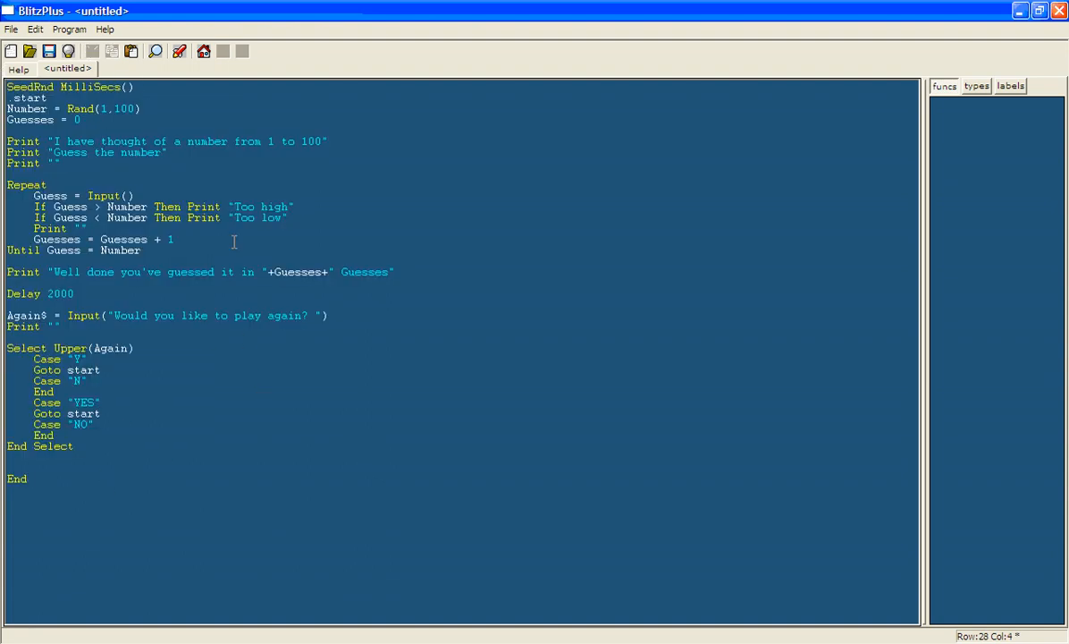
{"action": "mouse_move", "coordinate": [185, 168]}
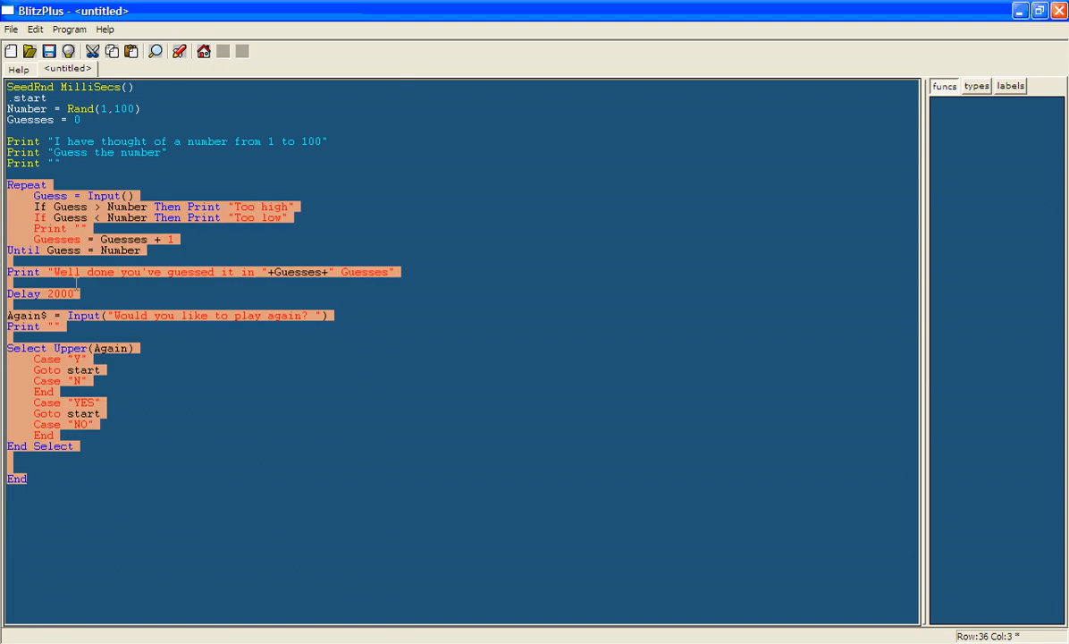
{"action": "left_click", "coordinate": [135, 86]}
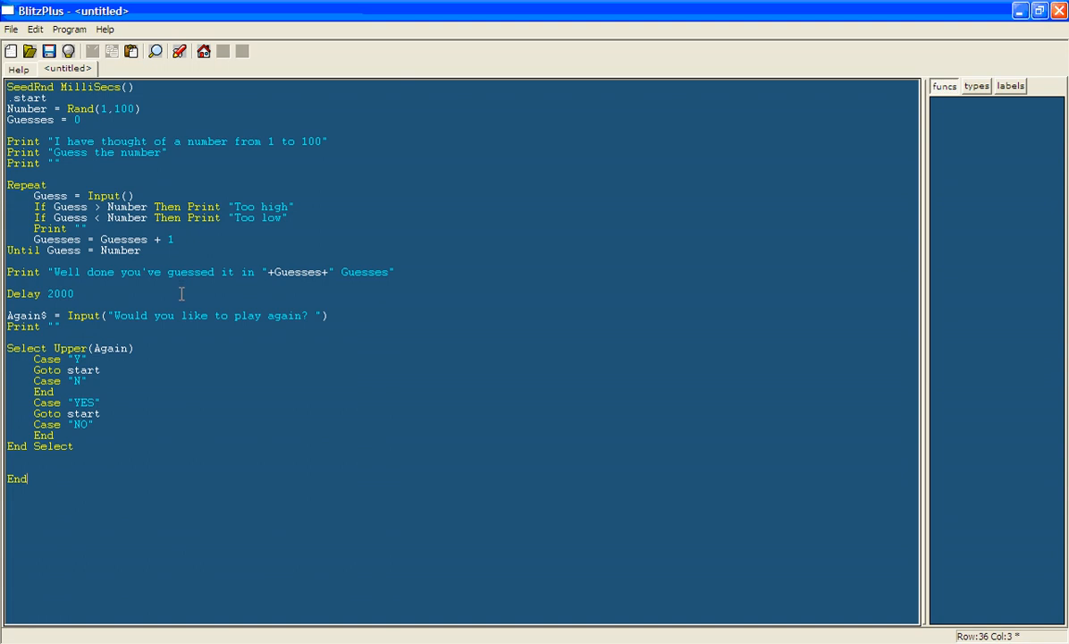
{"action": "mouse_move", "coordinate": [76, 57]}
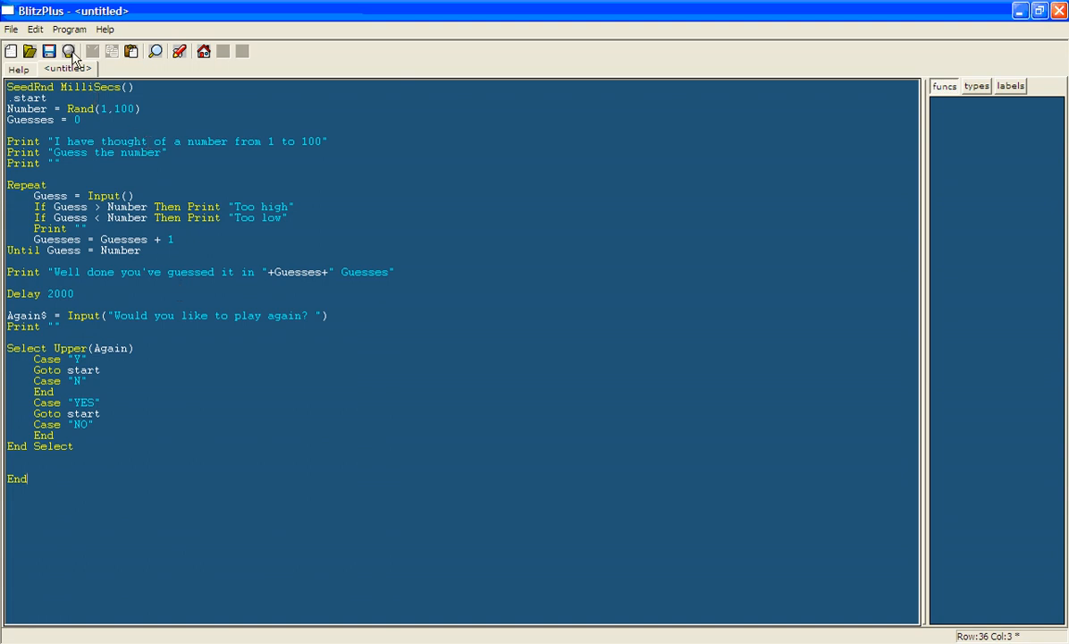
Step: Create an executable named 'Hi Lo number guesser' in the Tutorial folder via Program > Create Executable
{"action": "left_click", "coordinate": [68, 29]}
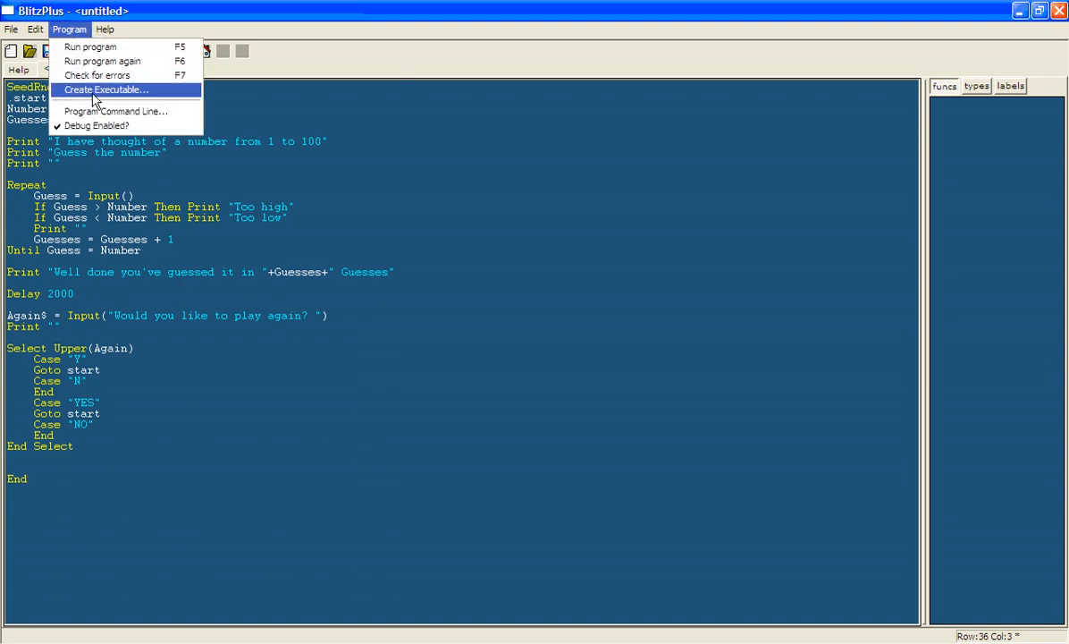
{"action": "left_click", "coordinate": [104, 90]}
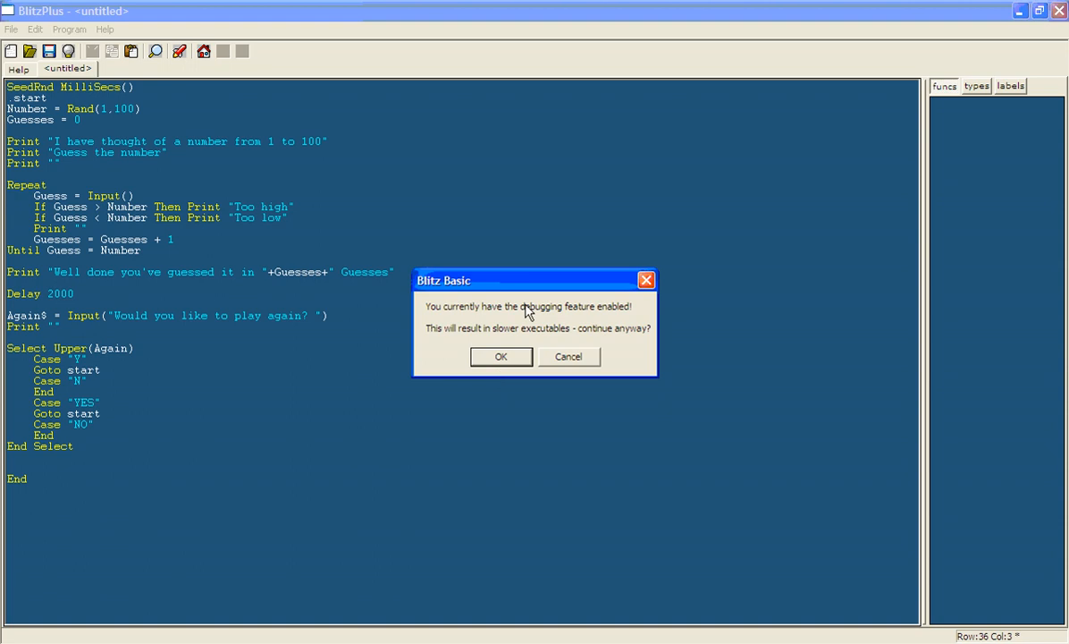
{"action": "mouse_move", "coordinate": [547, 325]}
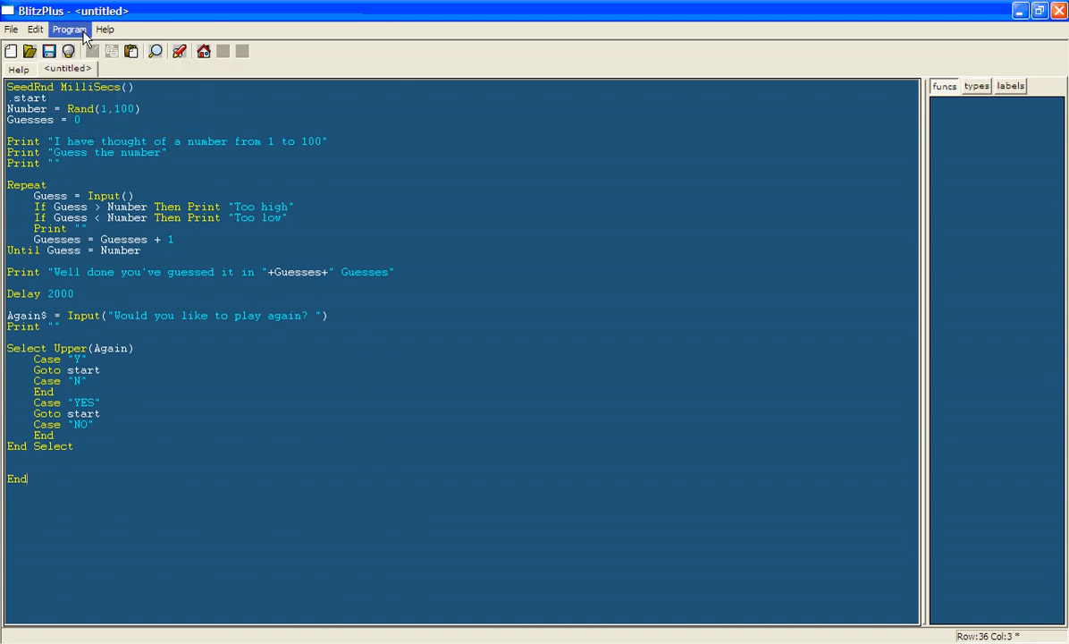
{"action": "left_click", "coordinate": [70, 28]}
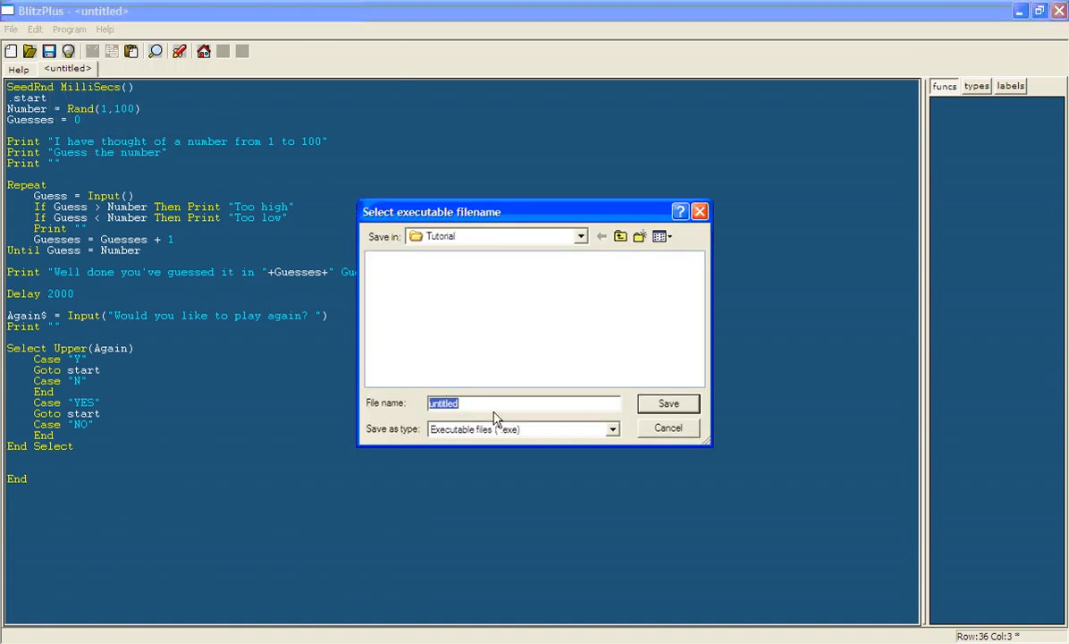
{"action": "mouse_move", "coordinate": [286, 390]}
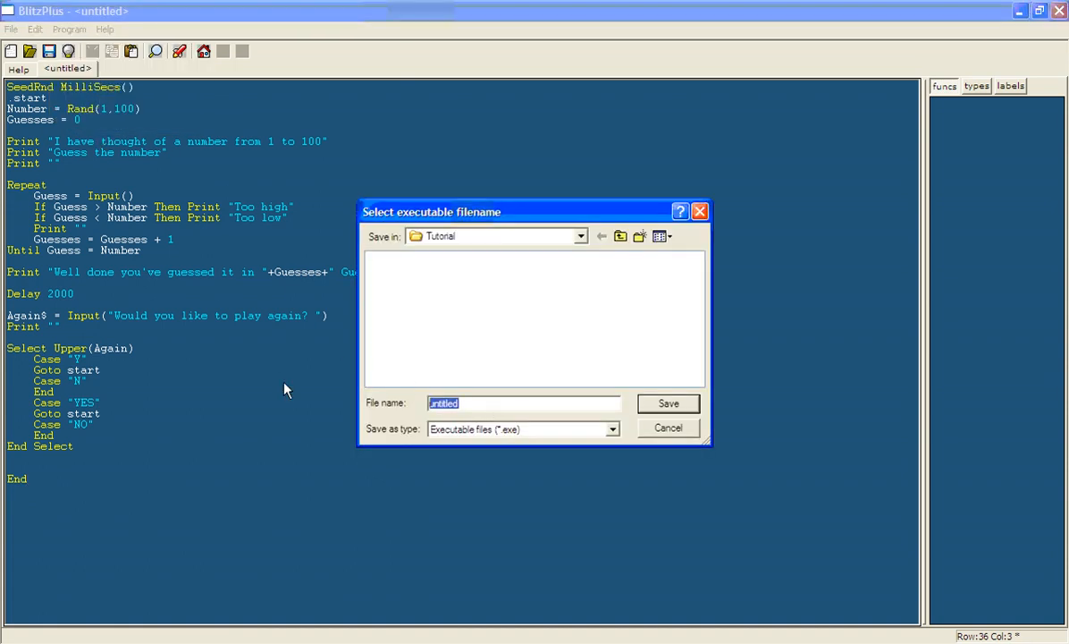
{"action": "type", "text": "Hi L"}
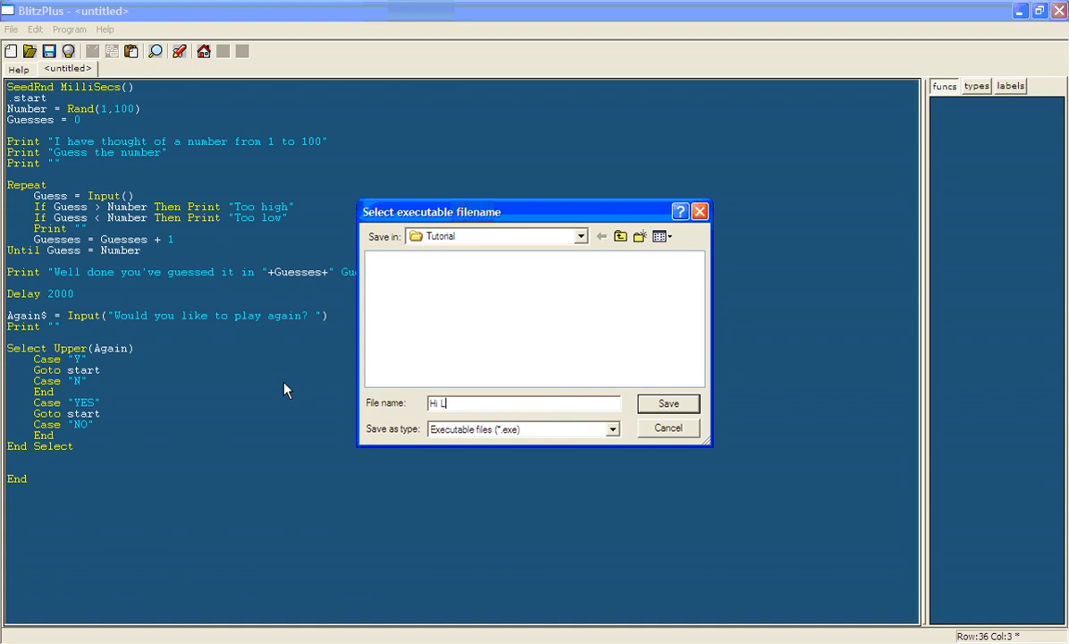
{"action": "type", "text": "o number"}
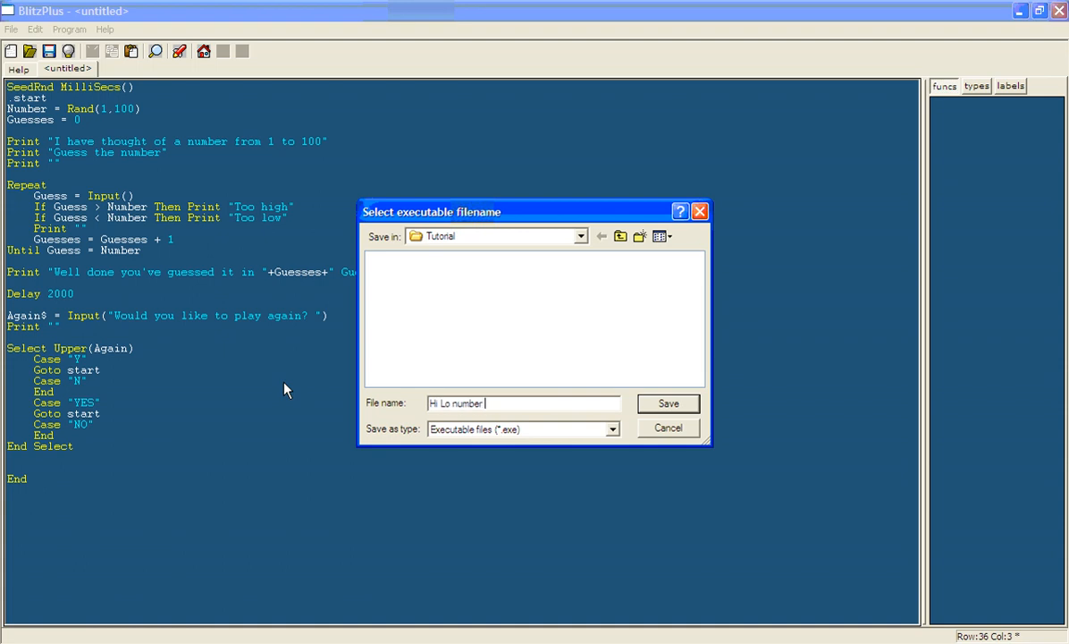
{"action": "left_click", "coordinate": [669, 404]}
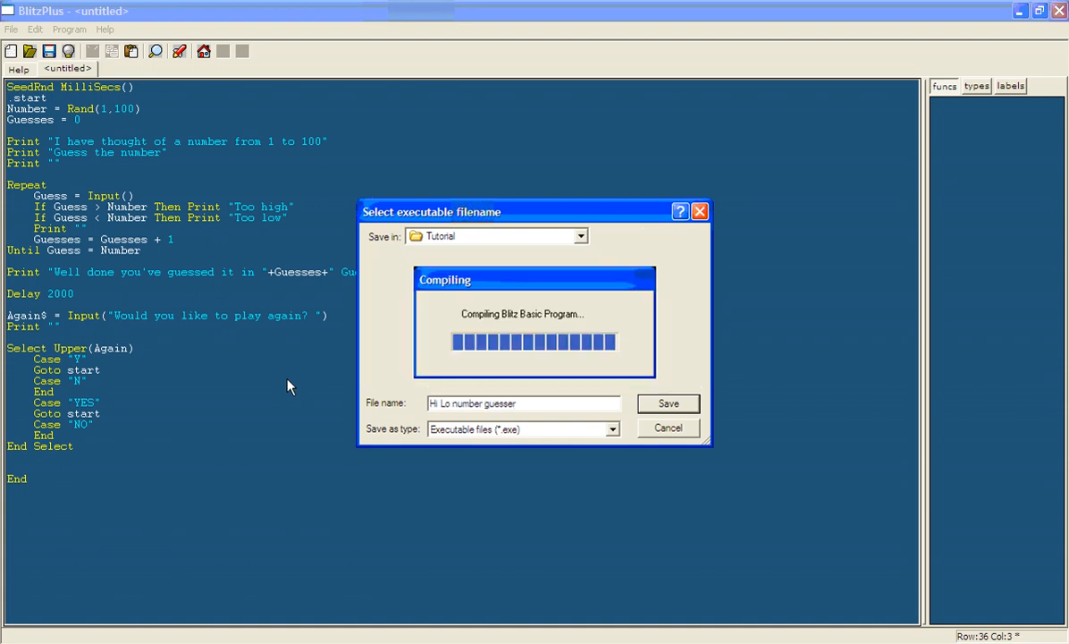
{"action": "left_click", "coordinate": [668, 404]}
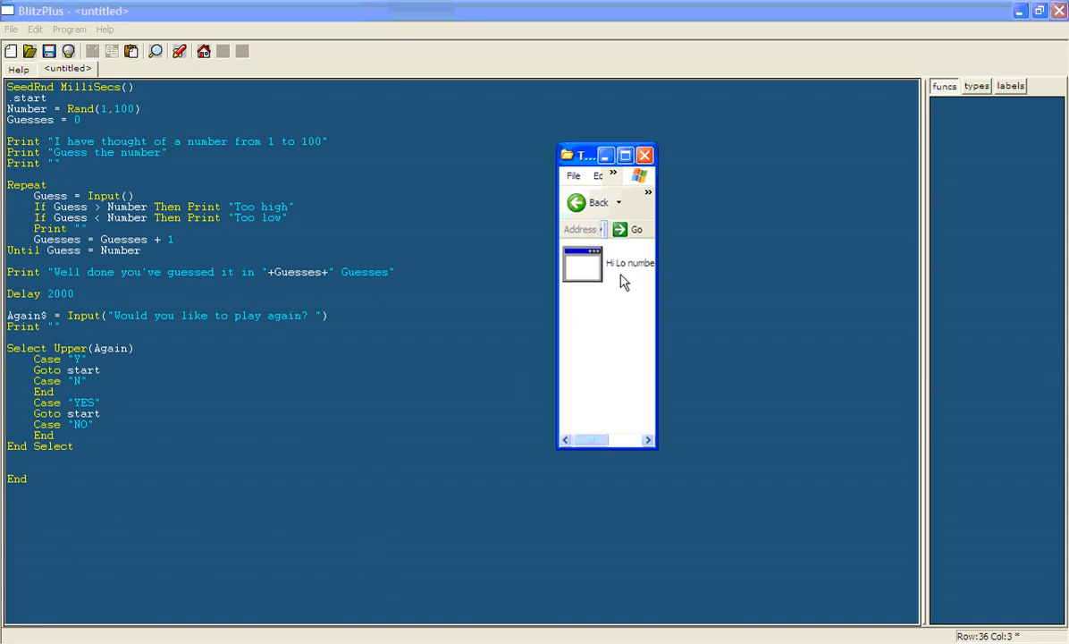
Step: Run the compiled Hi Lo number guesser .exe from the Explorer window to test it
{"action": "left_click", "coordinate": [583, 264]}
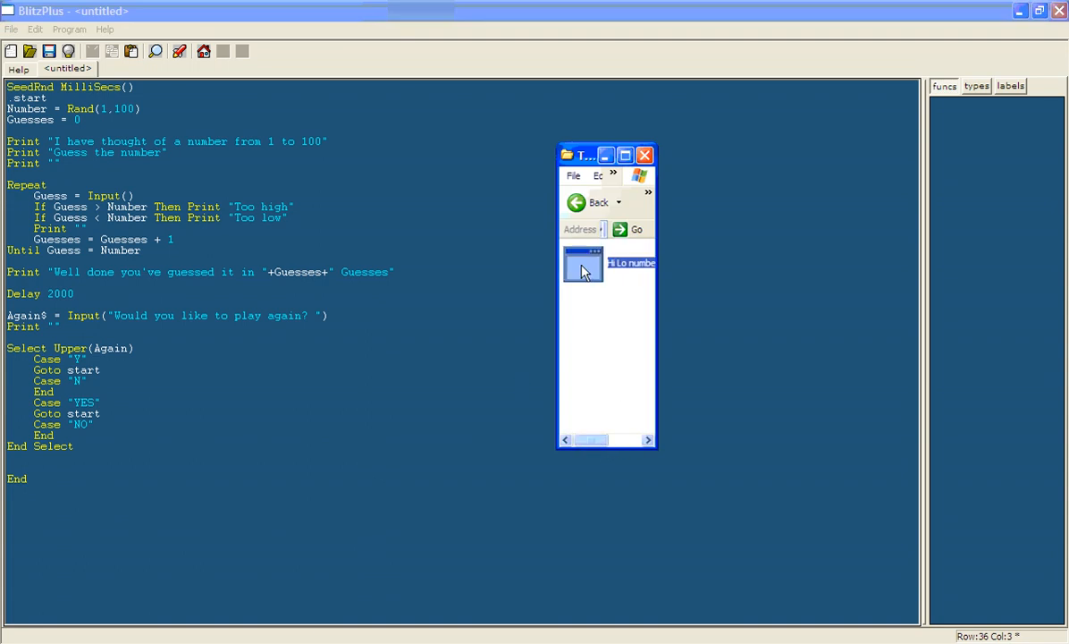
{"action": "mouse_move", "coordinate": [594, 284]}
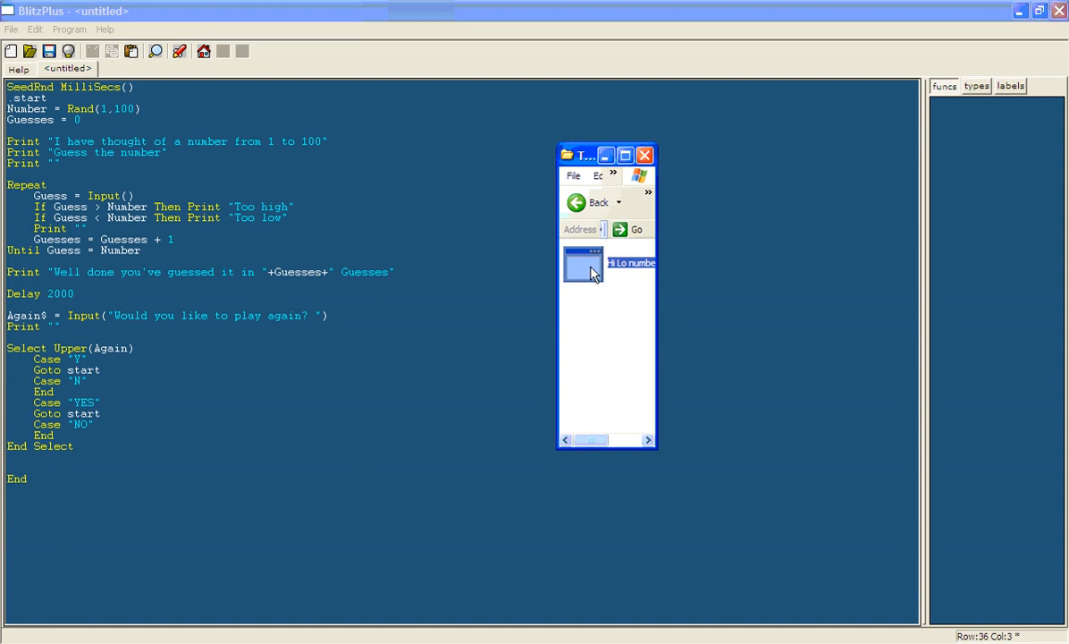
{"action": "mouse_move", "coordinate": [563, 186]}
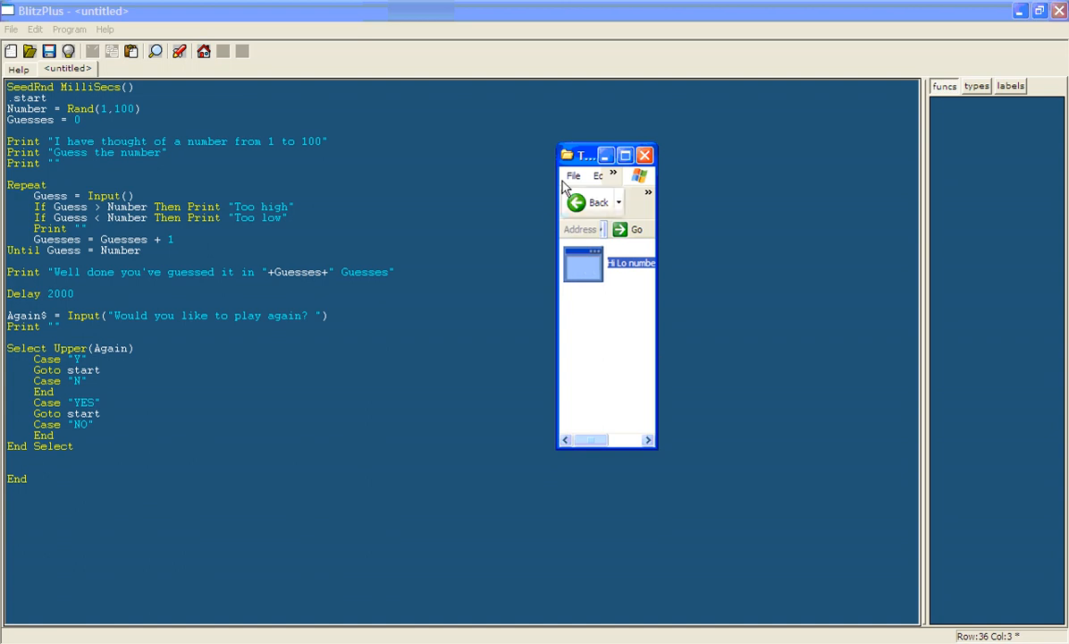
{"action": "mouse_move", "coordinate": [587, 272]}
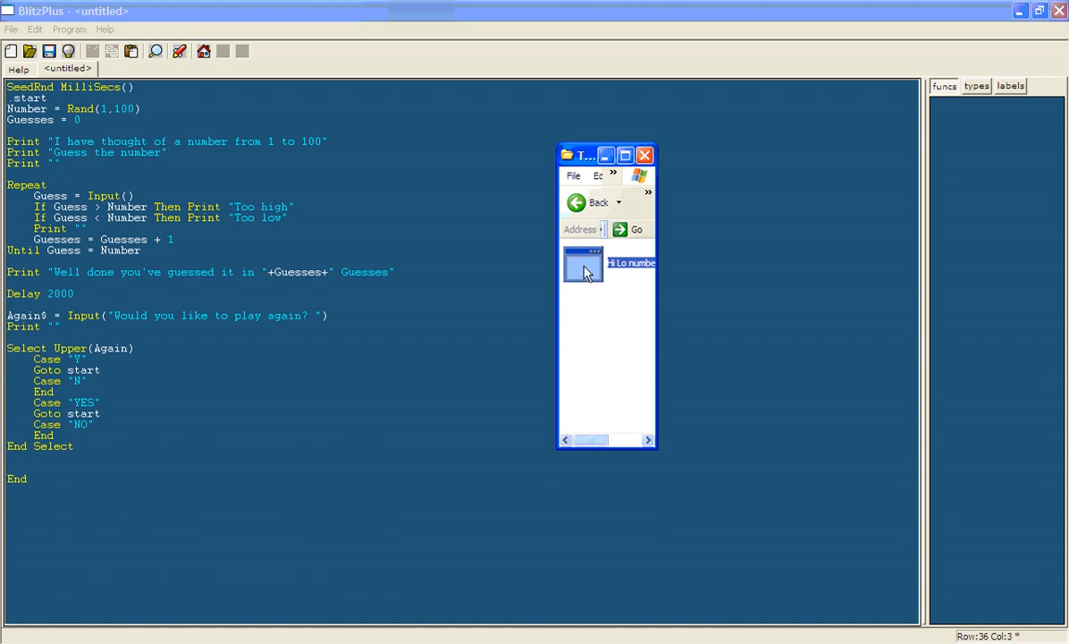
{"action": "mouse_move", "coordinate": [573, 311]}
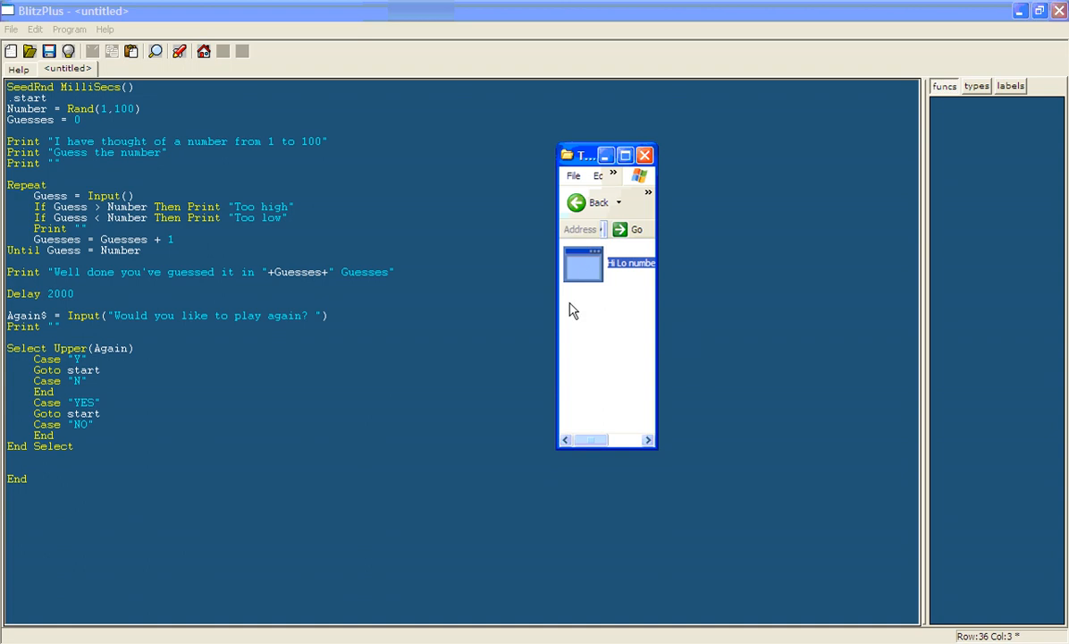
{"action": "right_click", "coordinate": [583, 261]}
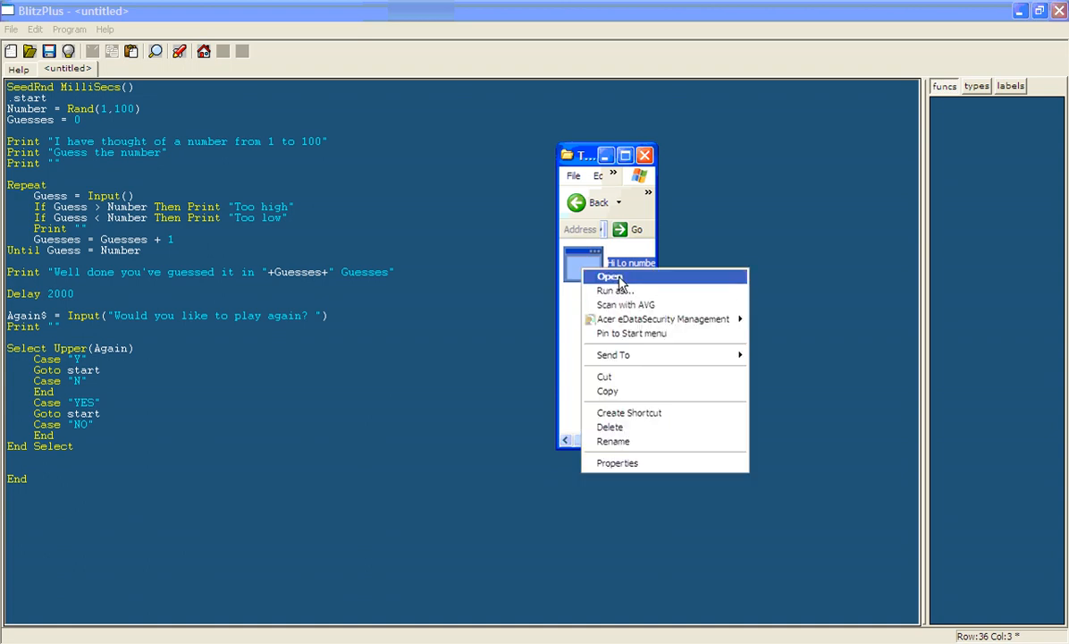
{"action": "left_click", "coordinate": [611, 275]}
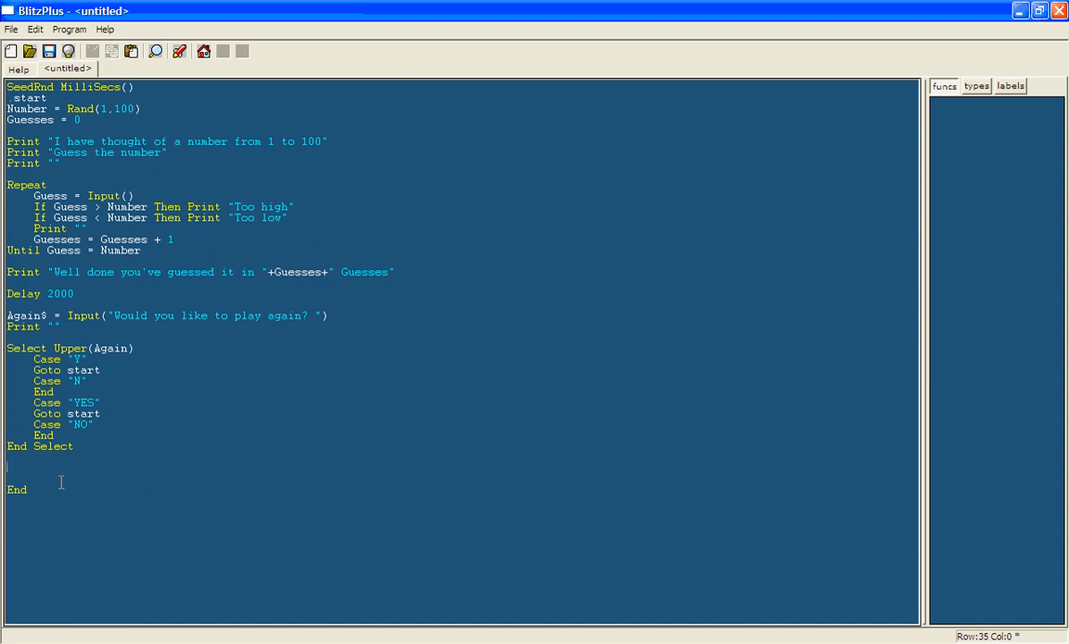
{"action": "mouse_move", "coordinate": [100, 450]}
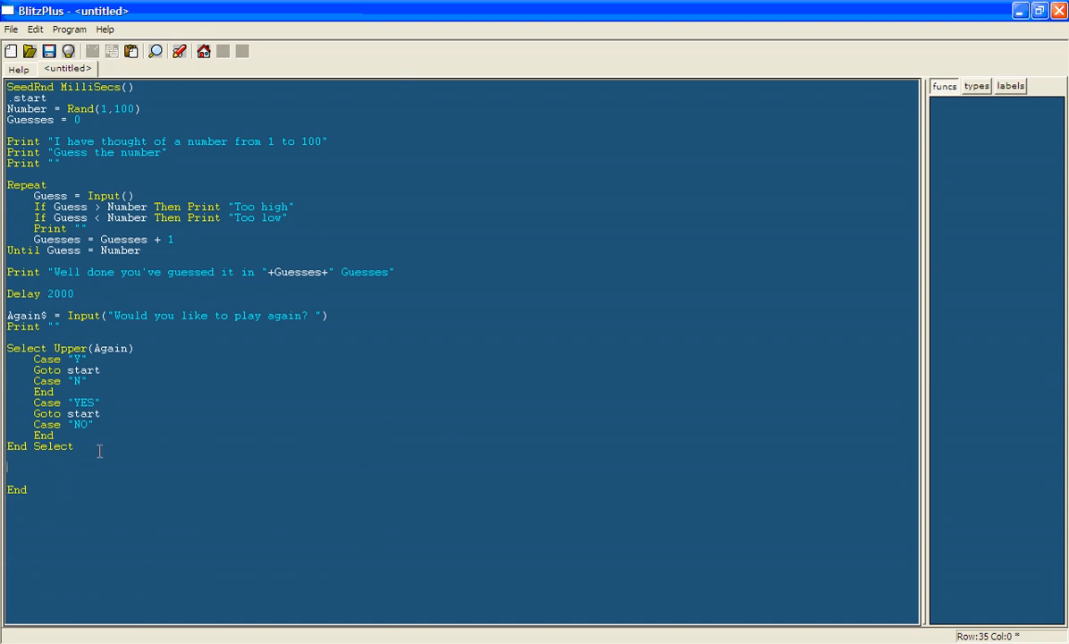
Step: Add Print "Input invalid" after End Select for unrecognised replay answers
{"action": "type", "text": "Print \""}
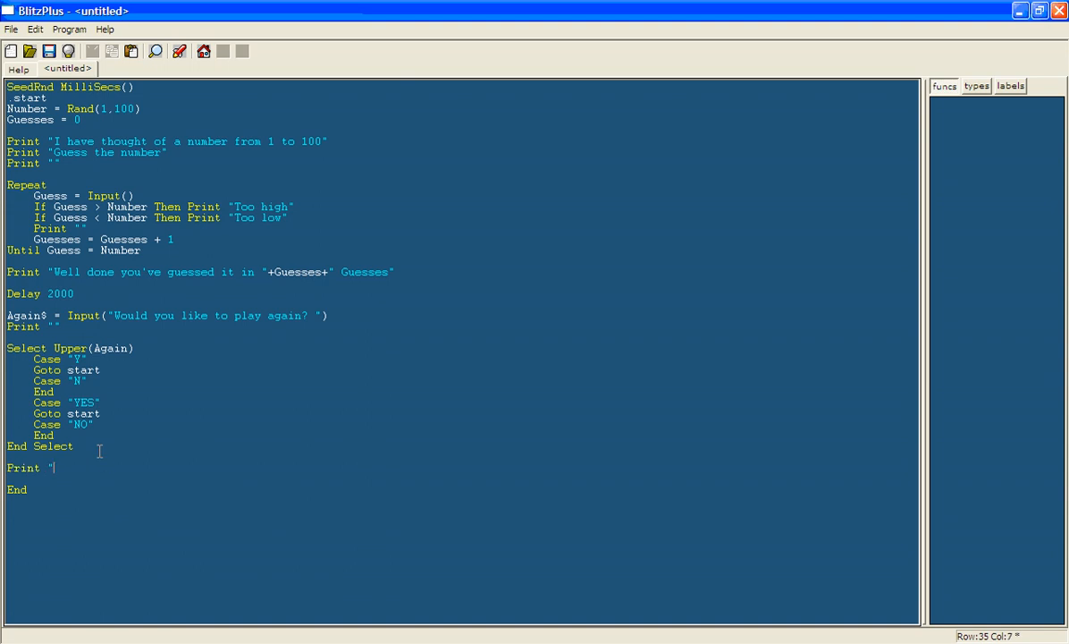
{"action": "type", "text": "Input"}
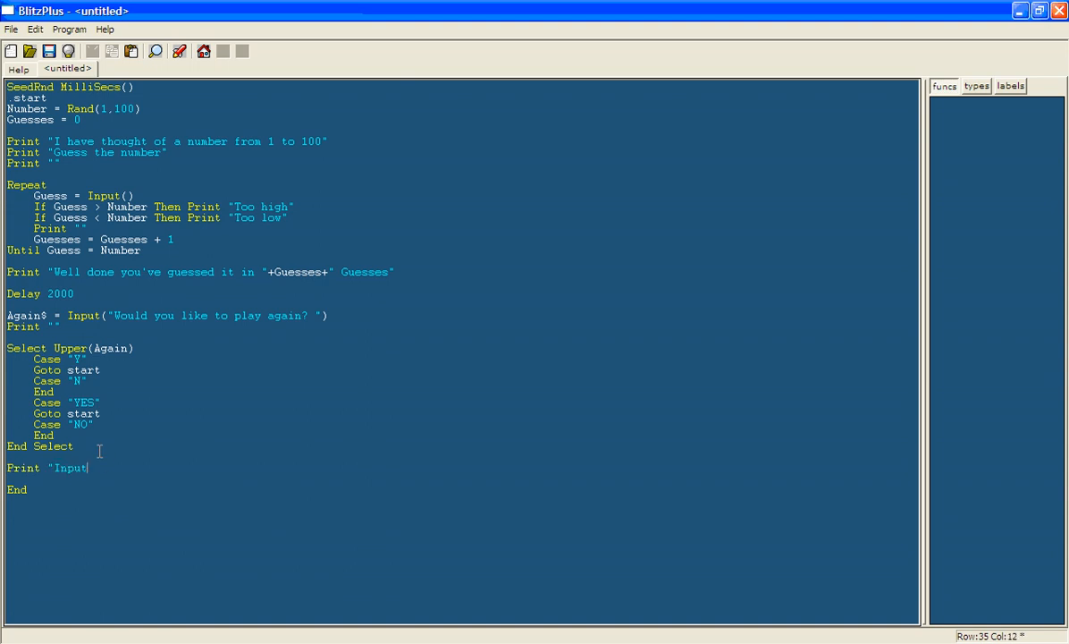
{"action": "type", "text": "invalid"}
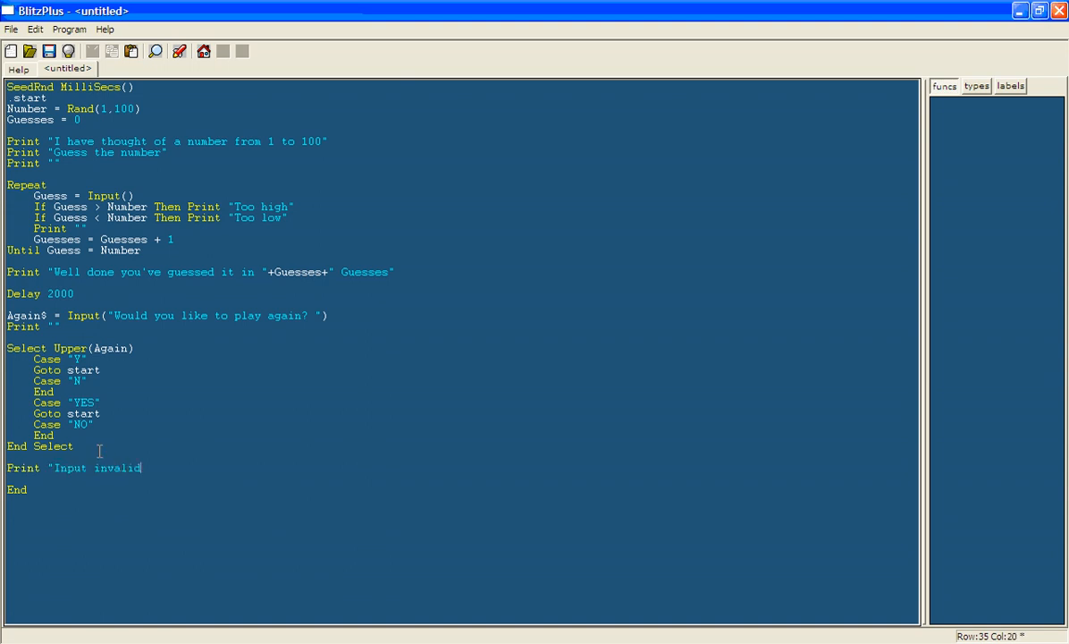
{"action": "type", "text": "\""}
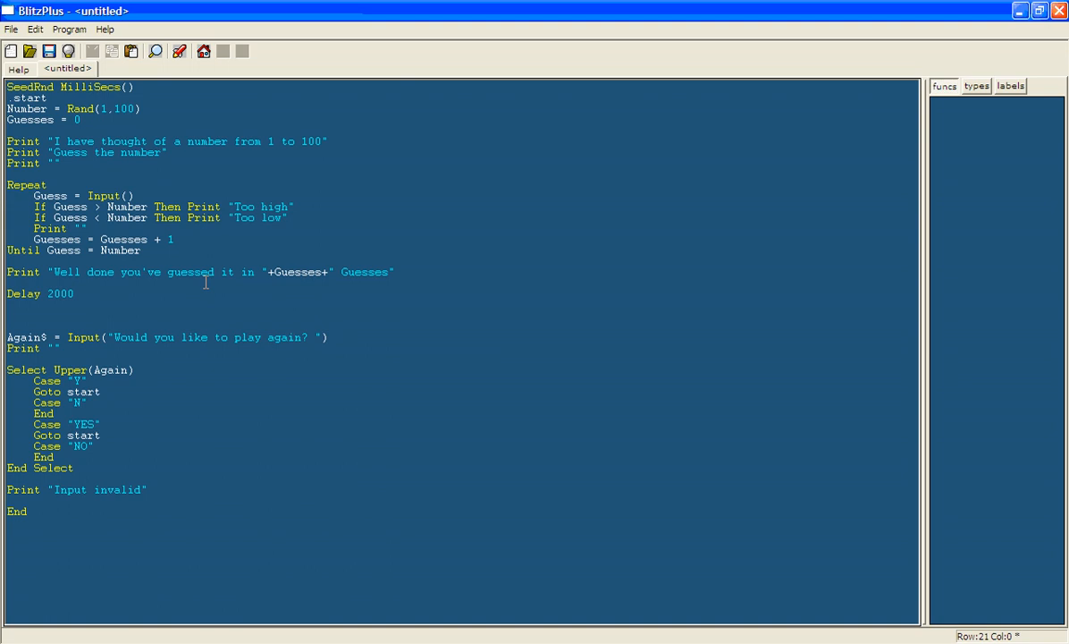
Step: Add a .choice label above the again$ = Input line as the Goto choice target
{"action": "type", "text": ".choice"}
{"action": "left_click", "coordinate": [459, 499]}
{"action": "type", "text": "Goto choic"}
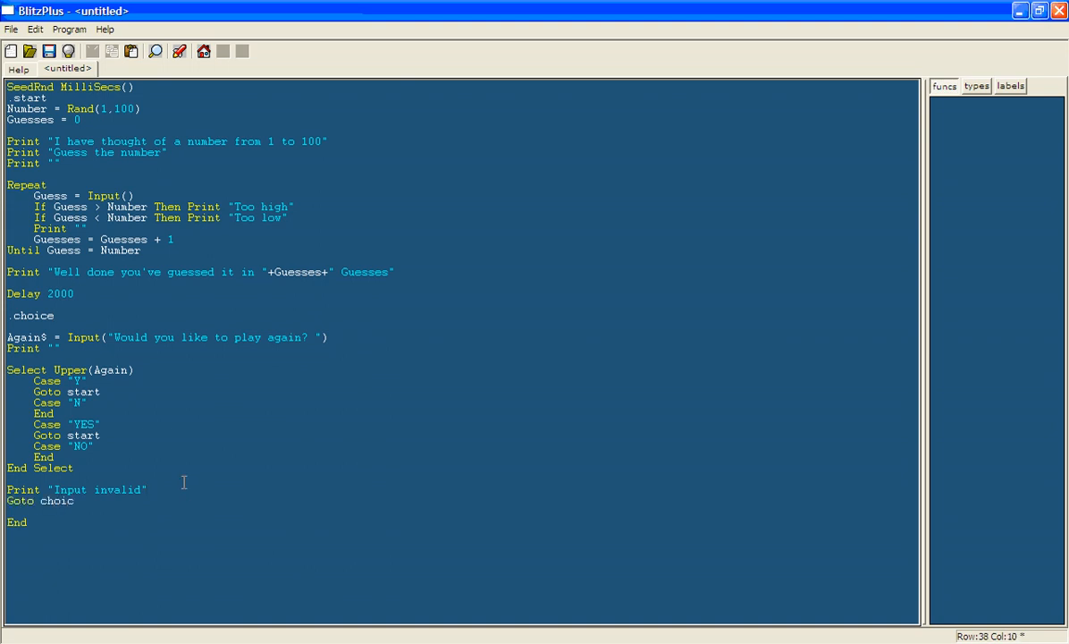
{"action": "left_click", "coordinate": [96, 322]}
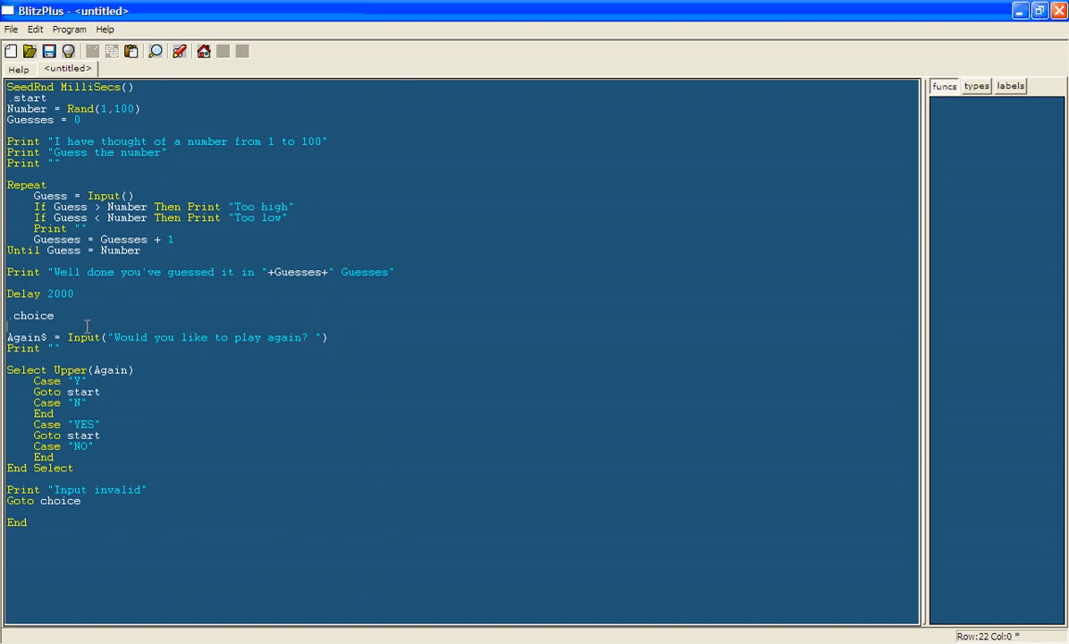
{"action": "mouse_move", "coordinate": [93, 329]}
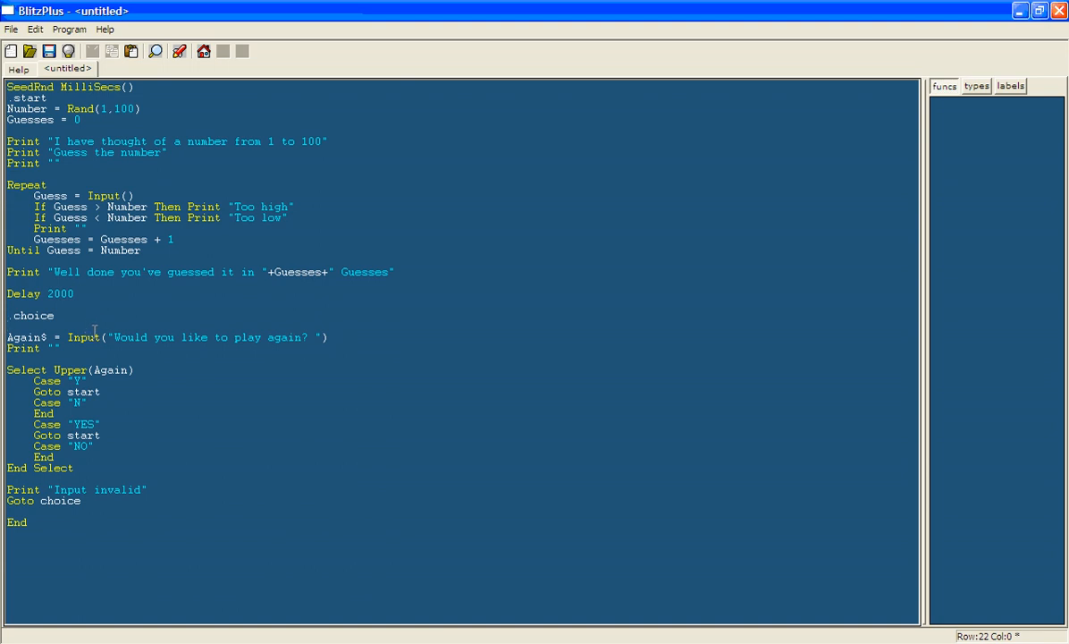